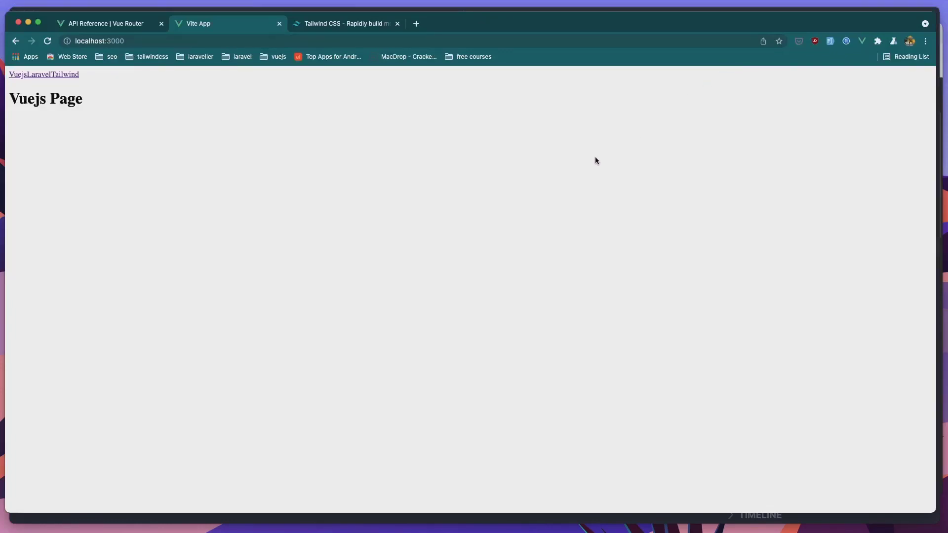
pyautogui.moveTo(324, 164)
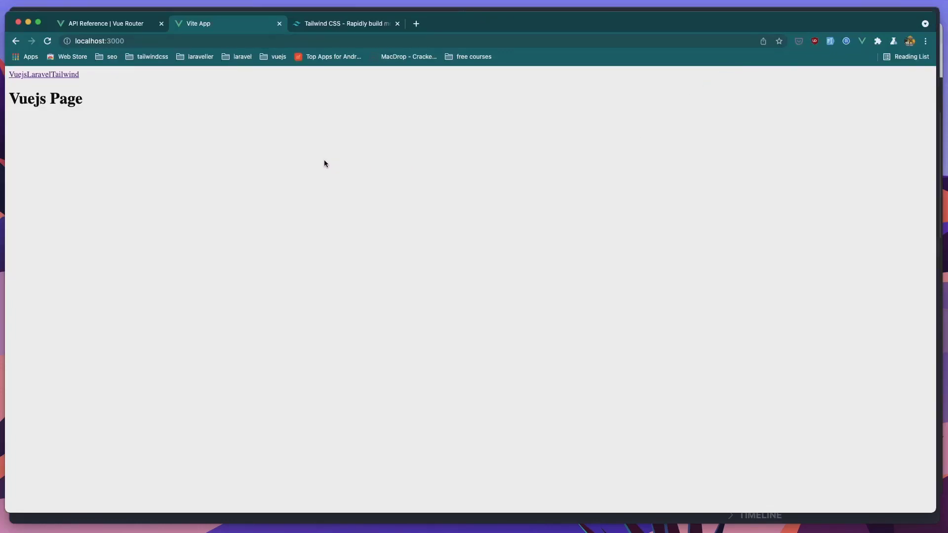
pyautogui.moveTo(271, 126)
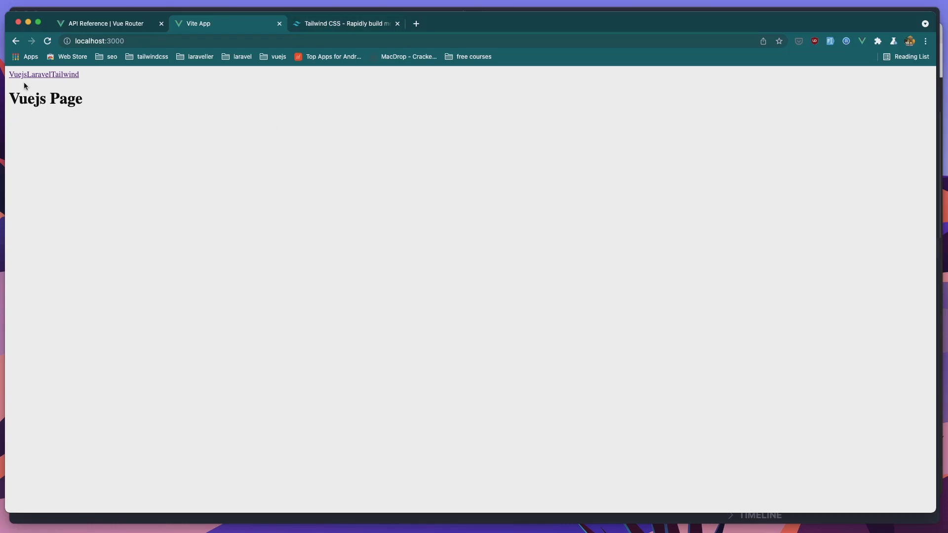
pyautogui.moveTo(16, 75)
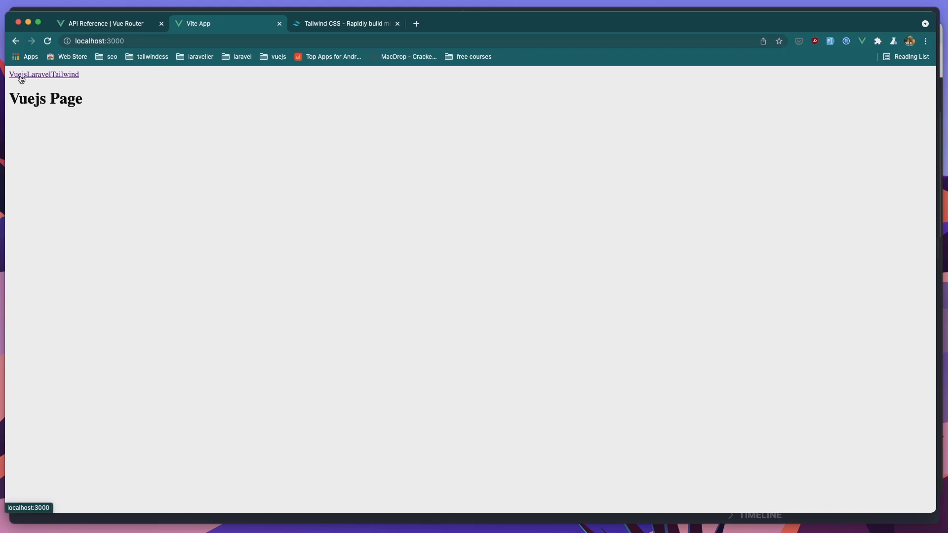
pyautogui.moveTo(36, 74)
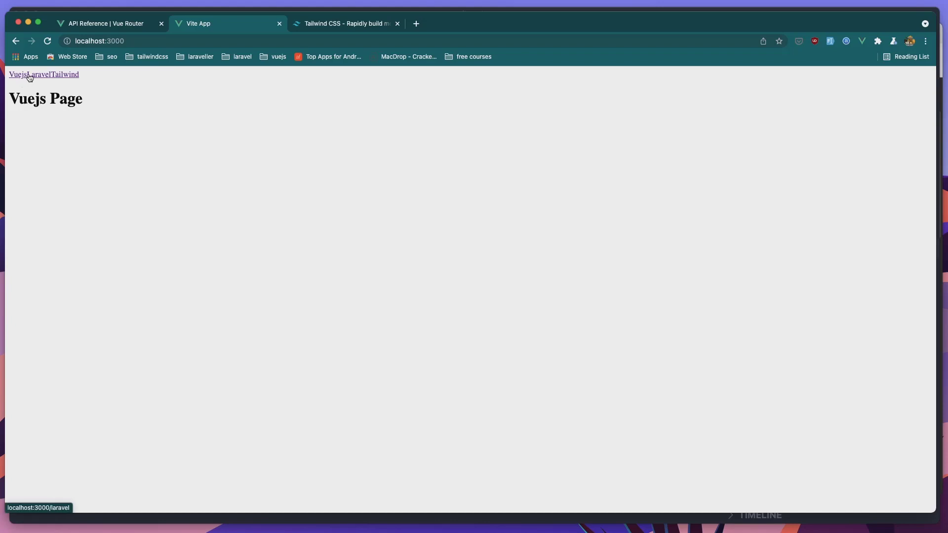
# Try the app's navbar links, then open Tailwind's Installation guide for Vue 3 (Vite)
pyautogui.click(32, 75)
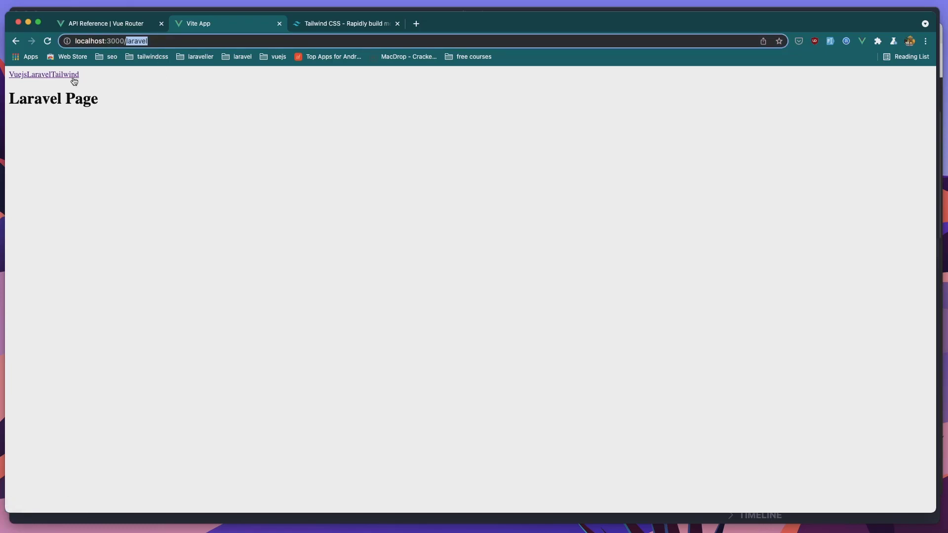
pyautogui.click(17, 74)
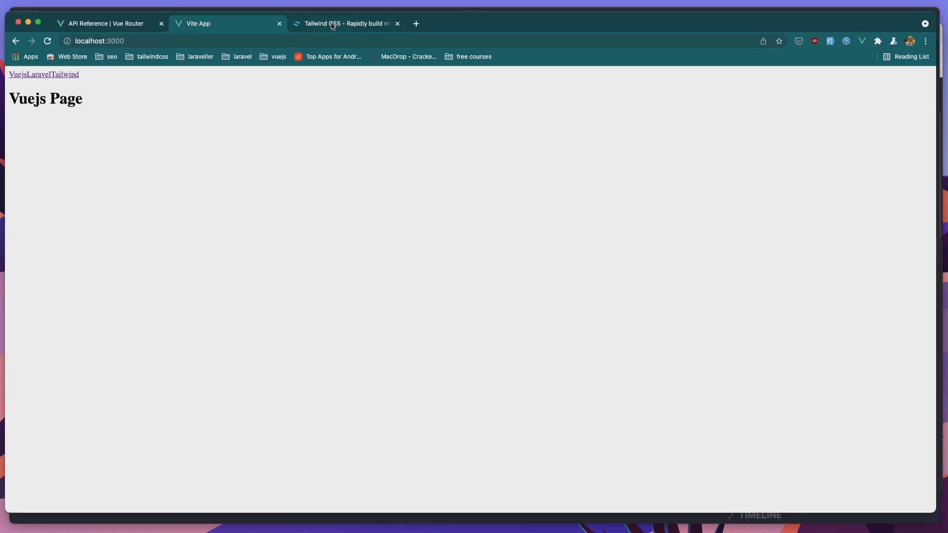
pyautogui.click(345, 23)
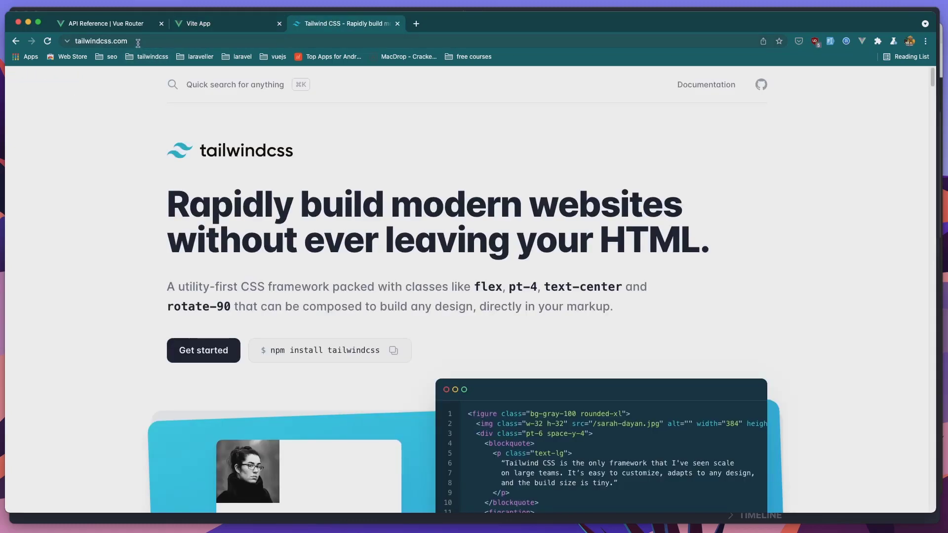
pyautogui.click(203, 350)
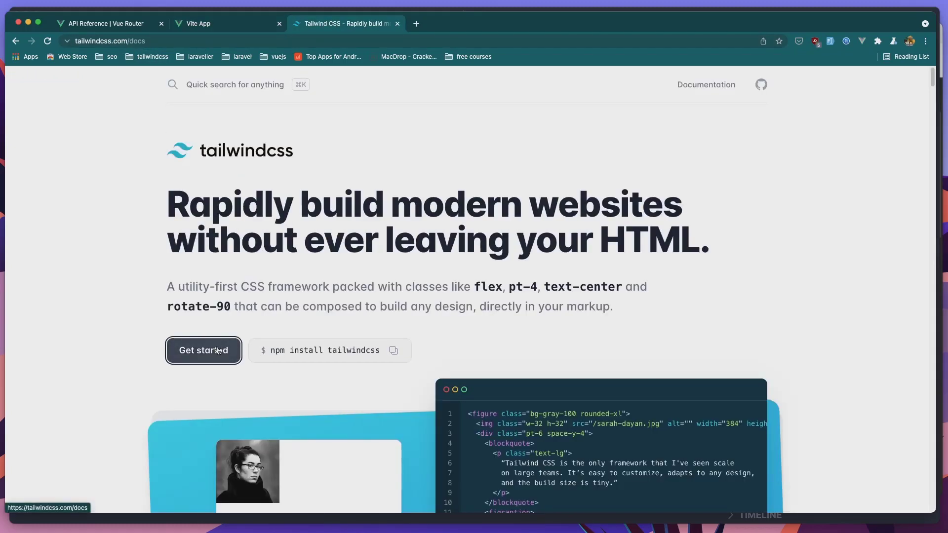
pyautogui.click(203, 351)
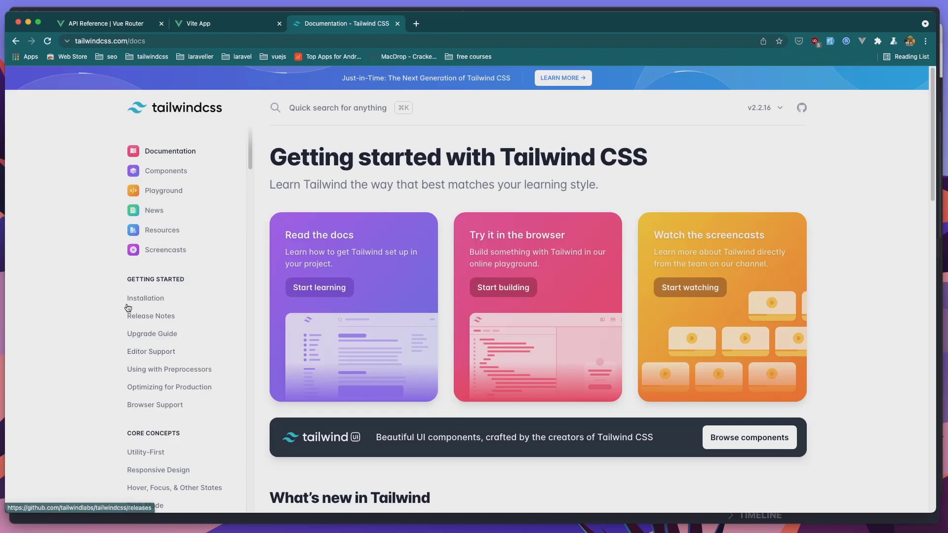
pyautogui.click(145, 299)
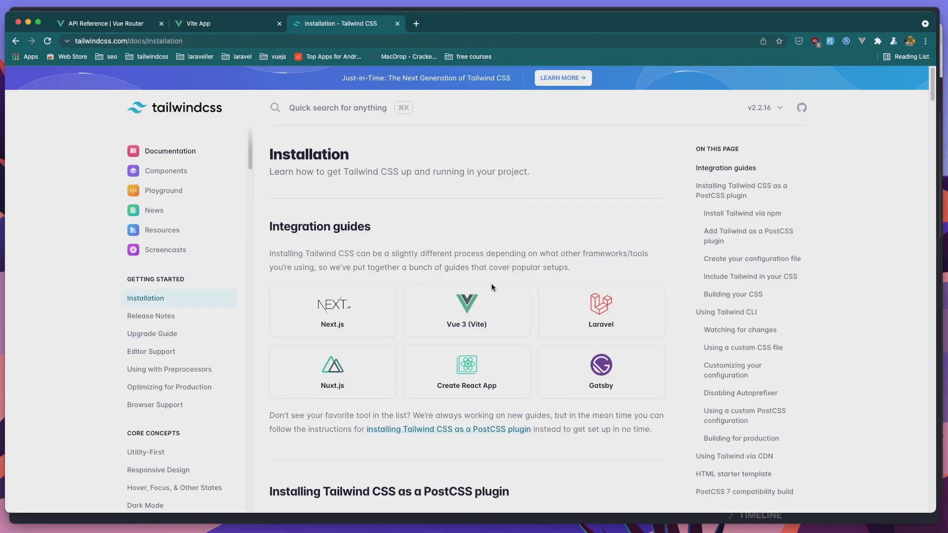
pyautogui.click(467, 310)
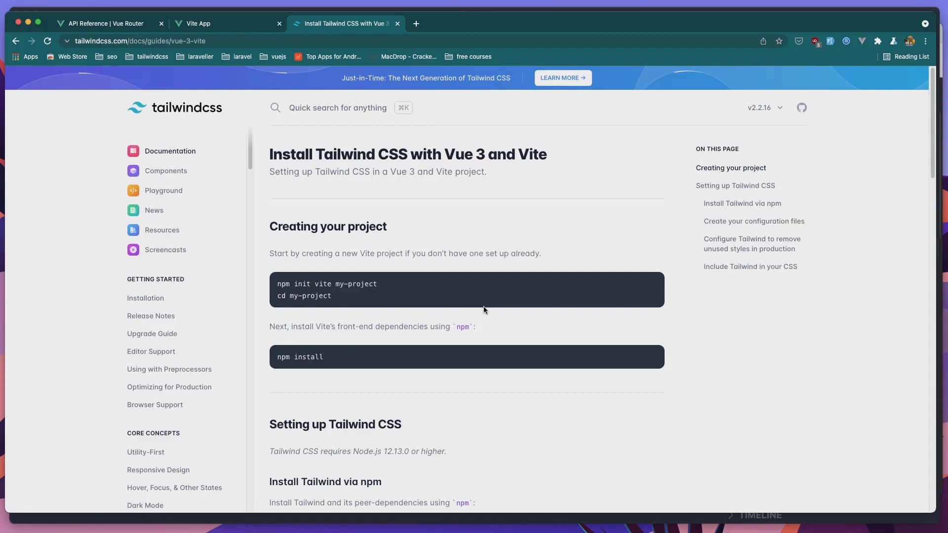
pyautogui.scroll(-3)
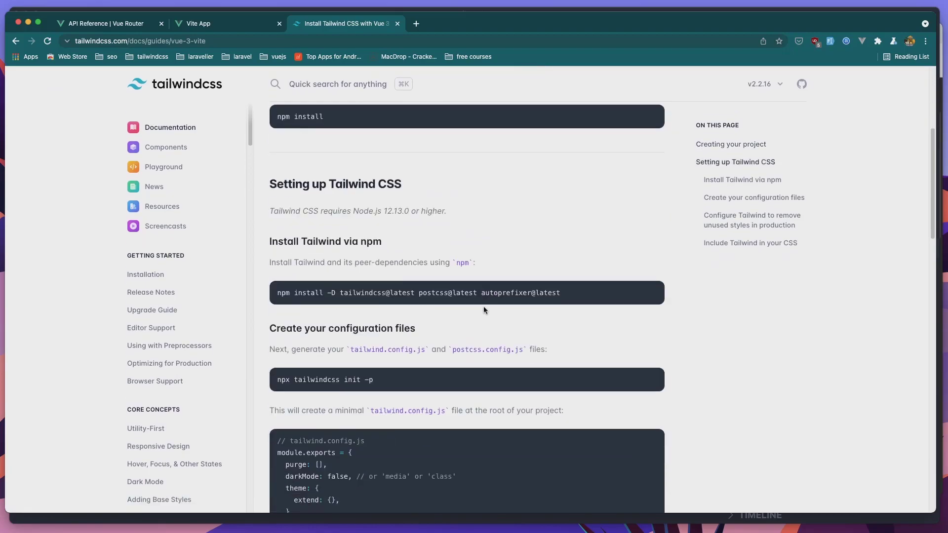
pyautogui.scroll(-3)
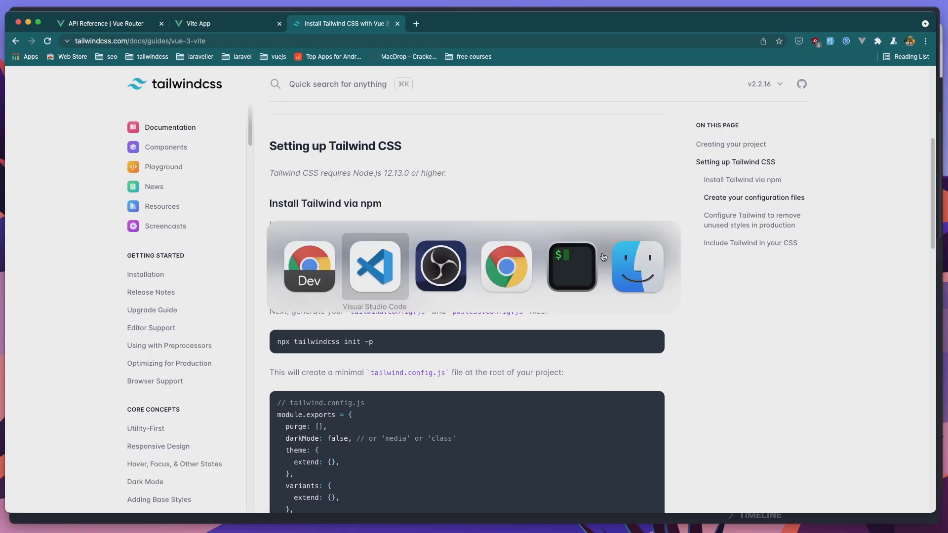
# Install tailwindcss, postcss and autoprefixer with npm, then run npx tailwindcss init -p
pyautogui.click(571, 266)
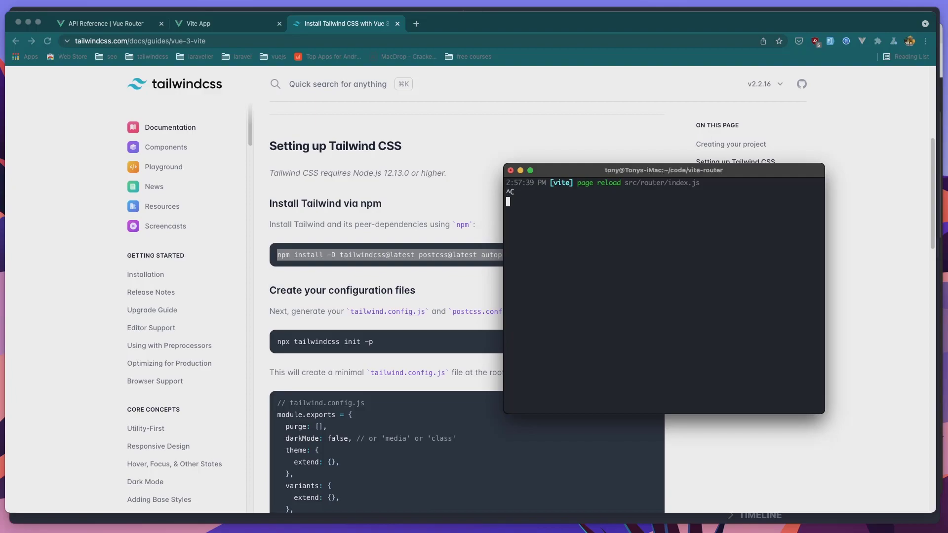
pyautogui.write('npm install -D tailwindcss@la')
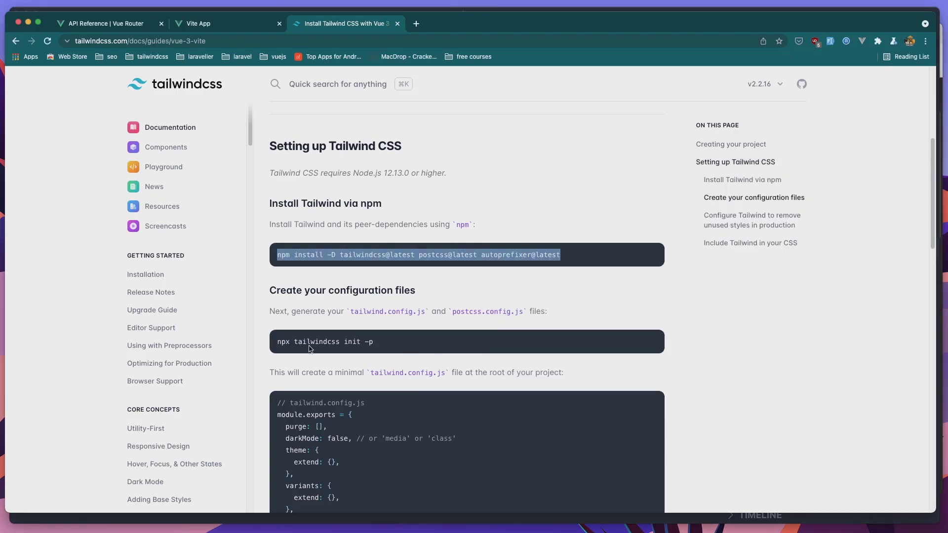
pyautogui.tripleClick(323, 342)
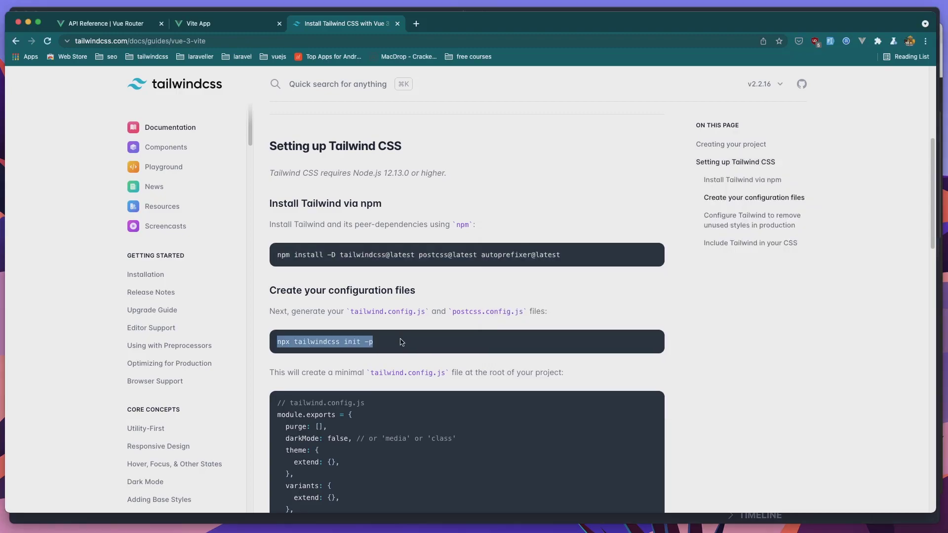
pyautogui.moveTo(399, 340)
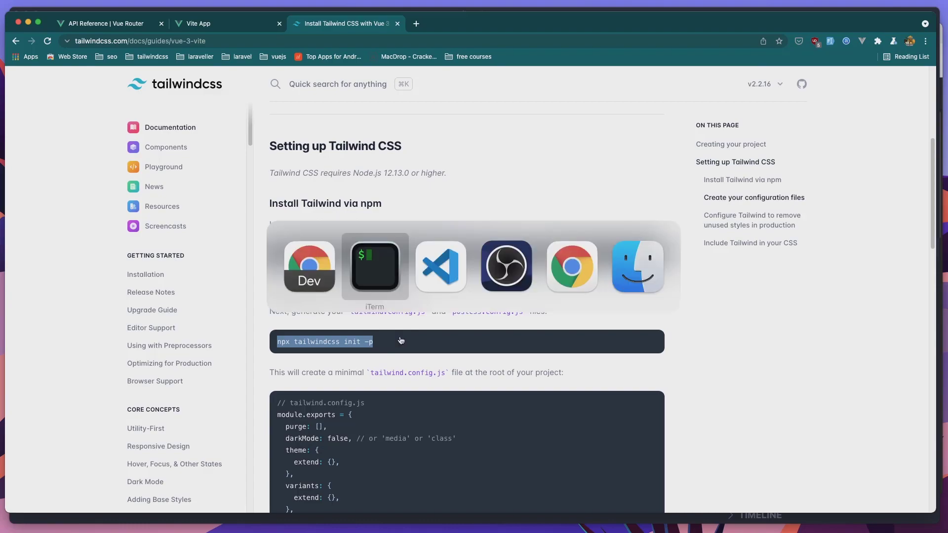
pyautogui.click(374, 266)
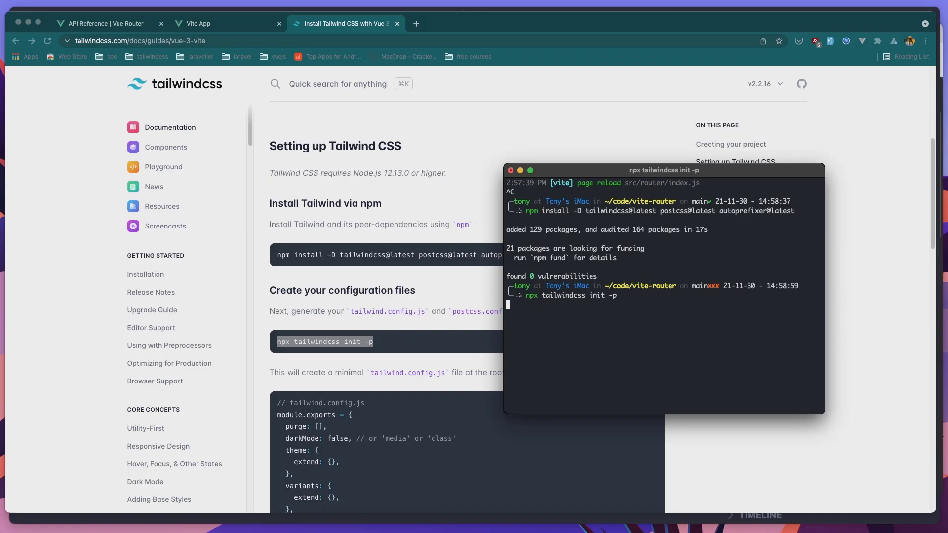
pyautogui.moveTo(408, 343)
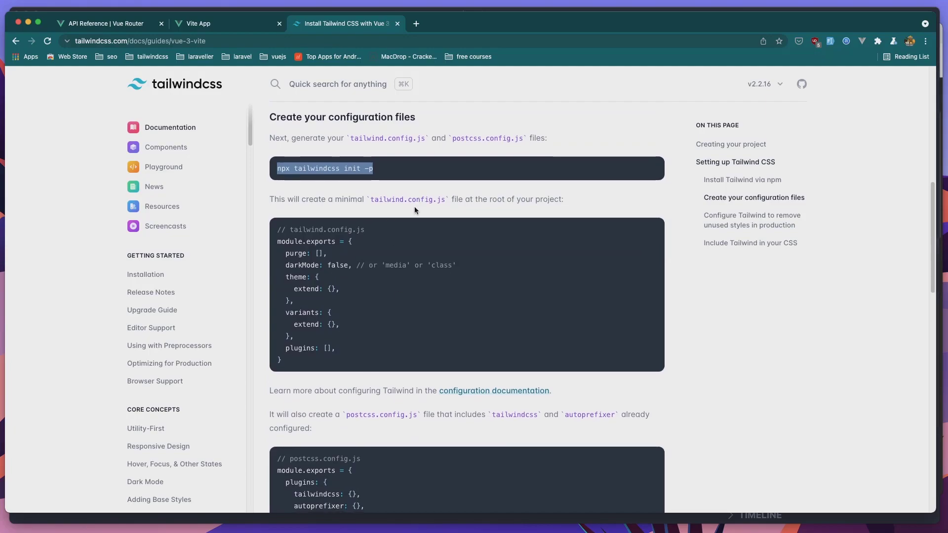
pyautogui.moveTo(379, 307)
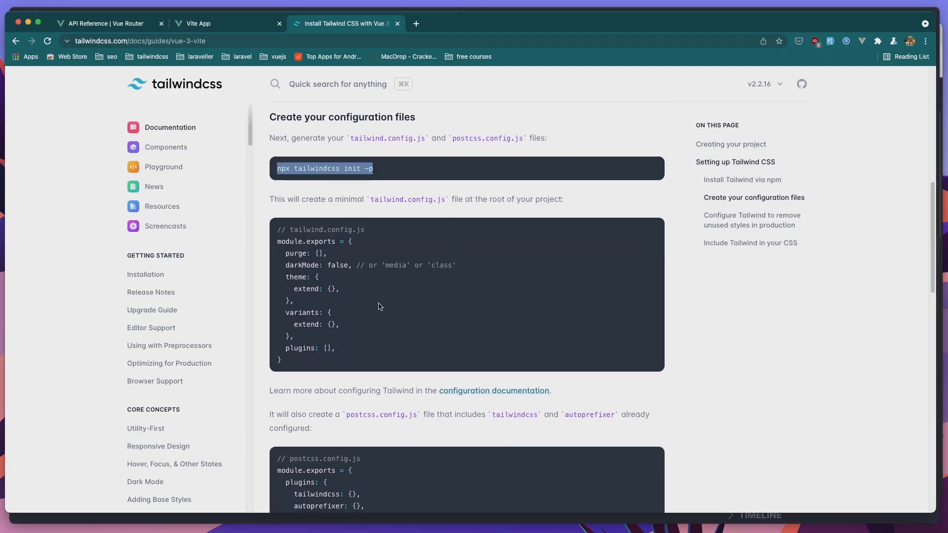
# Scroll past the purge config to 'Include Tailwind in your CSS' and select index.css
pyautogui.scroll(-3)
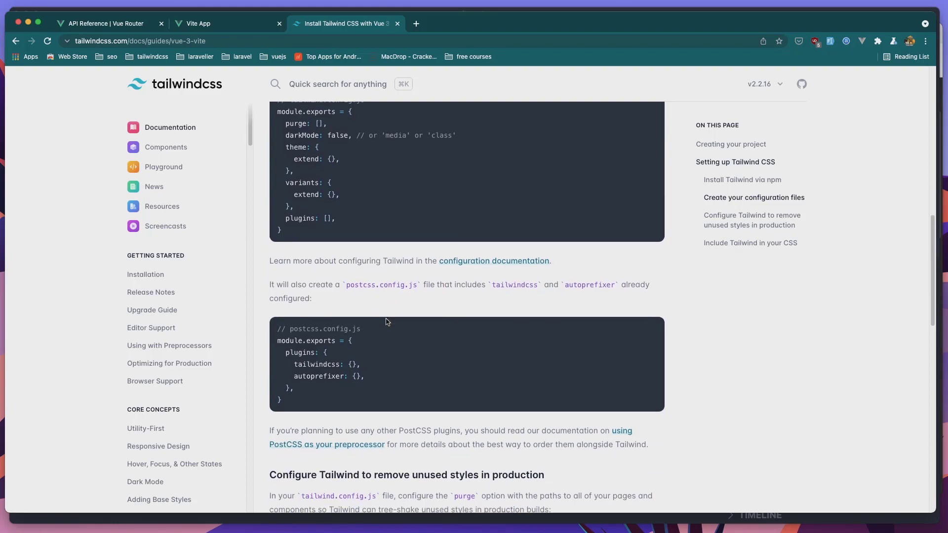
pyautogui.scroll(-3)
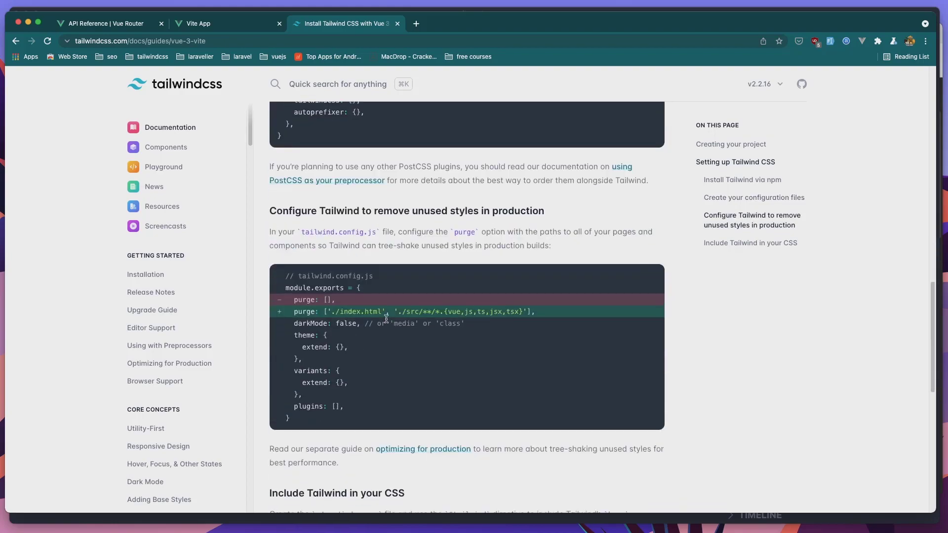
pyautogui.moveTo(376, 314)
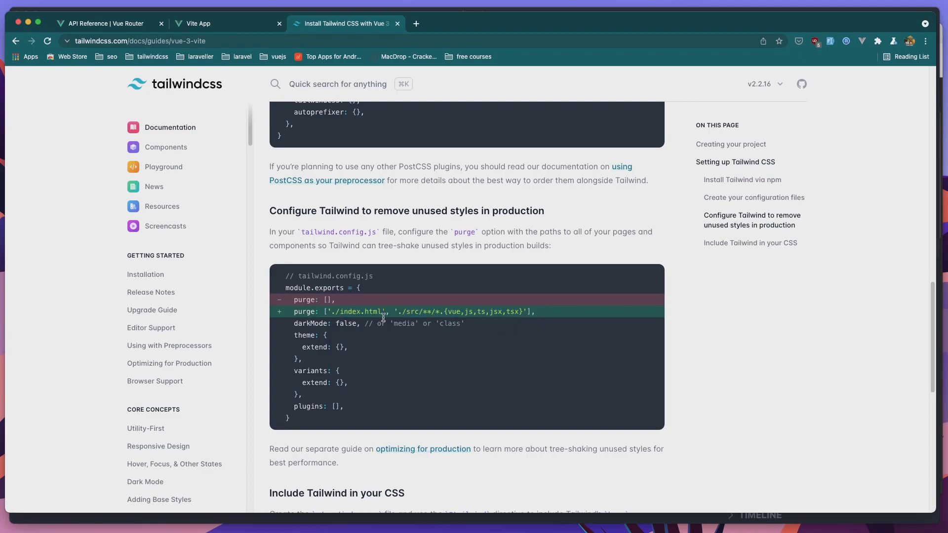
pyautogui.scroll(-3)
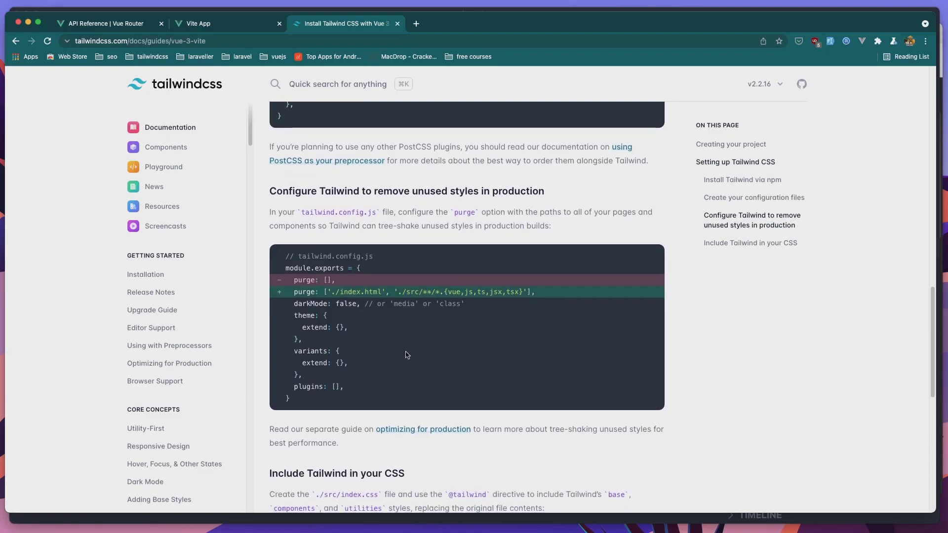
pyautogui.scroll(-3)
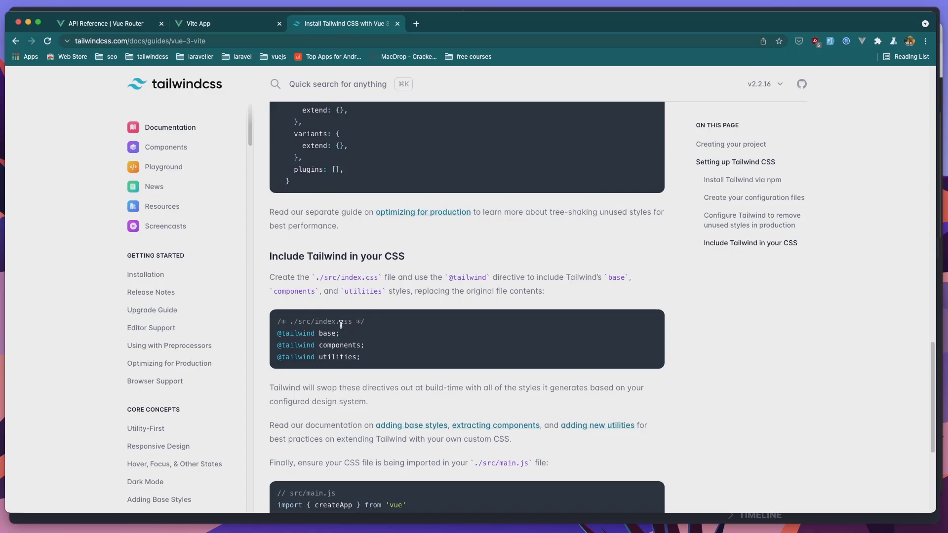
pyautogui.moveTo(354, 322)
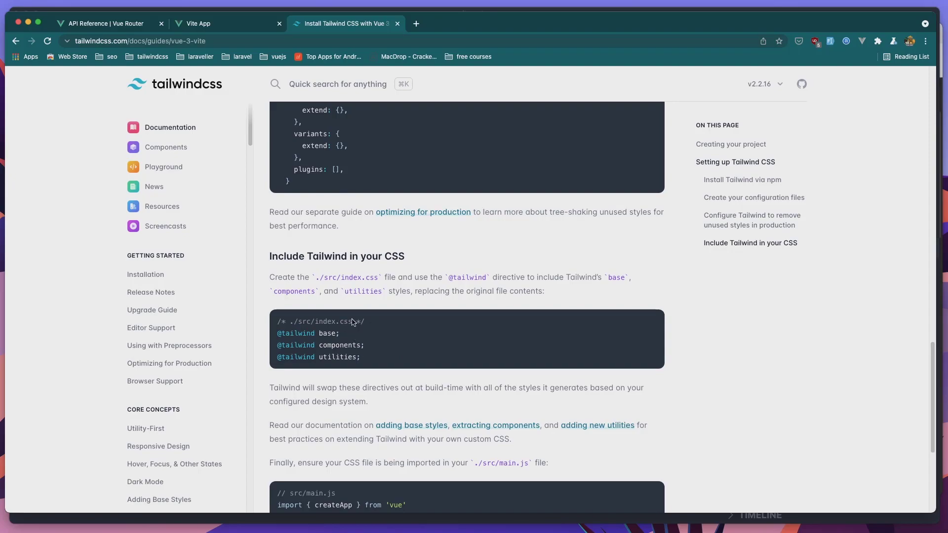
pyautogui.moveTo(337, 285)
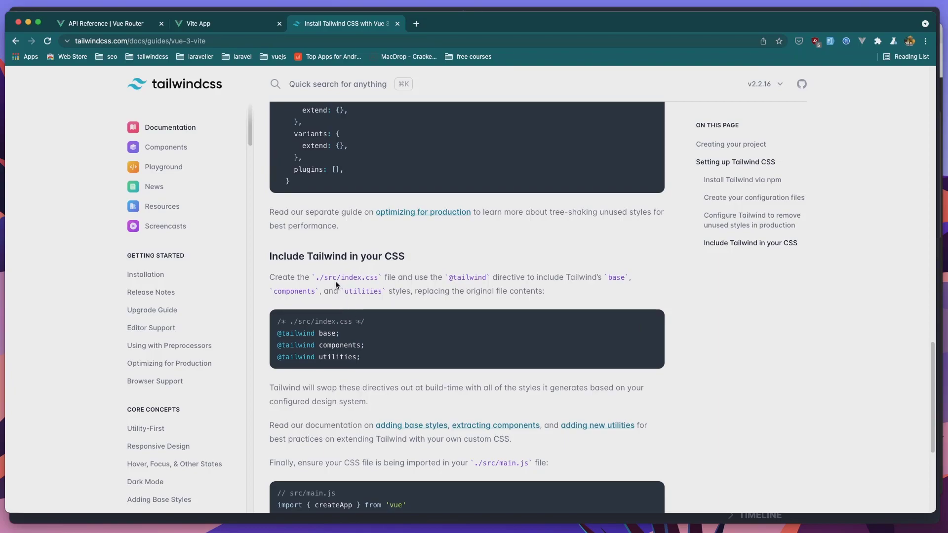
pyautogui.doubleClick(341, 357)
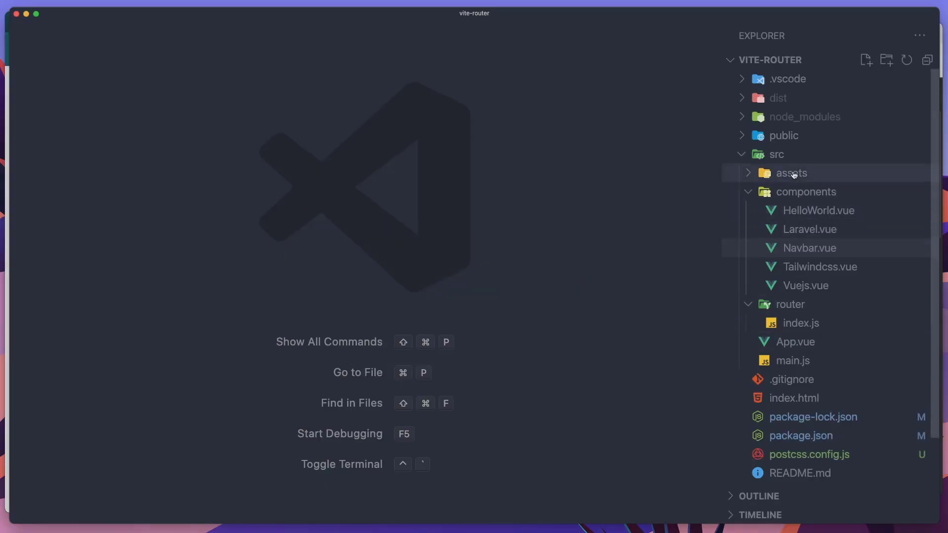
# Create a new file named index in vite-router's src folder
pyautogui.click(865, 59)
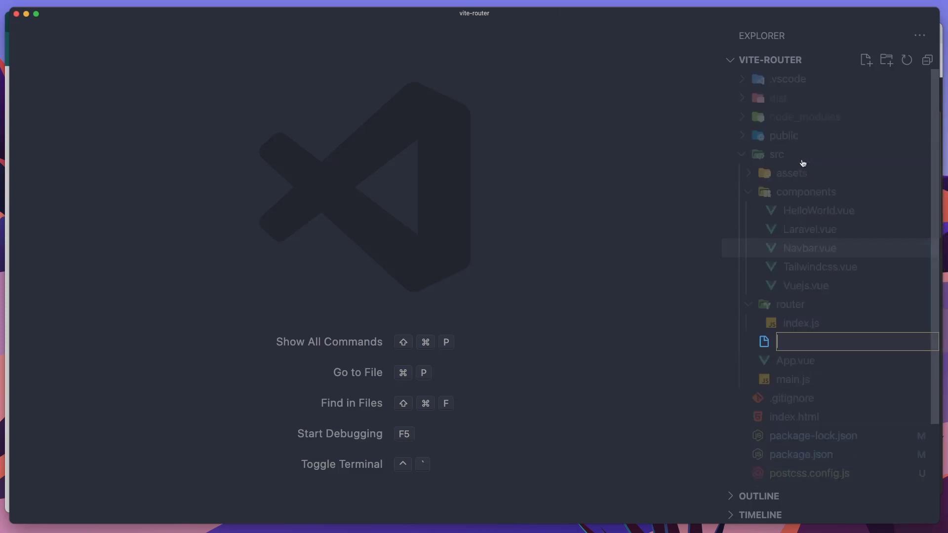
pyautogui.moveTo(802, 163)
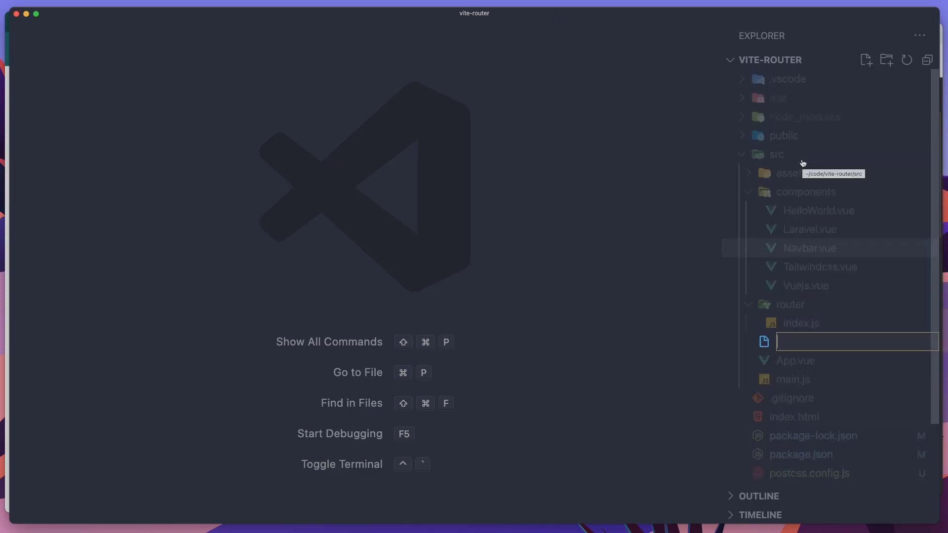
pyautogui.write('index')
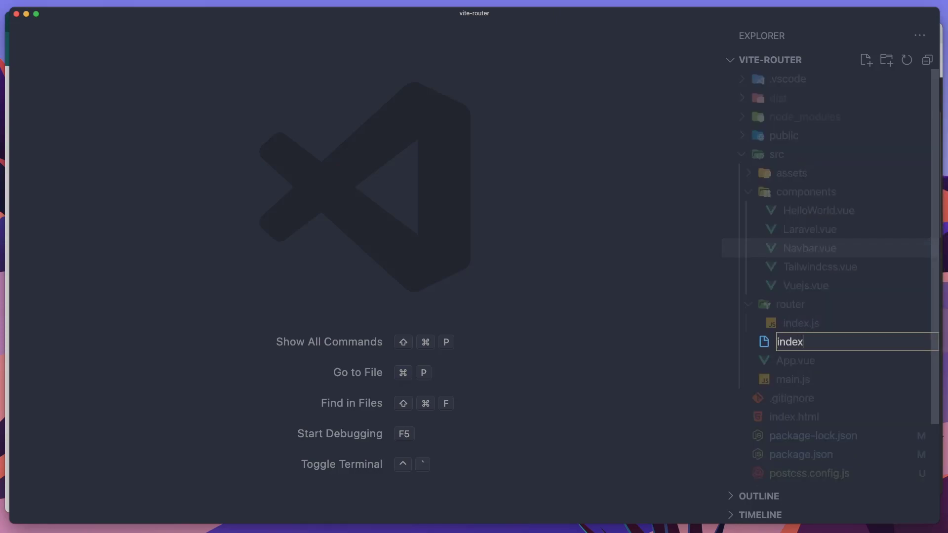
pyautogui.press('Escape')
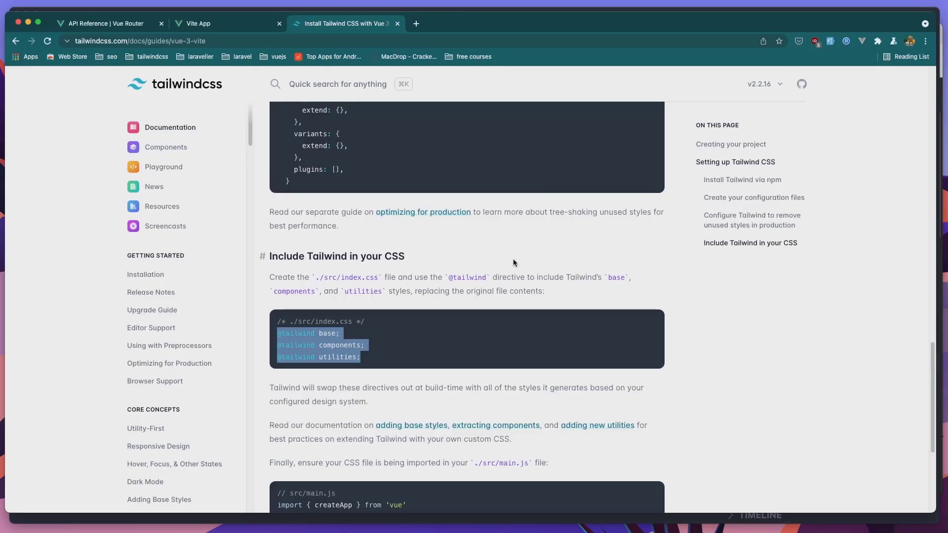
# Scroll to the src/main.js snippet and select the import './index.css' line
pyautogui.scroll(-3)
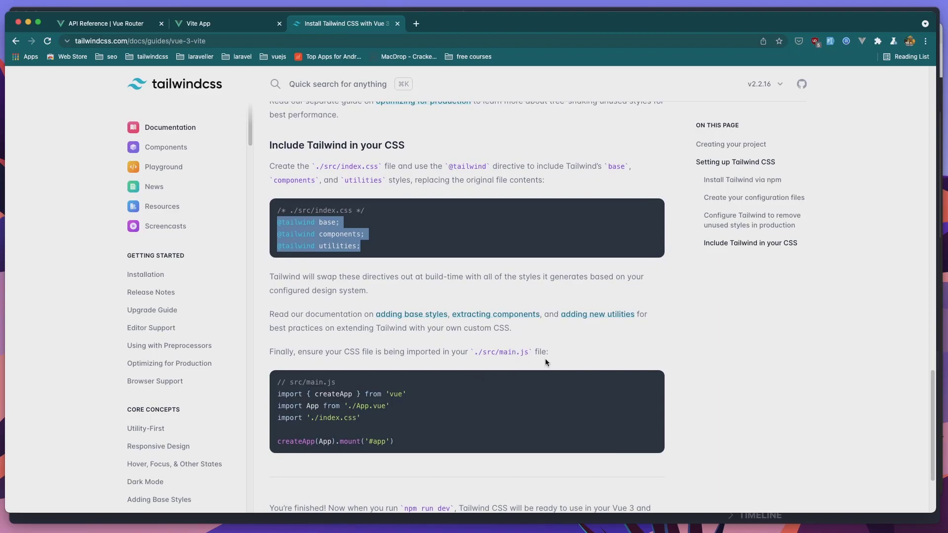
pyautogui.scroll(-3)
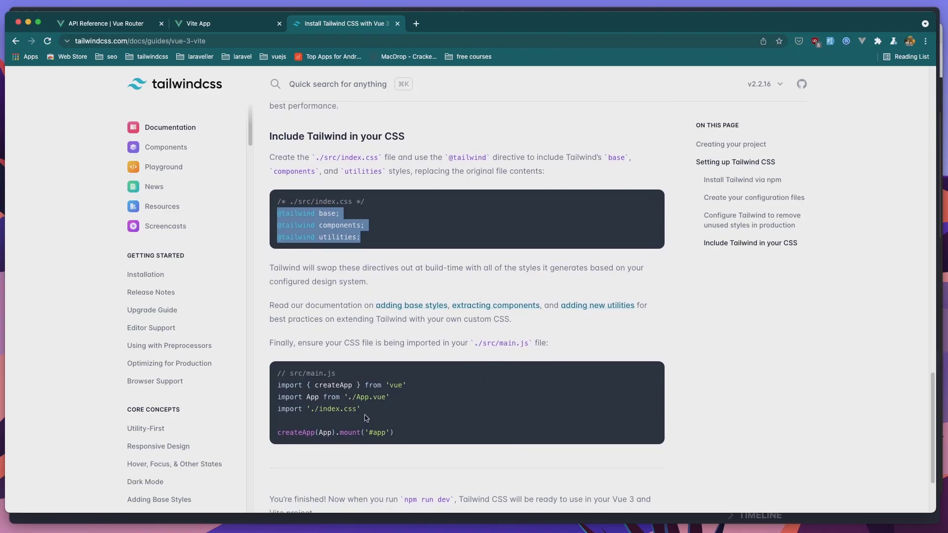
pyautogui.doubleClick(318, 409)
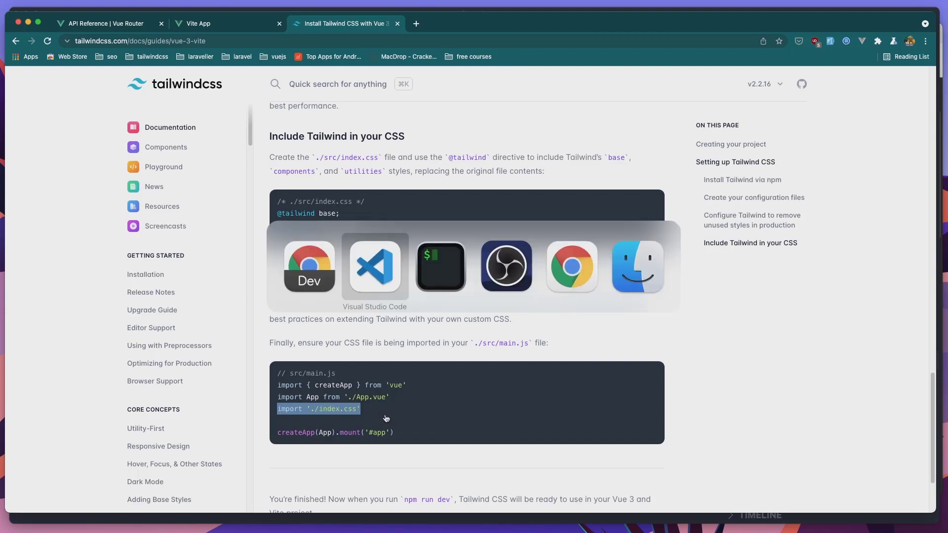
# Add import './index.css' after the router import in main.js and load localhost:3000
pyautogui.click(374, 266)
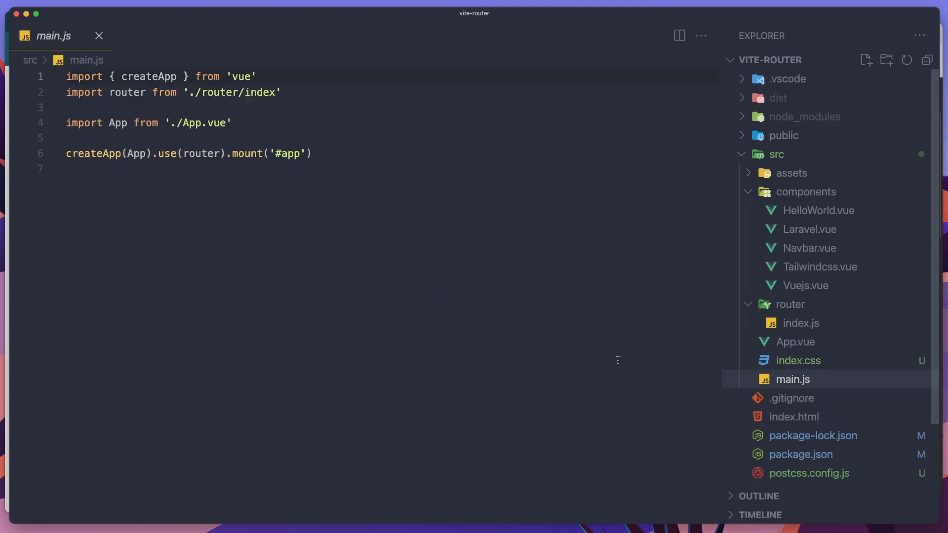
pyautogui.click(302, 91)
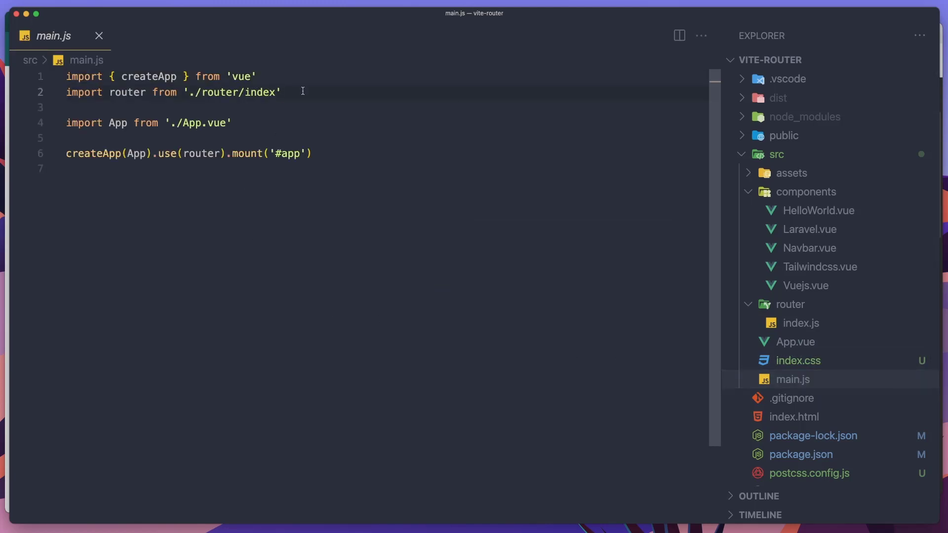
pyautogui.write("import './index.css'")
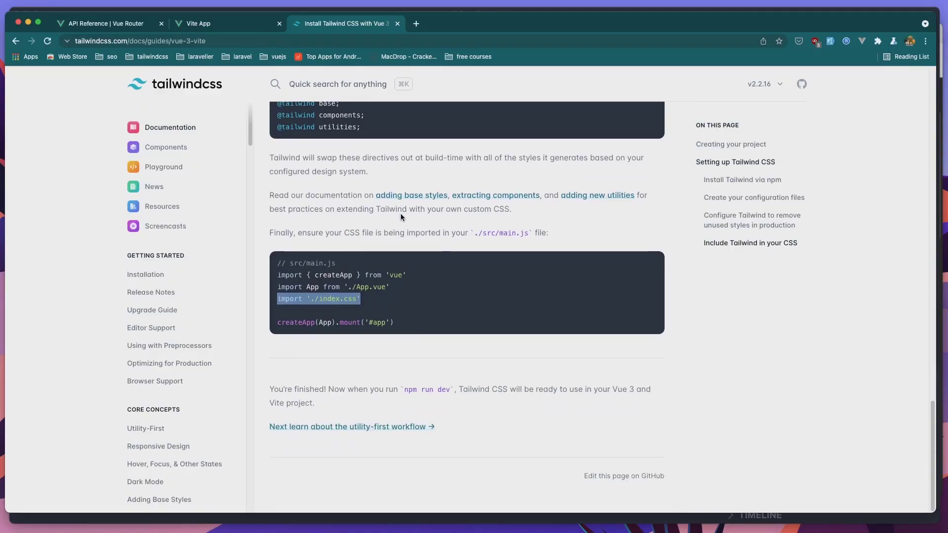
pyautogui.moveTo(388, 288)
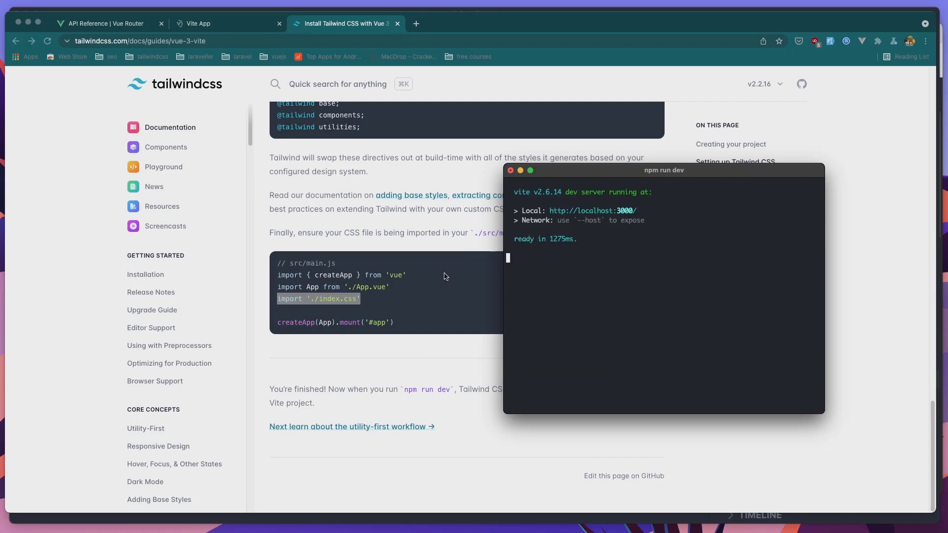
pyautogui.click(226, 24)
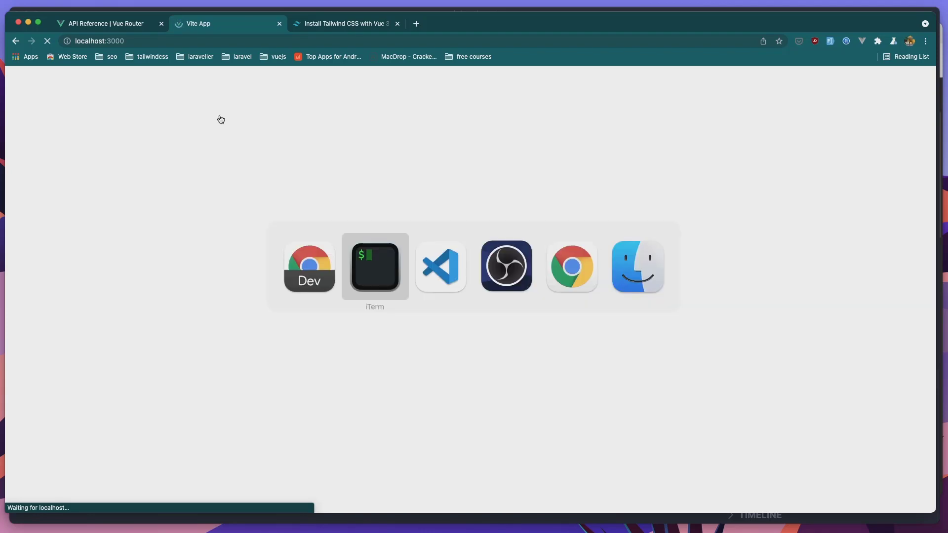
# Return from Chrome to the modified main.js in VS Code
pyautogui.click(375, 266)
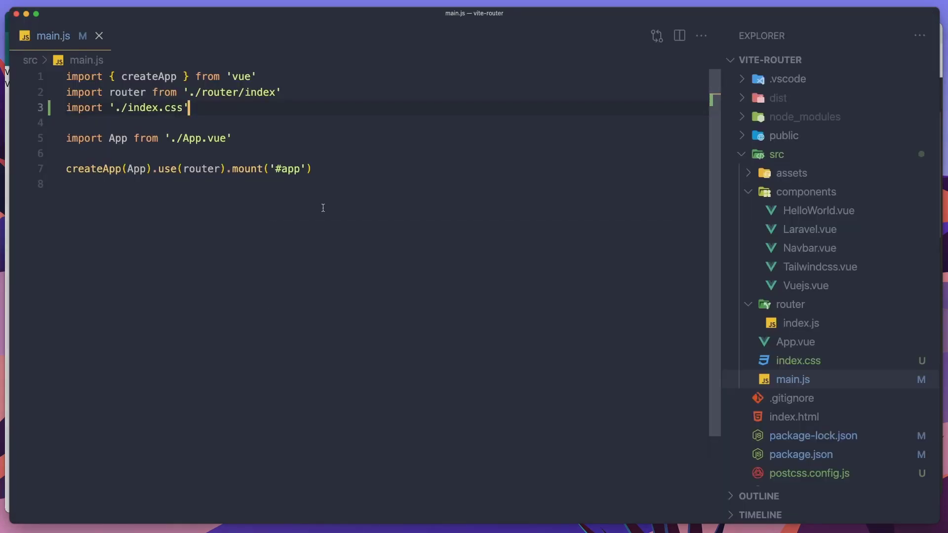
# Wrap App.vue's NavbarVue and router-view in a max-w-6xl mx-auto div, then open Navbar.vue
pyautogui.click(795, 342)
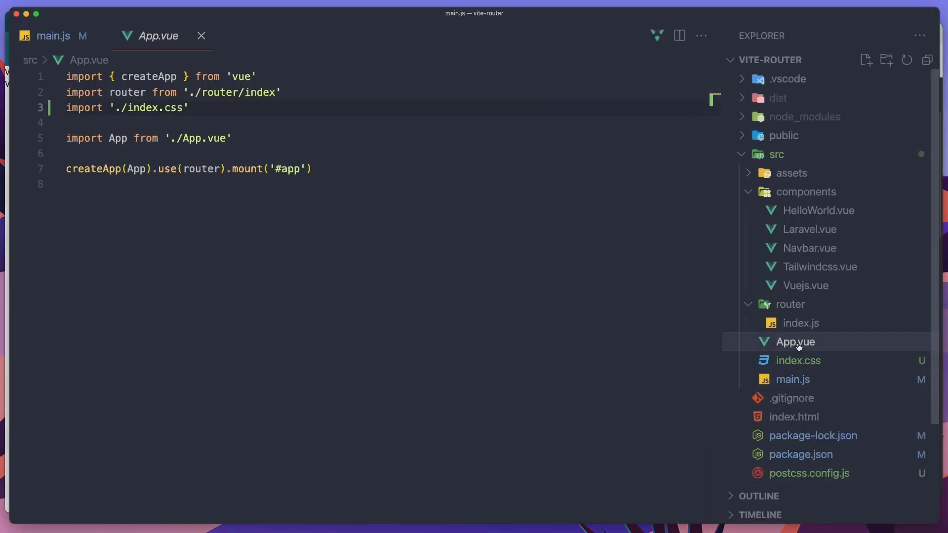
pyautogui.click(795, 342)
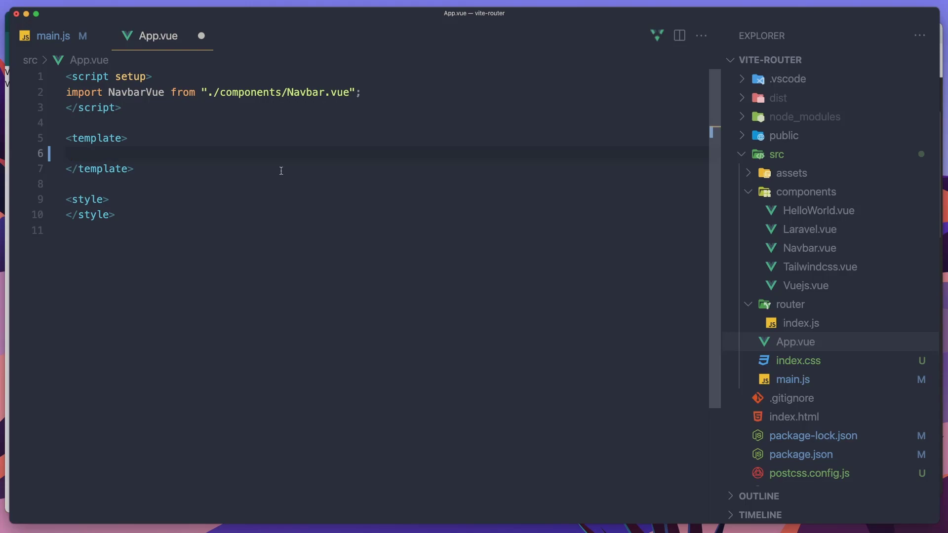
pyautogui.write('<div class="')
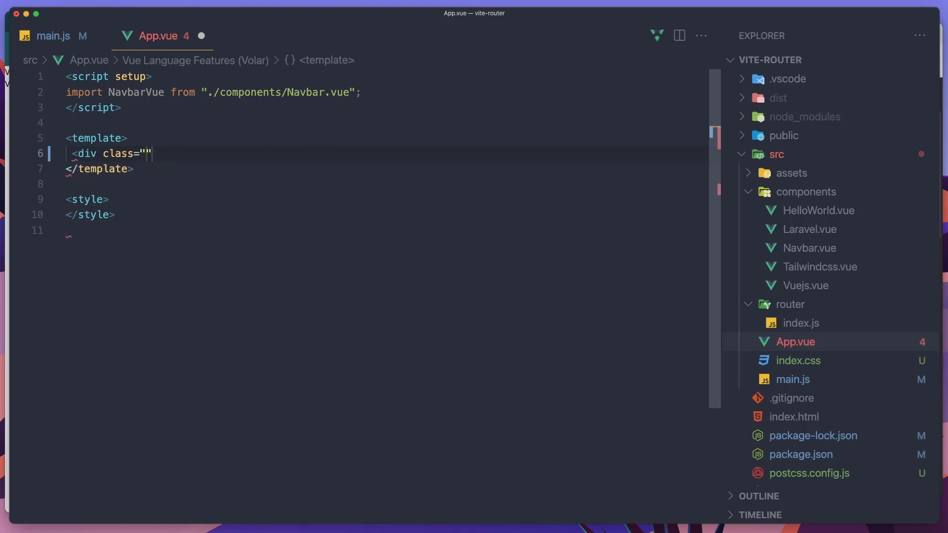
pyautogui.write('max-')
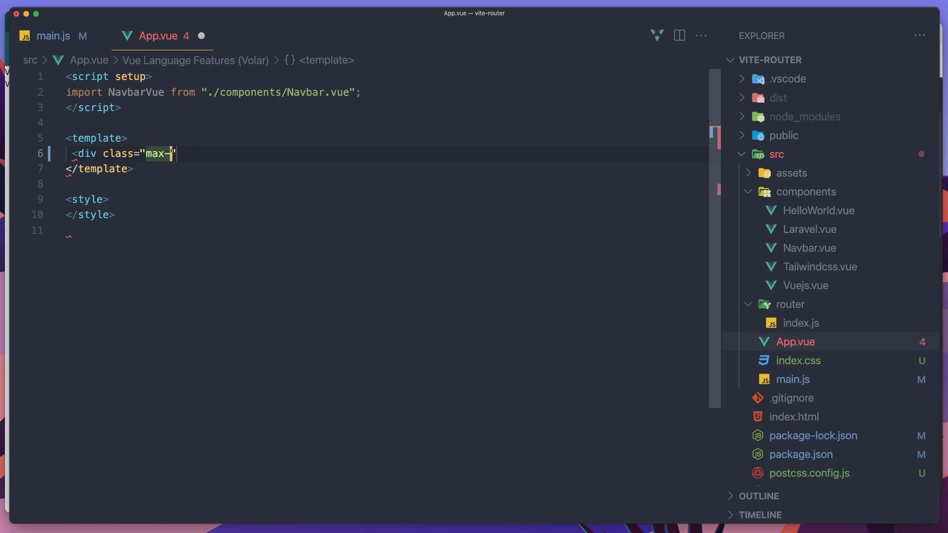
pyautogui.write('w-6xl')
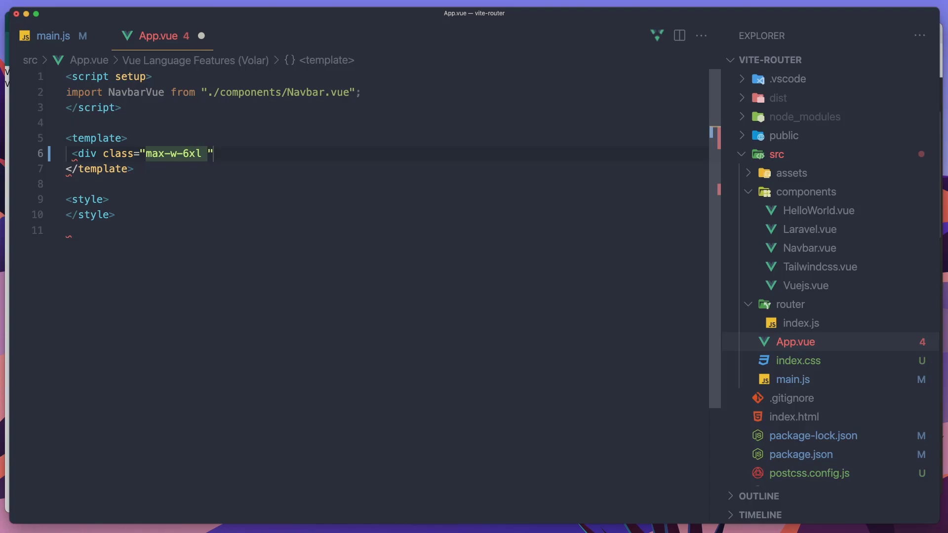
pyautogui.write('m')
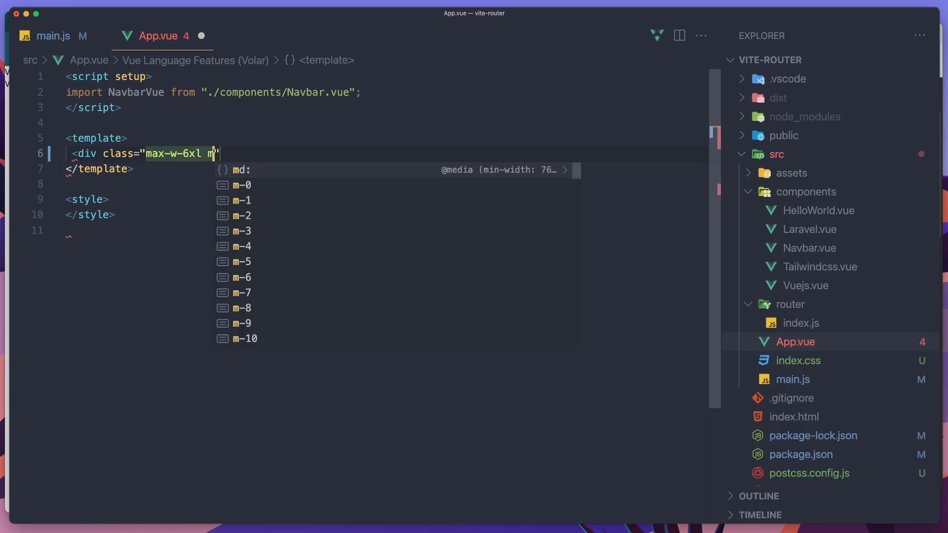
pyautogui.write('x-auto')
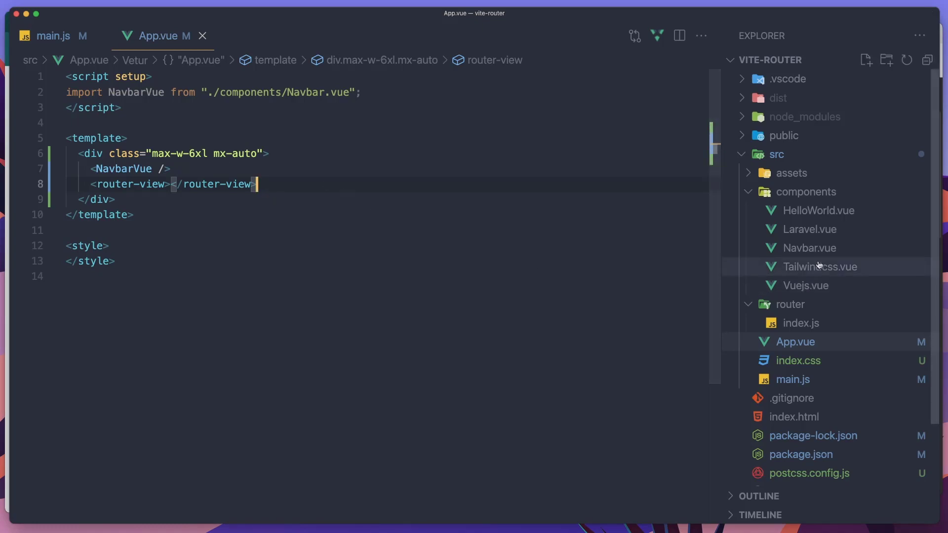
pyautogui.click(810, 248)
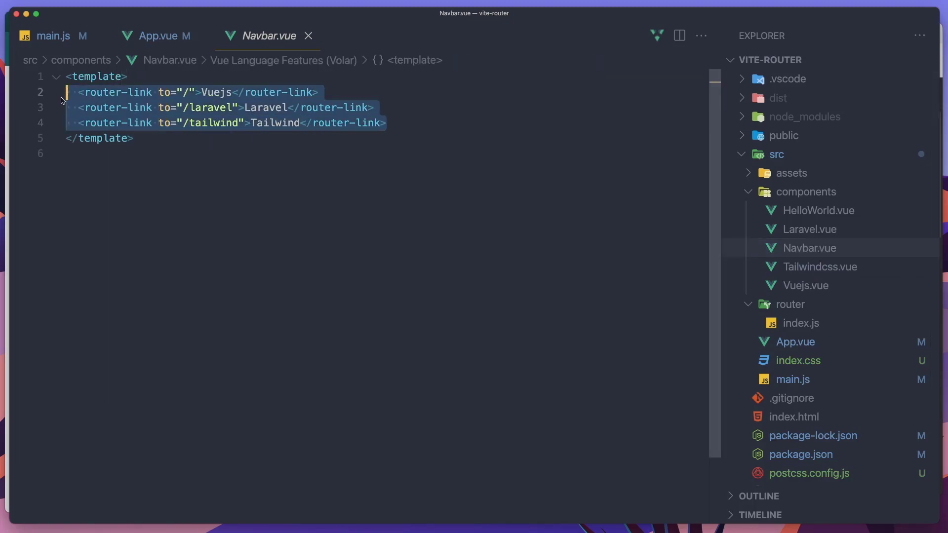
# Wrap the three router links in a nav with bg-gray-300, p-2 and space-x-3 classes
pyautogui.press('Delete')
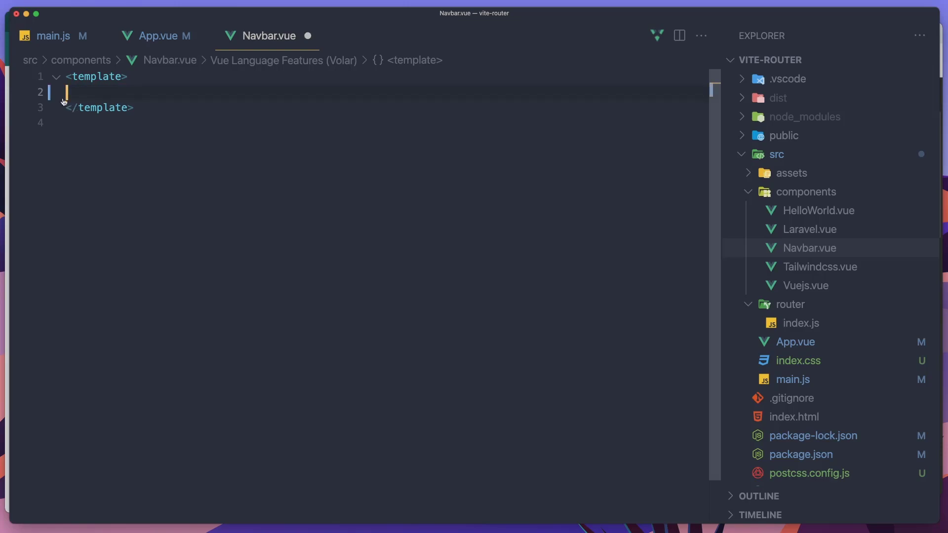
pyautogui.write('<')
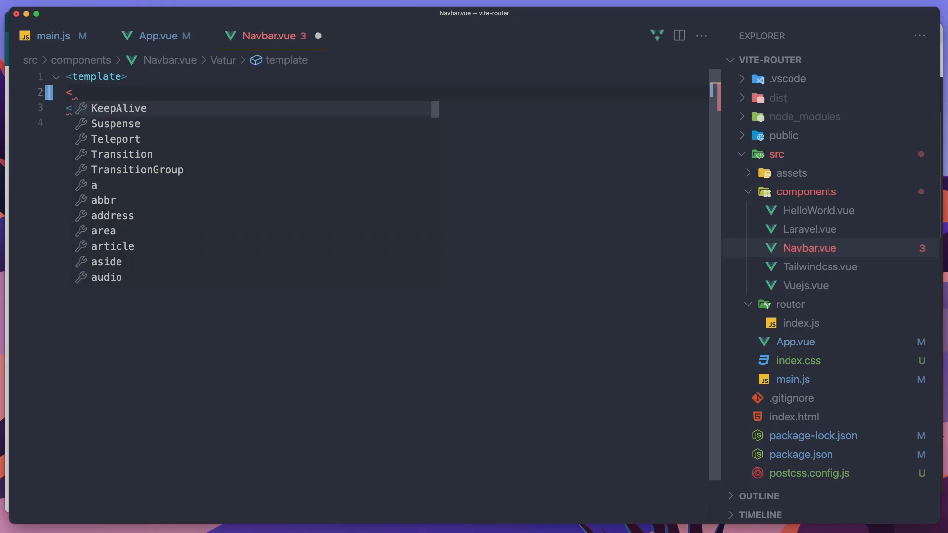
pyautogui.write('nav class="')
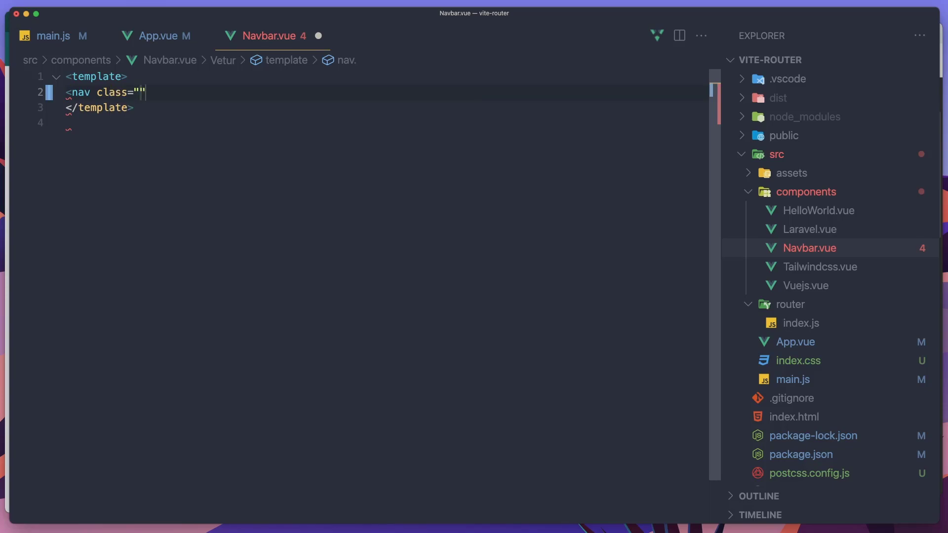
pyautogui.write('bg')
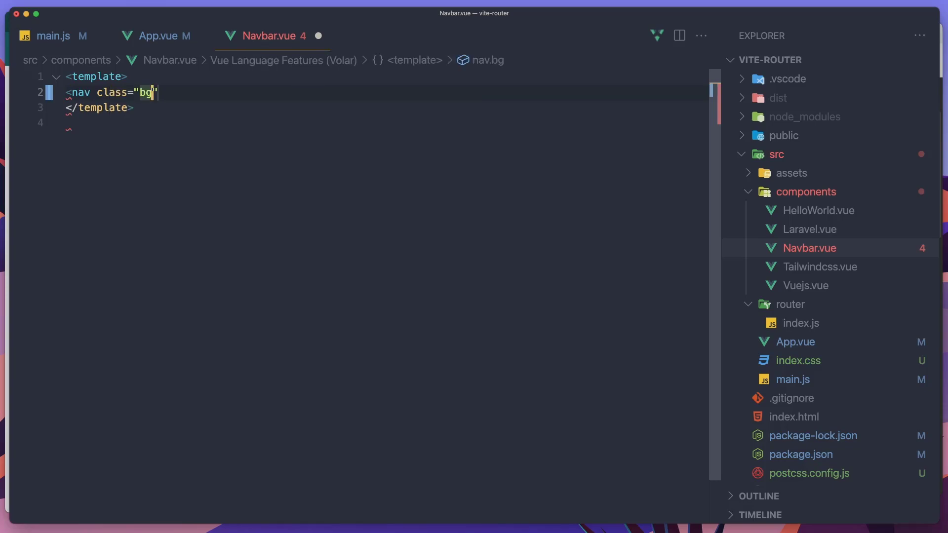
pyautogui.write('-gra')
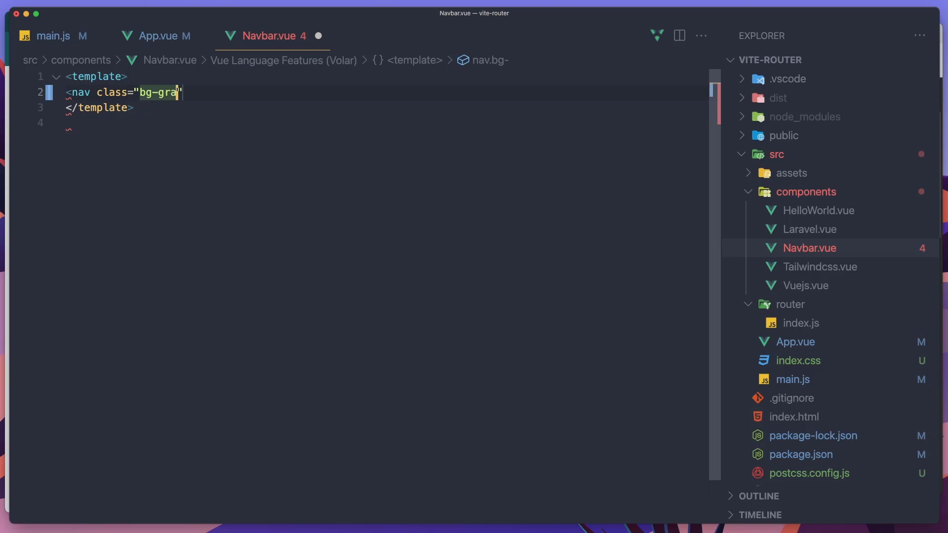
pyautogui.write('y-')
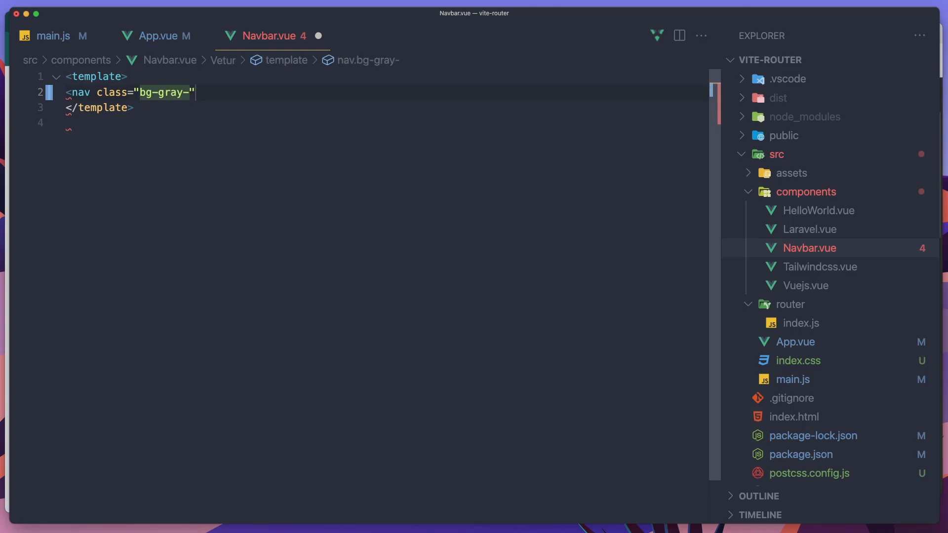
pyautogui.write('300')
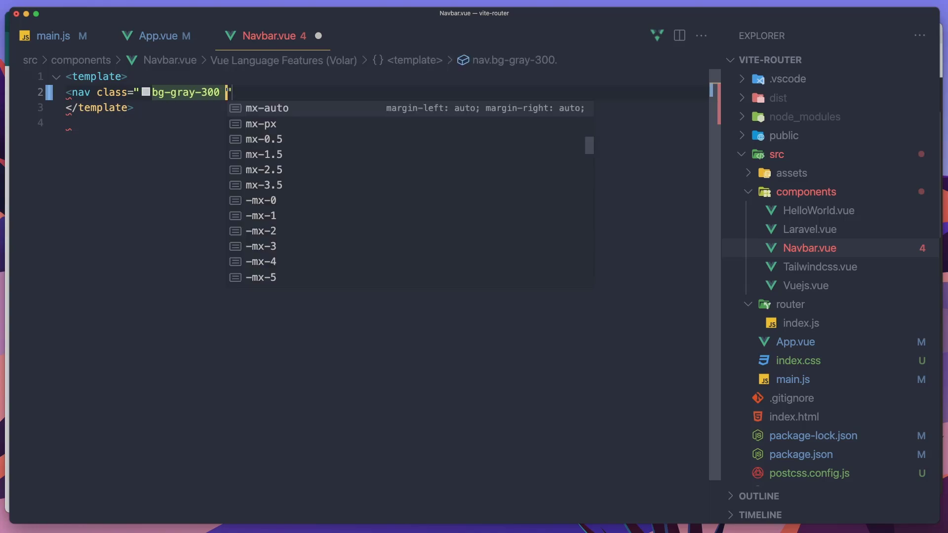
pyautogui.write('p-2')
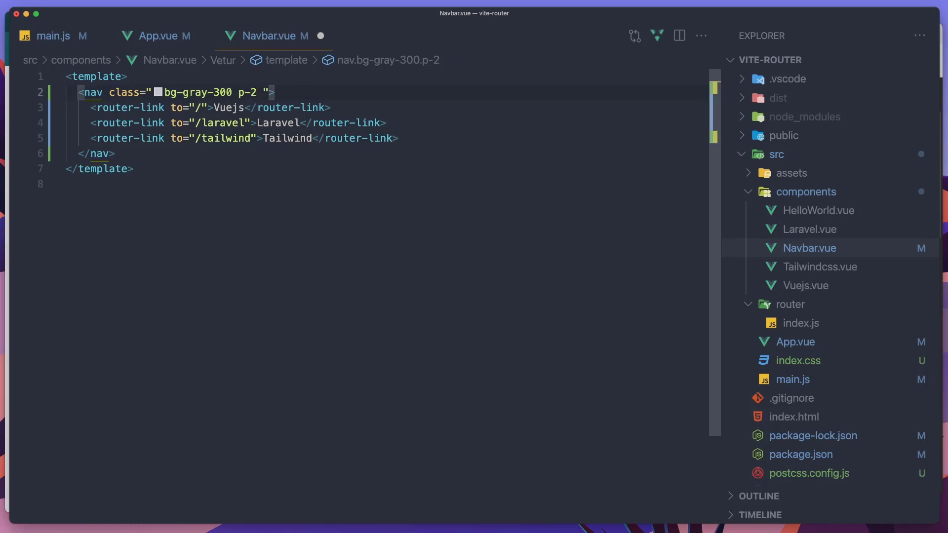
pyautogui.write('space-x-3')
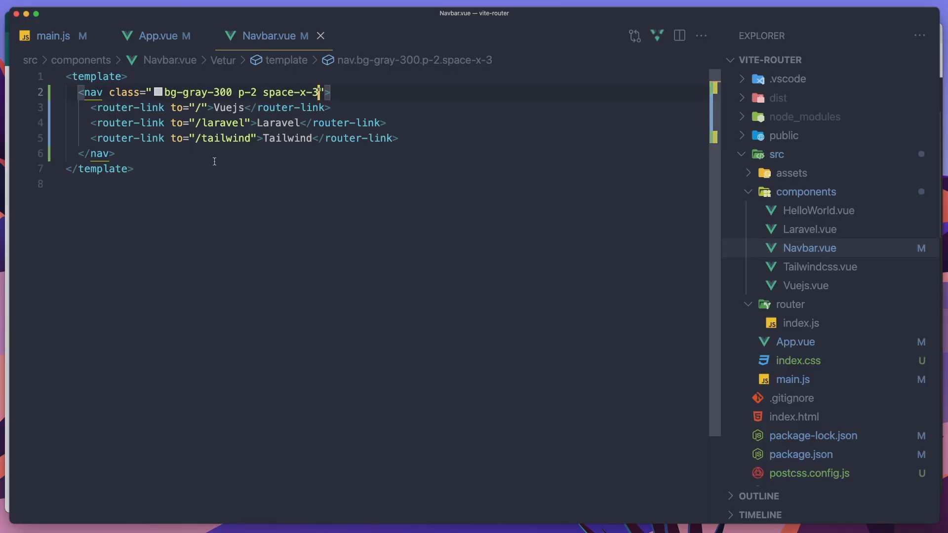
pyautogui.write('m')
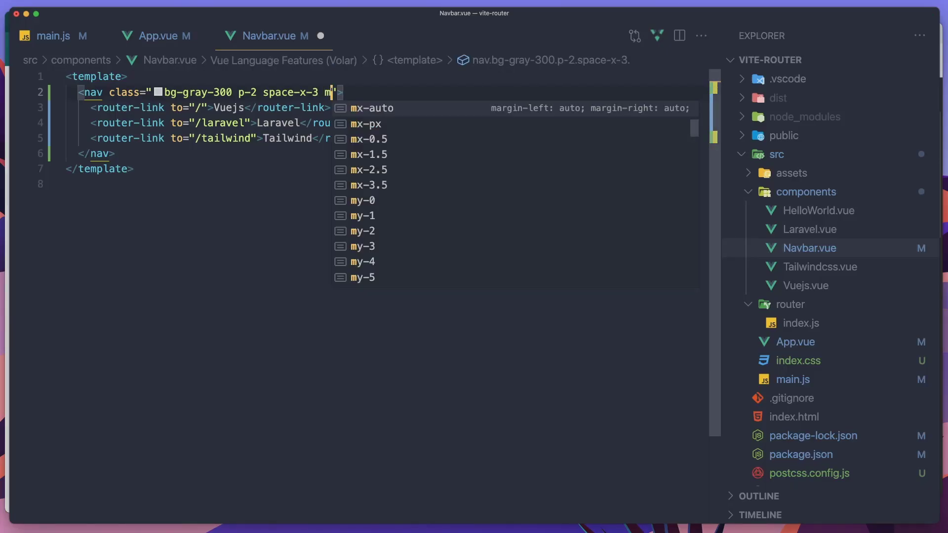
pyautogui.write('b')
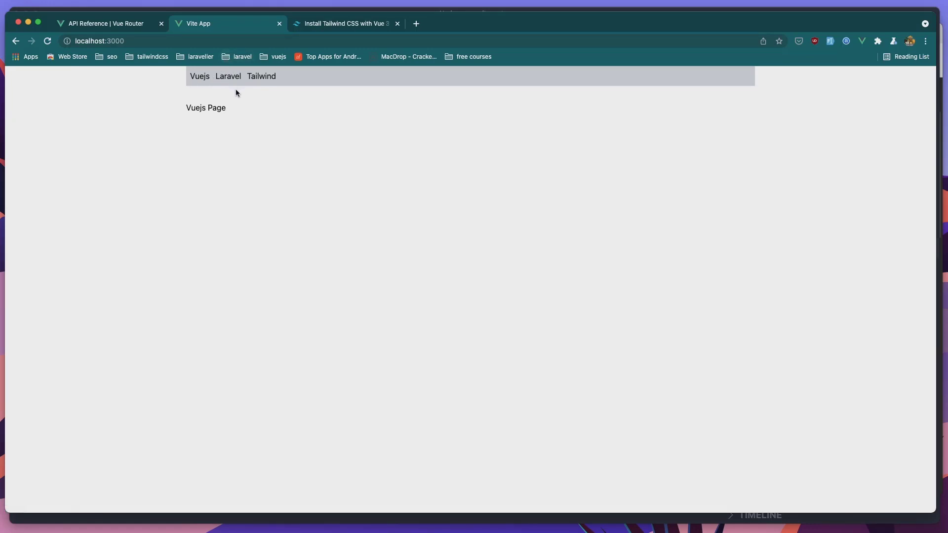
# Click Laravel in the gray navbar to reach the Laravel Page at /laravel
pyautogui.click(228, 76)
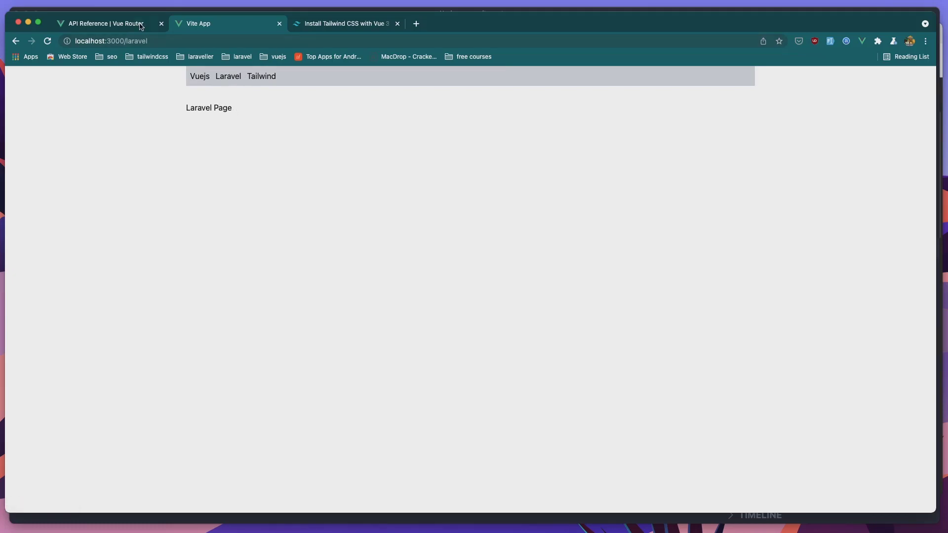
# Look up the active-class prop in the Vue Router API docs (default router-link-active)
pyautogui.click(106, 23)
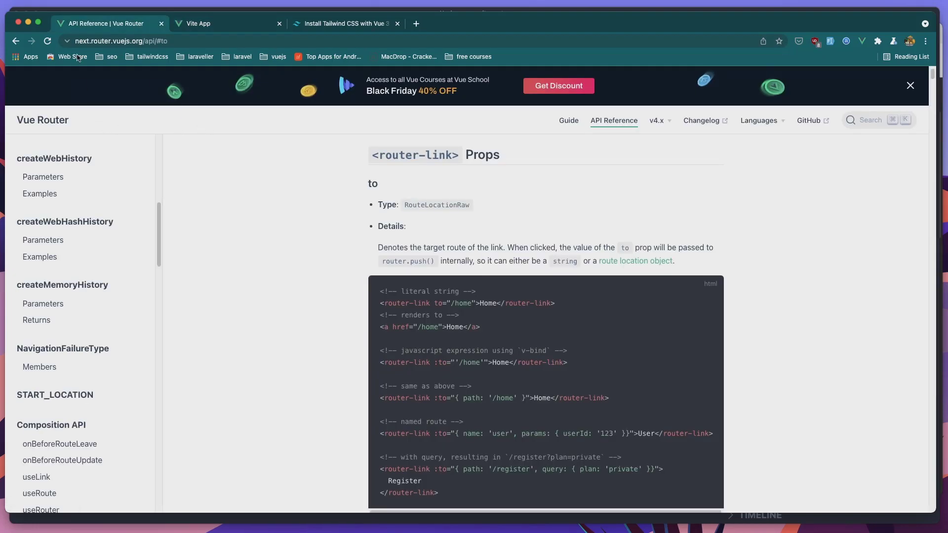
pyautogui.moveTo(151, 115)
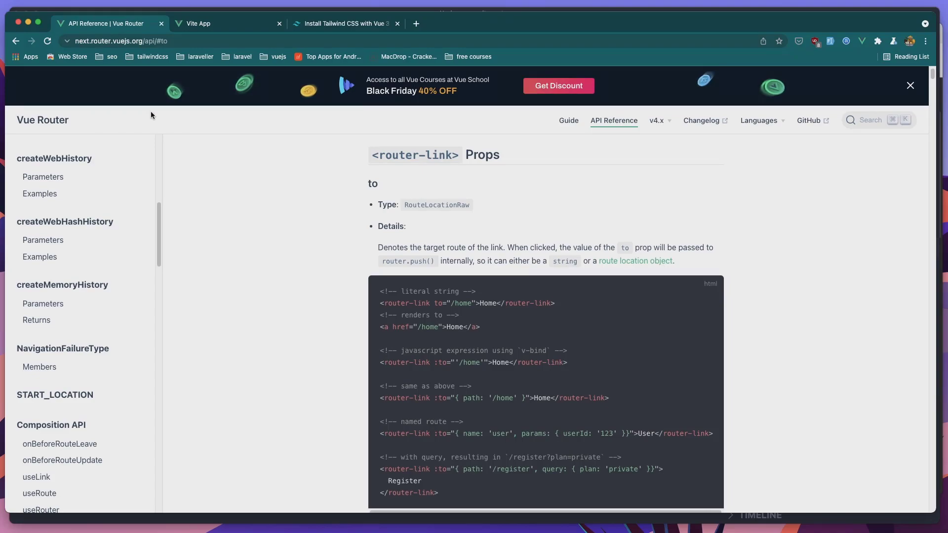
pyautogui.moveTo(302, 170)
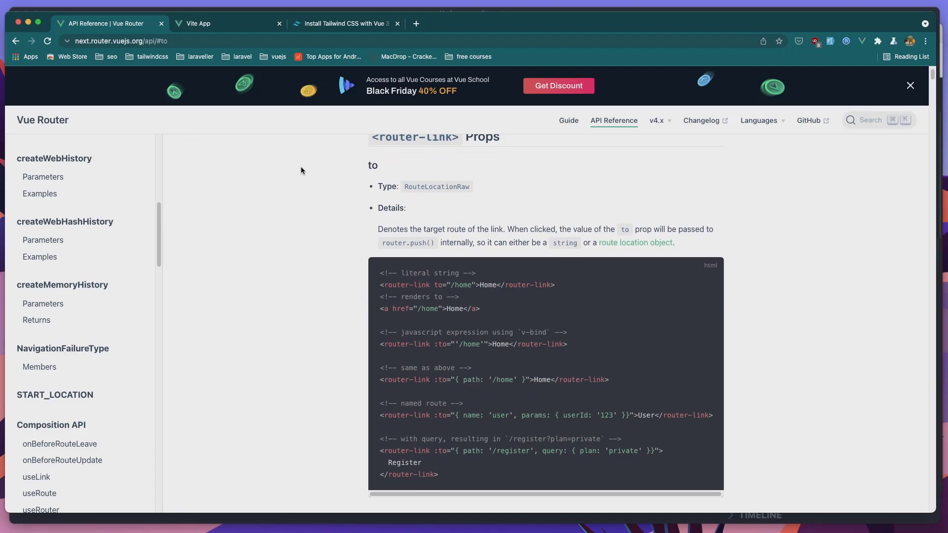
pyautogui.scroll(-3)
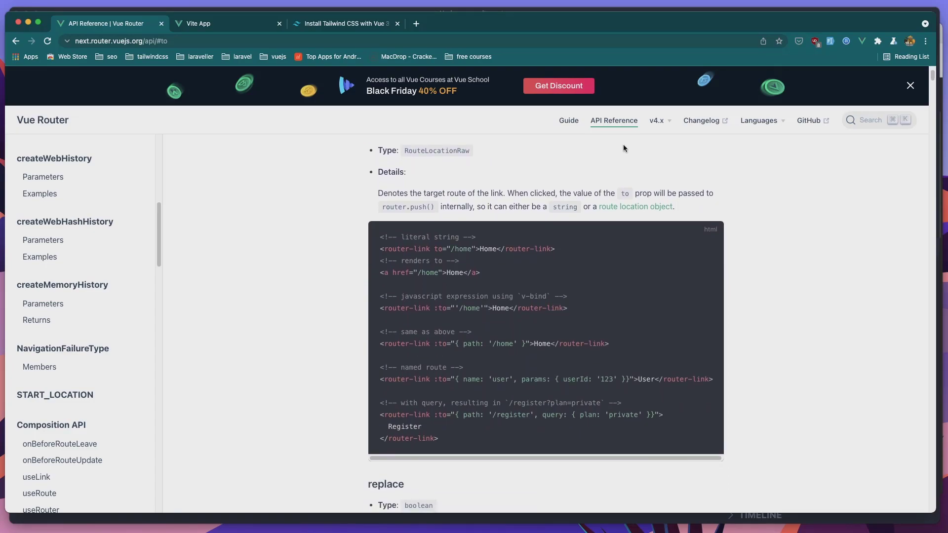
pyautogui.click(870, 120)
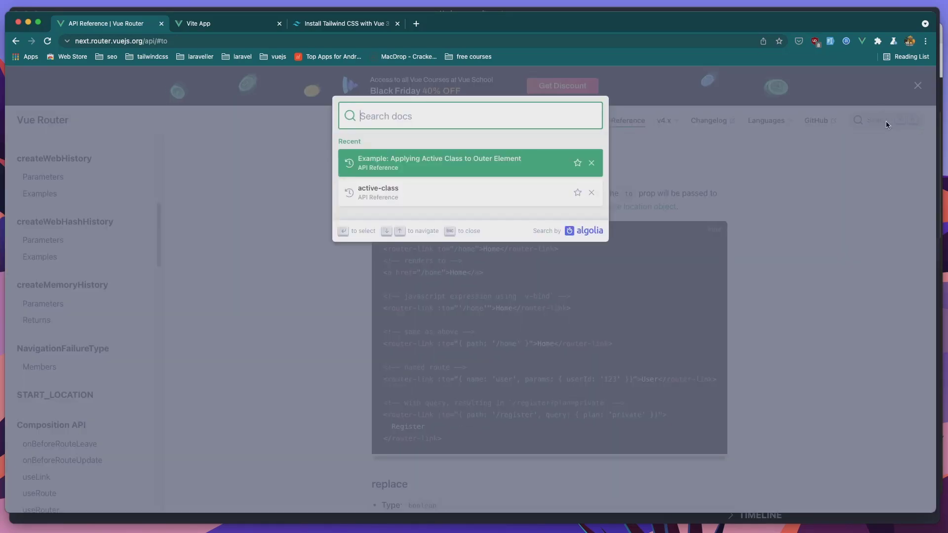
pyautogui.write('active')
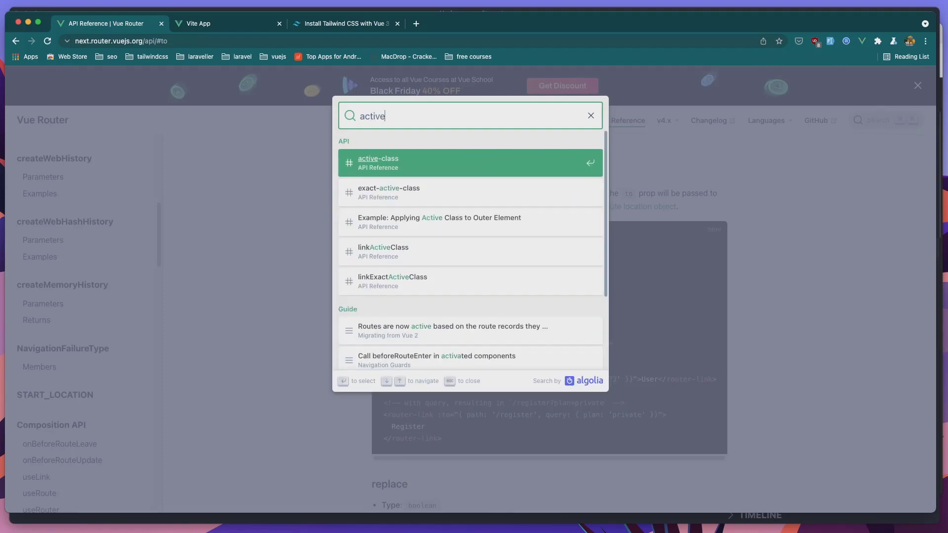
pyautogui.click(471, 163)
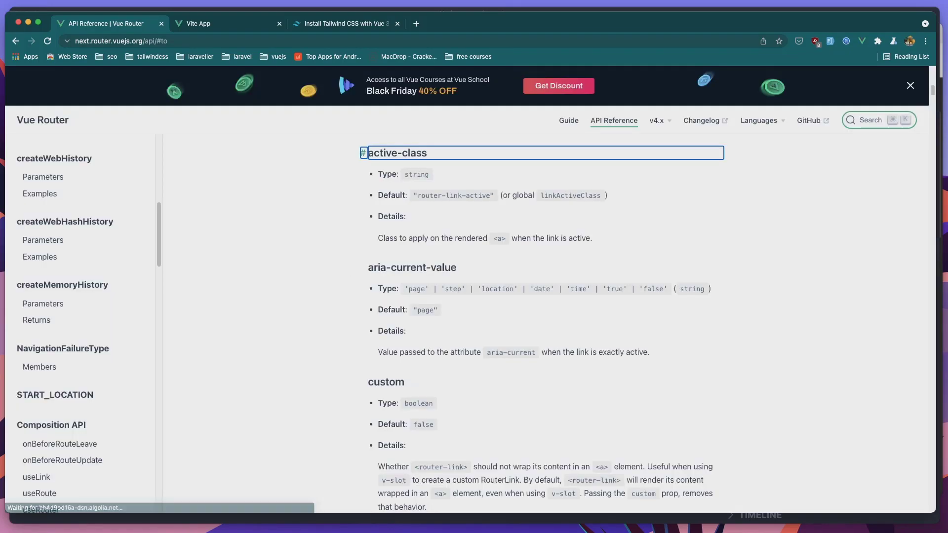
pyautogui.click(363, 153)
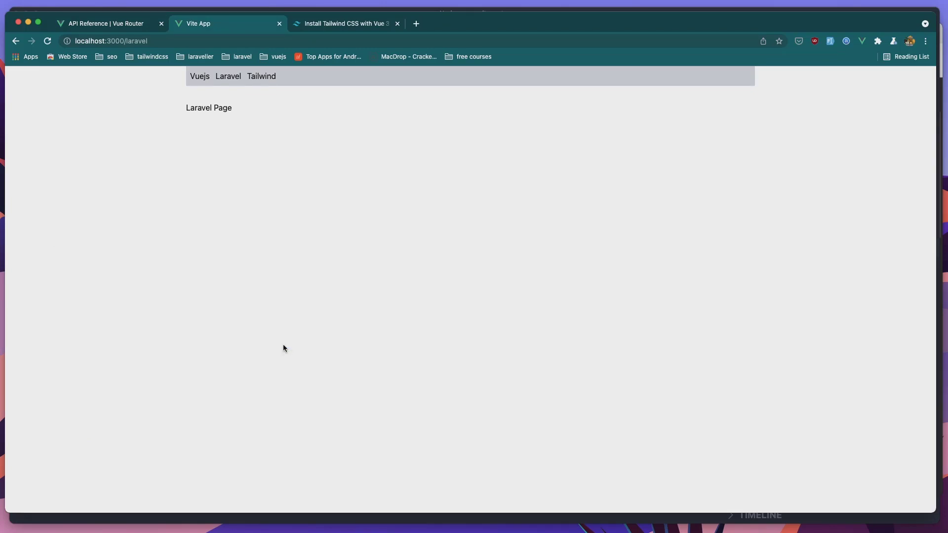
# Inspect the navbar links in DevTools, then confirm the Tailwind link gets router-link-active classes
pyautogui.press('F12')
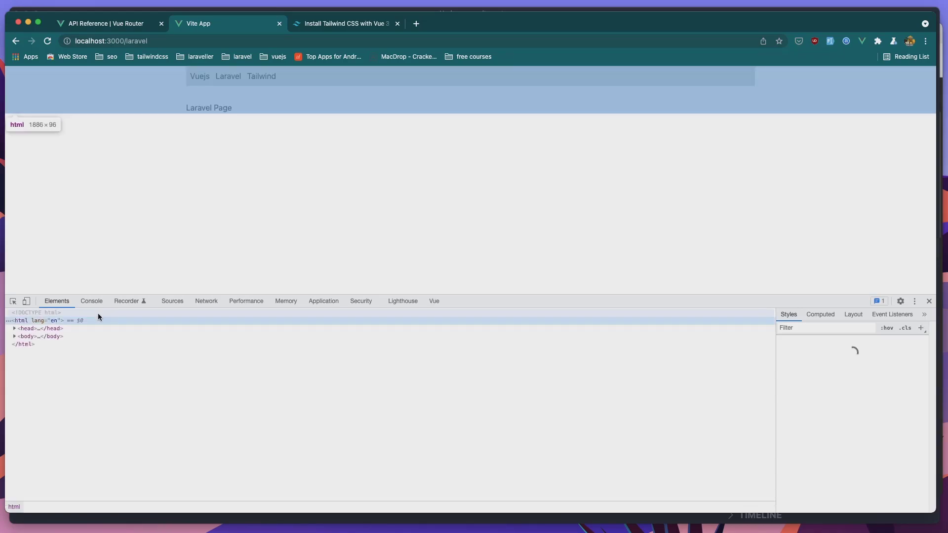
pyautogui.click(15, 337)
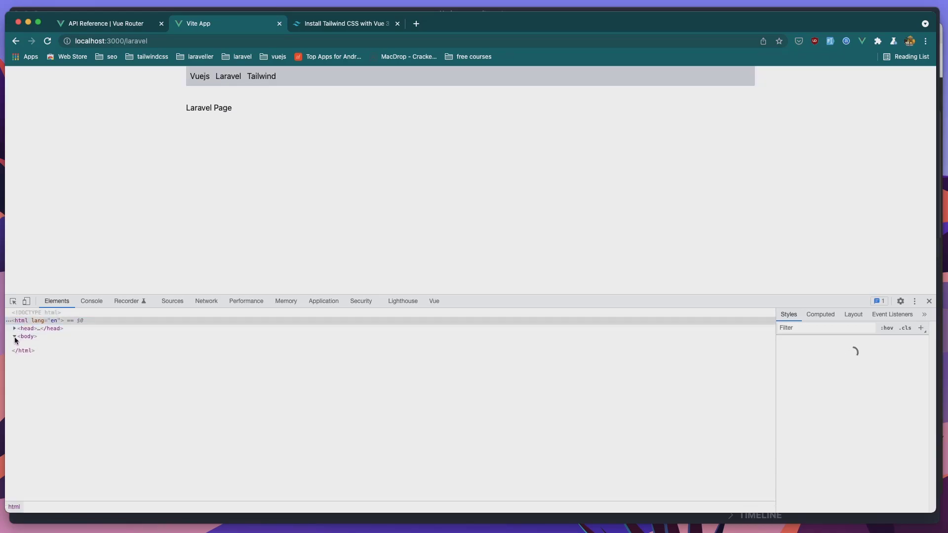
pyautogui.click(14, 337)
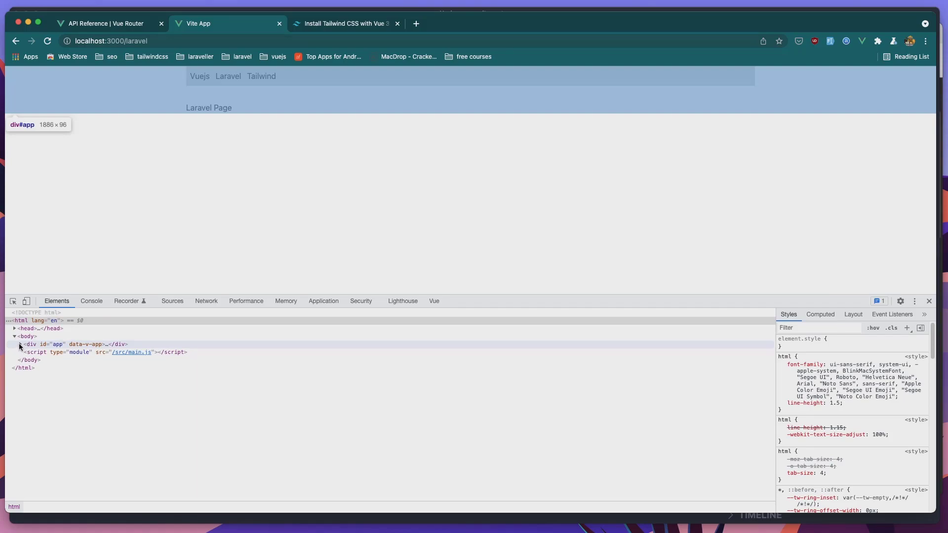
pyautogui.click(13, 344)
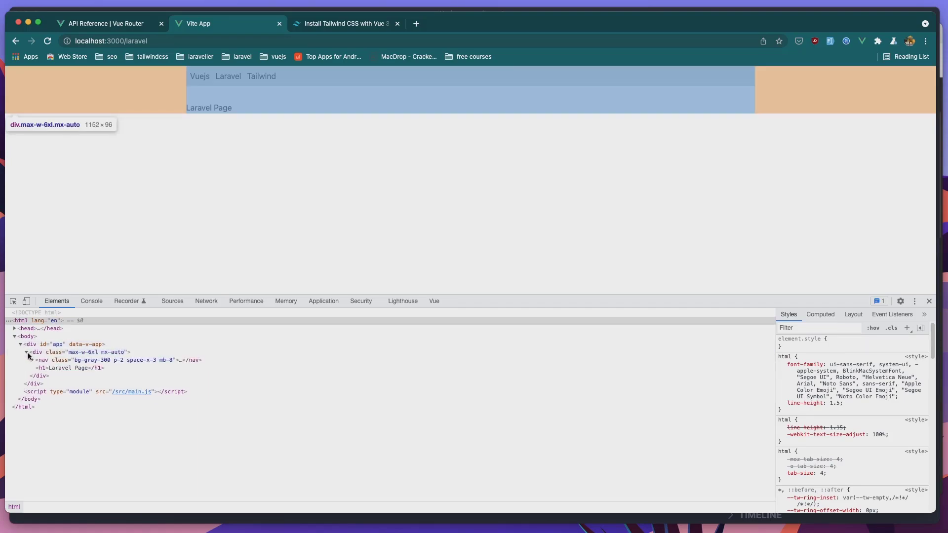
pyautogui.click(32, 360)
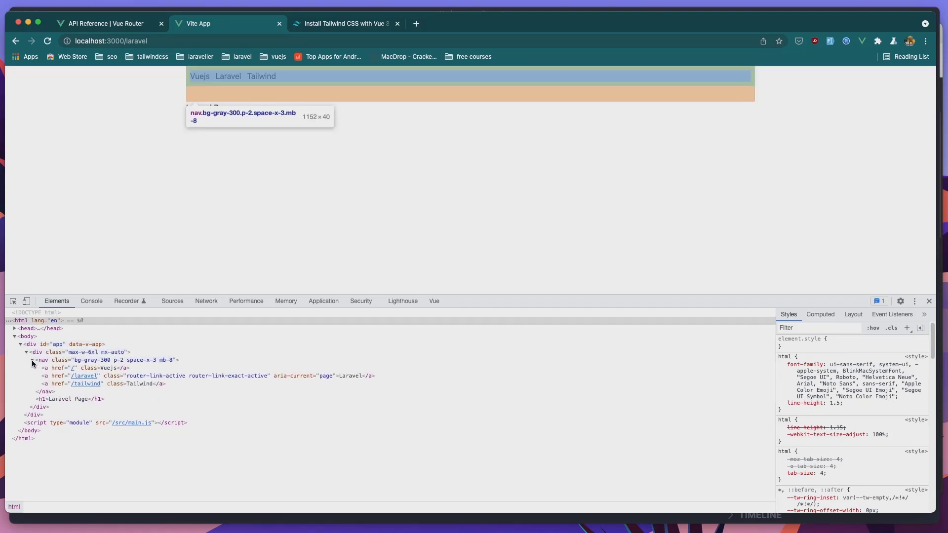
pyautogui.moveTo(171, 376)
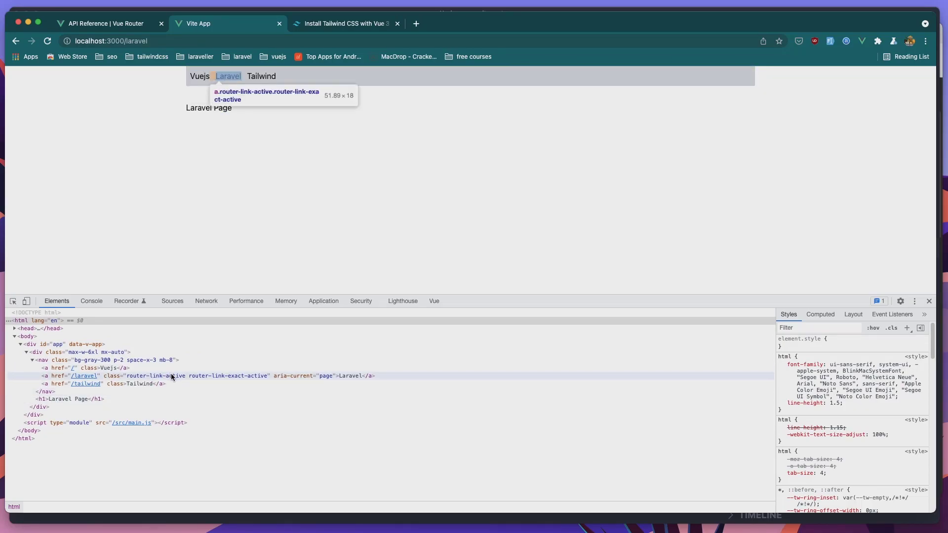
pyautogui.click(181, 375)
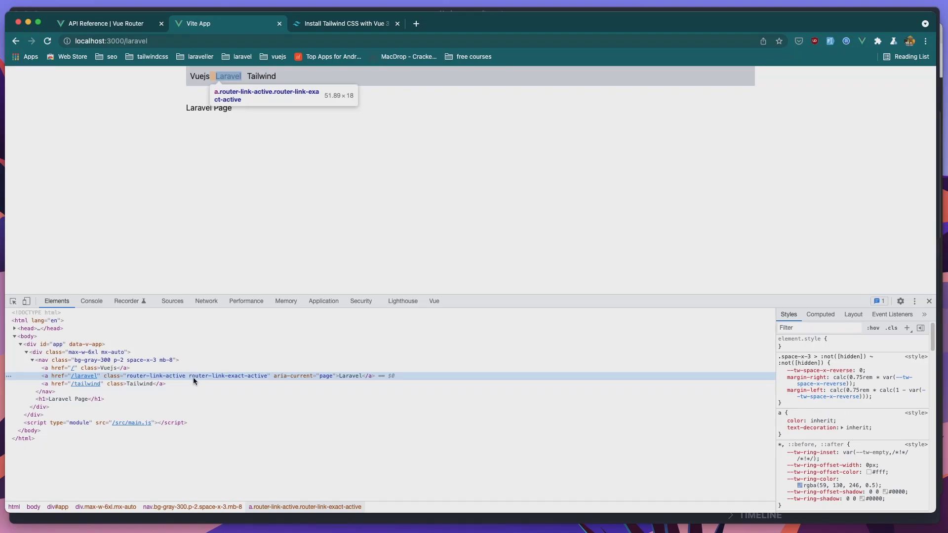
pyautogui.moveTo(238, 132)
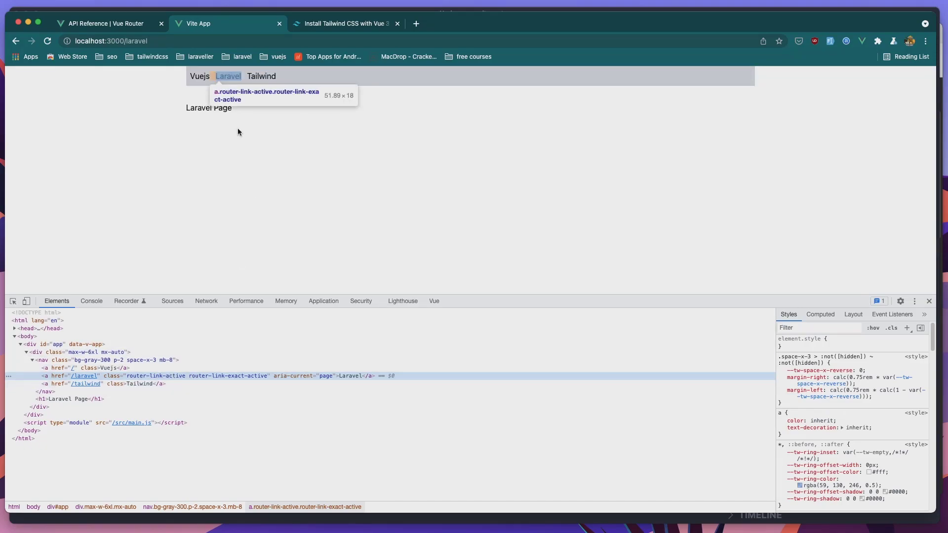
pyautogui.click(261, 76)
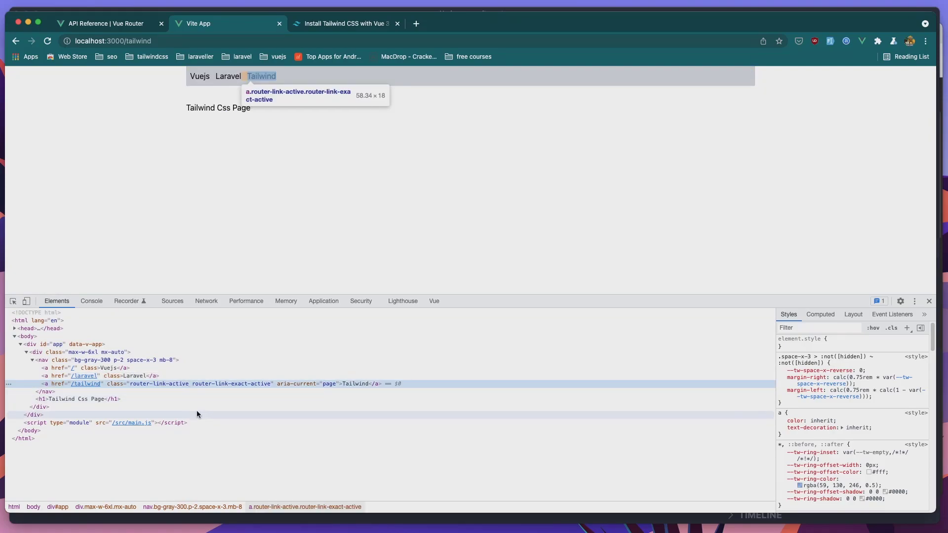
# Find and select the linkActiveClass router option in the Vue Router API docs
pyautogui.click(345, 23)
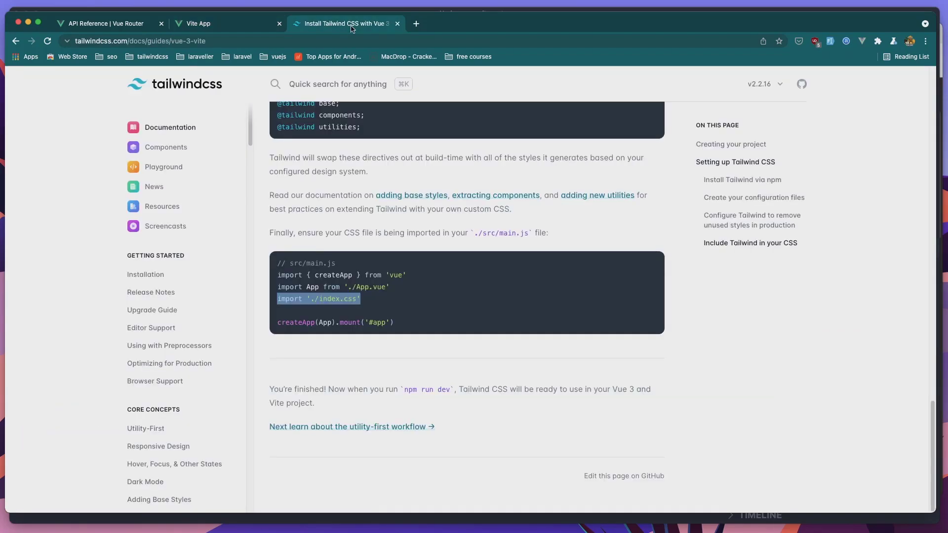
pyautogui.click(103, 23)
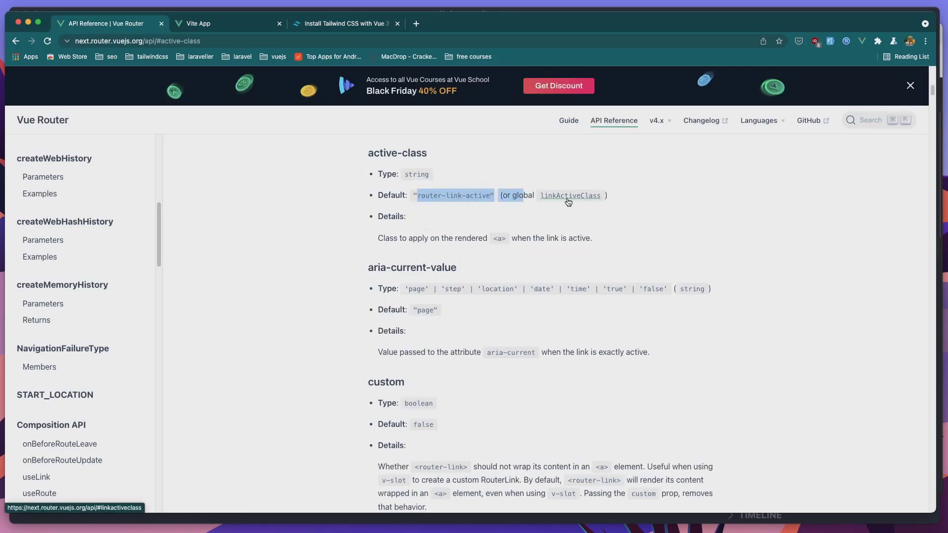
pyautogui.moveTo(588, 199)
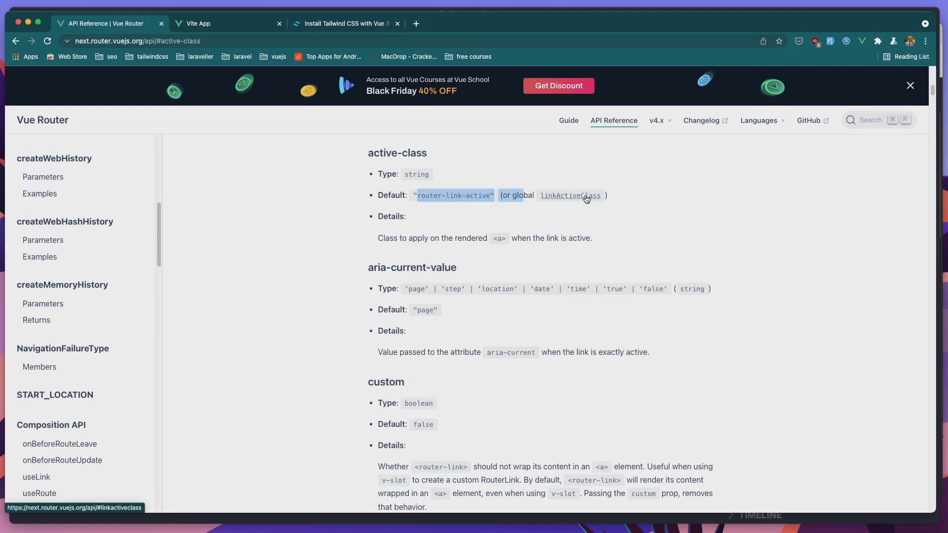
pyautogui.click(569, 196)
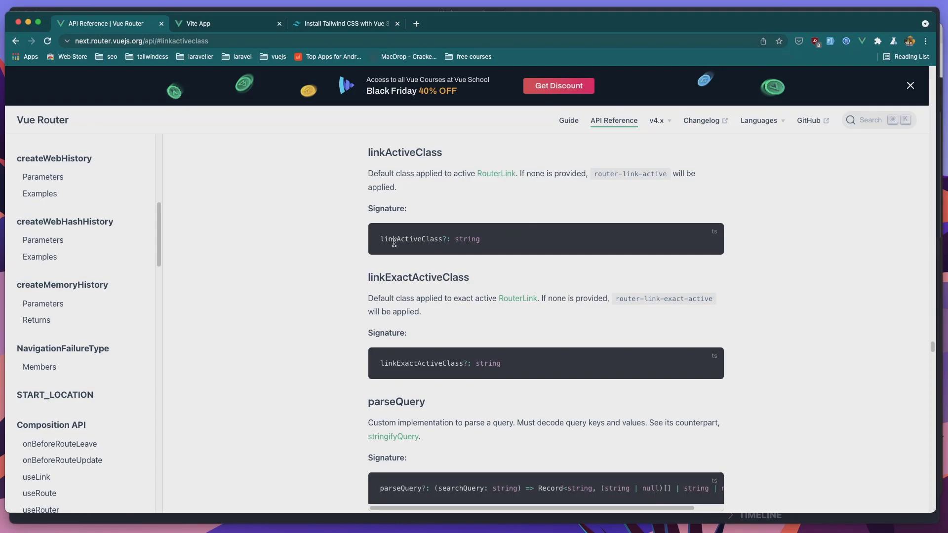
pyautogui.doubleClick(410, 239)
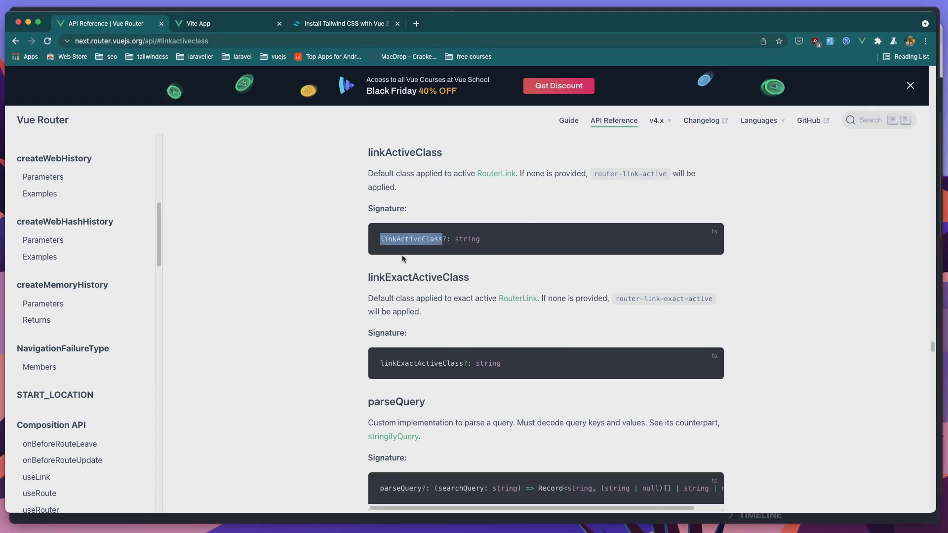
pyautogui.moveTo(430, 269)
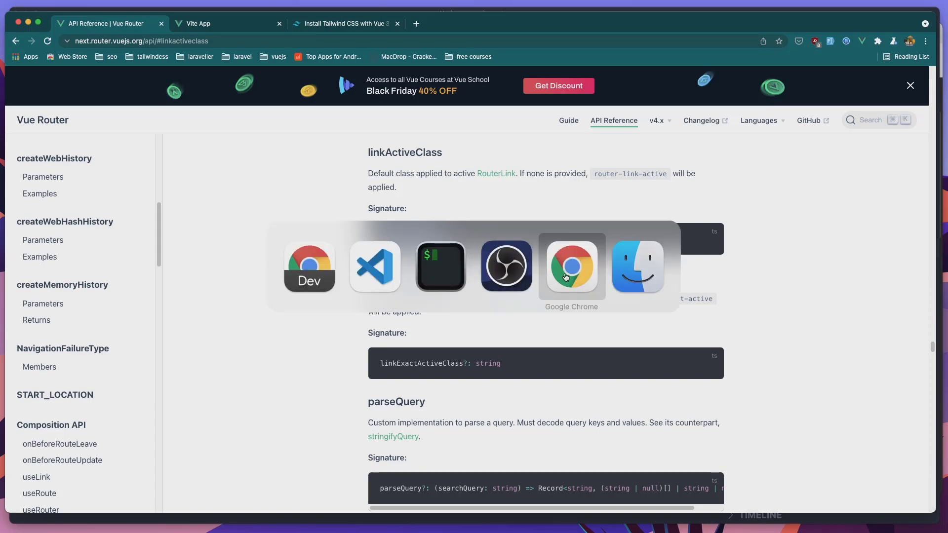
# Add linkActiveClass: 'bg-gray-600 text-gray-300' to createRouter options in router/index.js
pyautogui.click(375, 266)
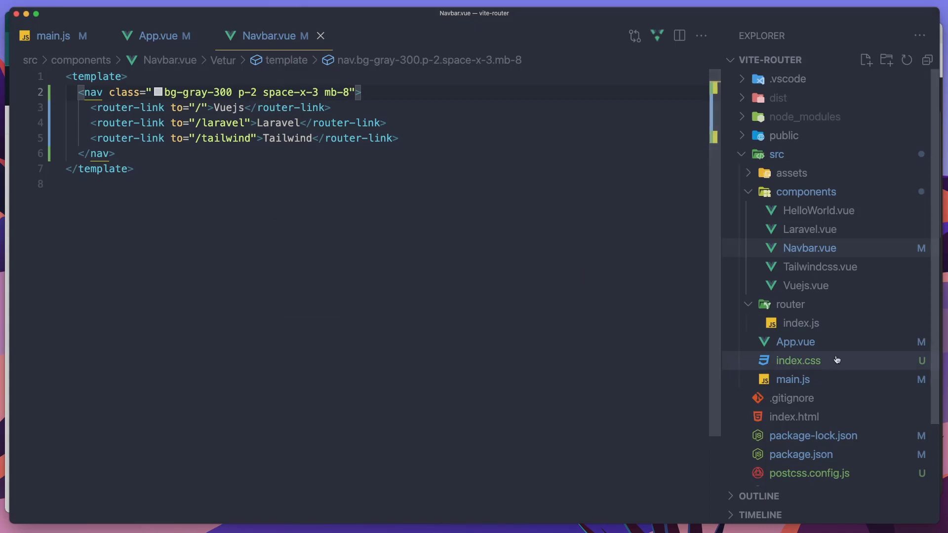
pyautogui.click(800, 323)
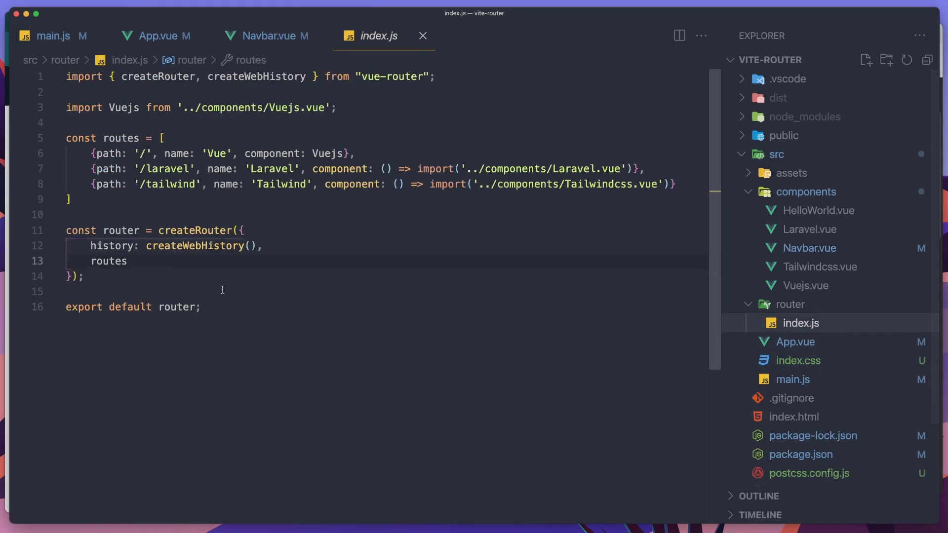
pyautogui.write(',')
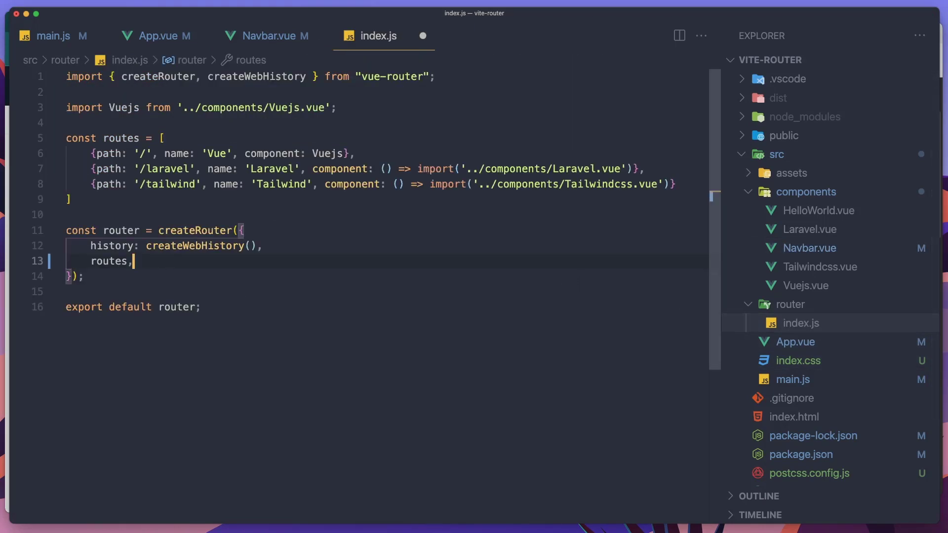
pyautogui.write('linkActiveClass')
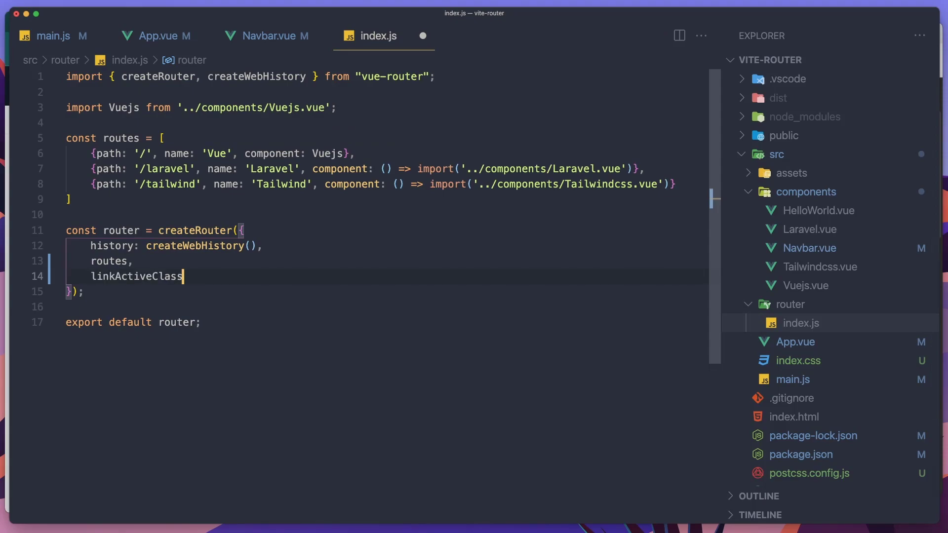
pyautogui.write(':')
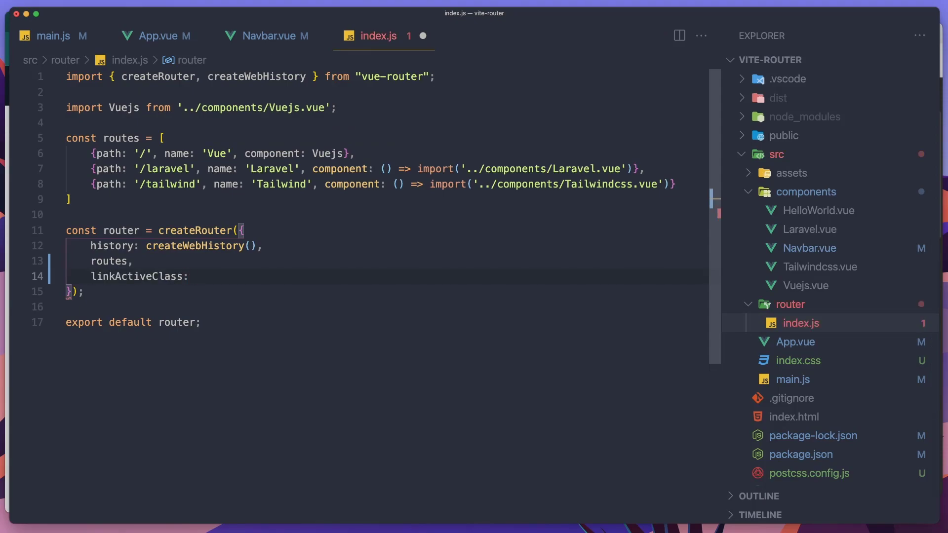
pyautogui.write("''")
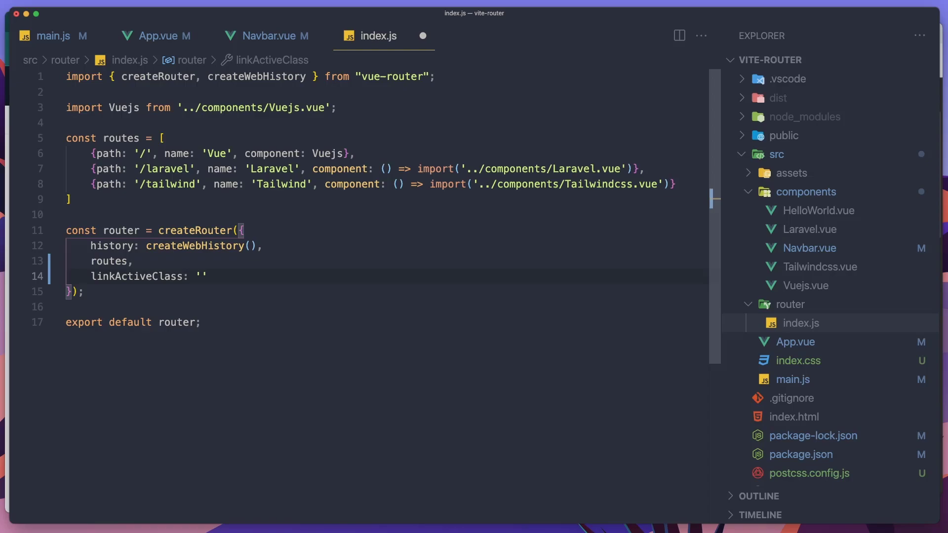
pyautogui.write('b')
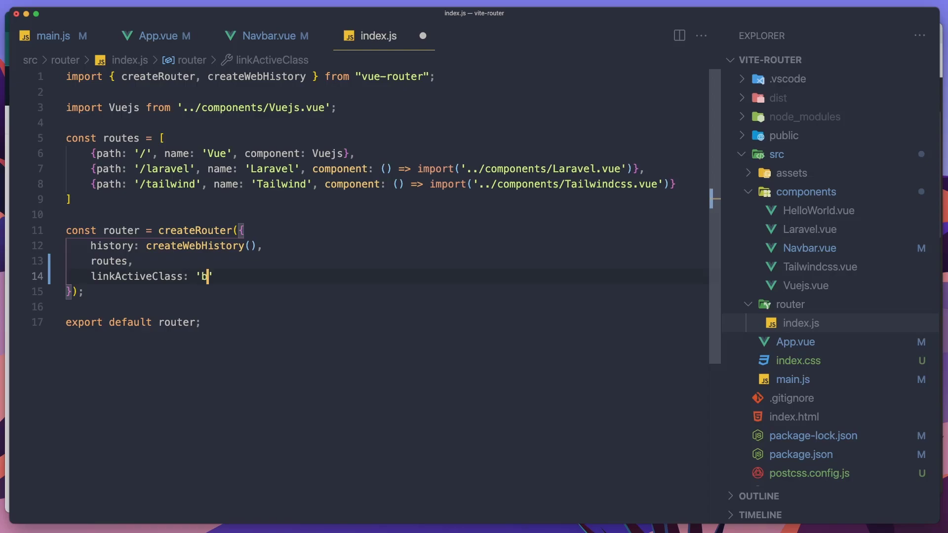
pyautogui.write('g-')
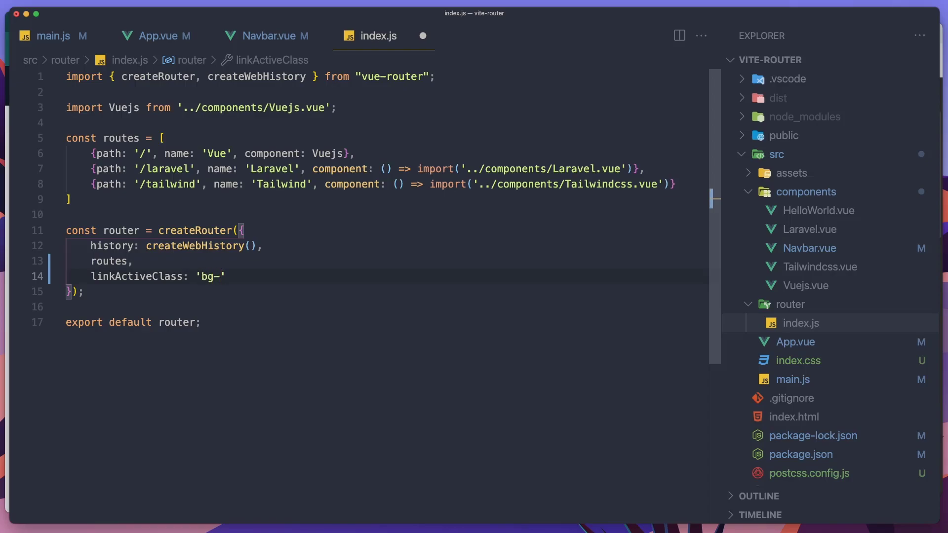
pyautogui.write('gray-')
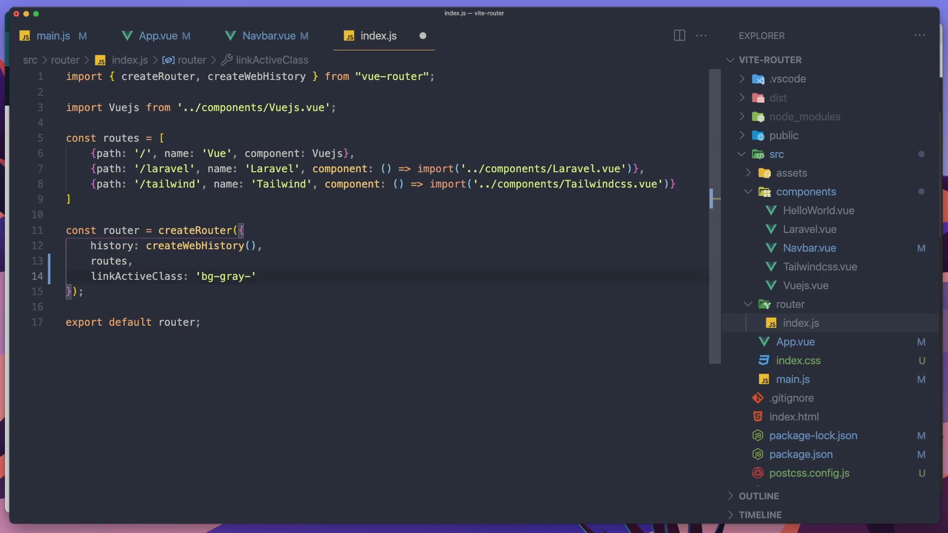
pyautogui.write('600')
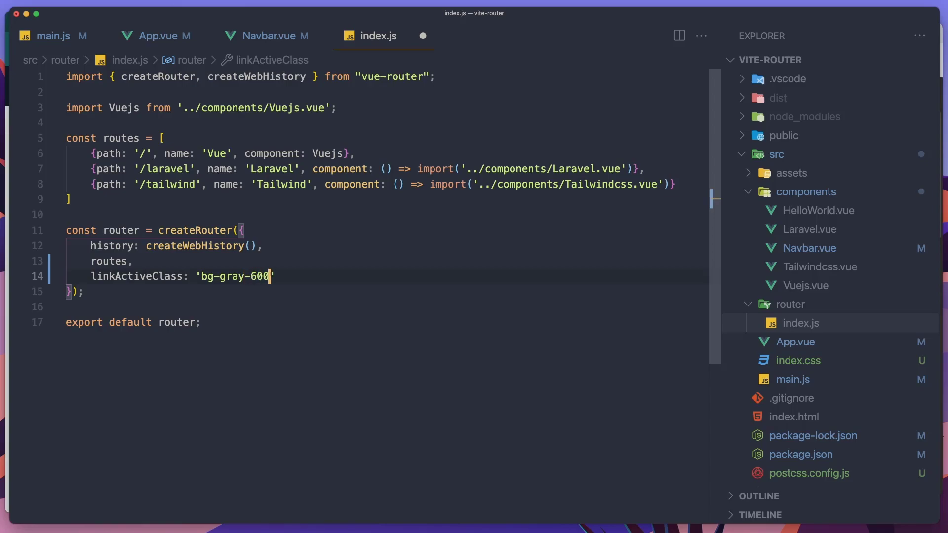
pyautogui.write('text')
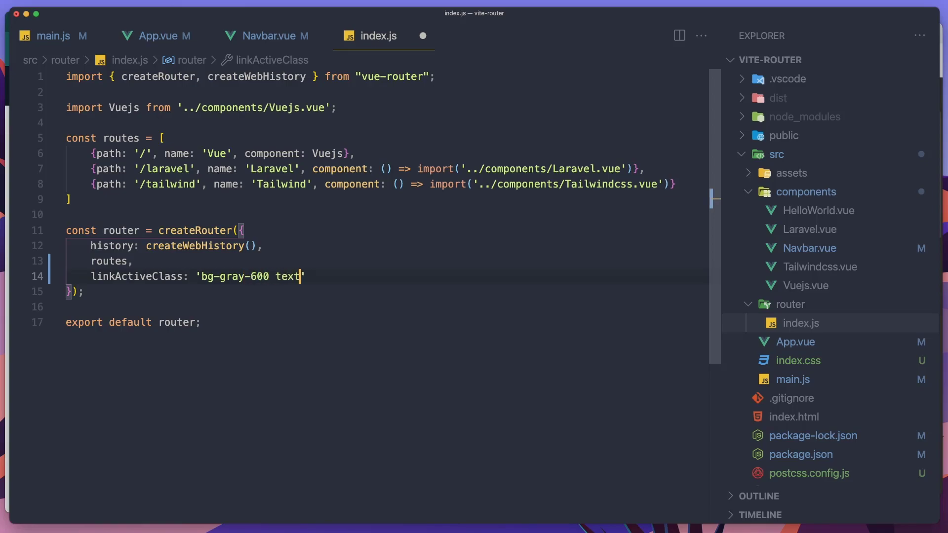
pyautogui.write('-gra')
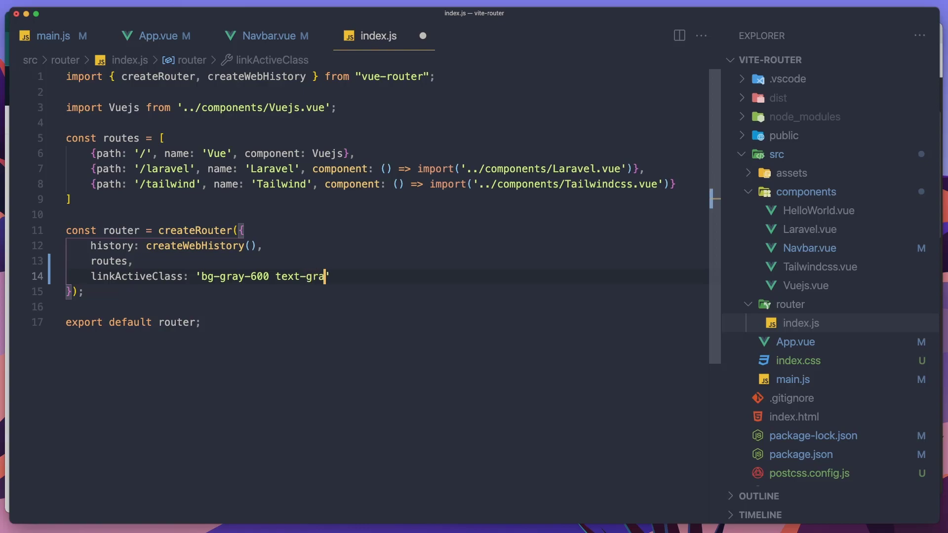
pyautogui.write('y-300')
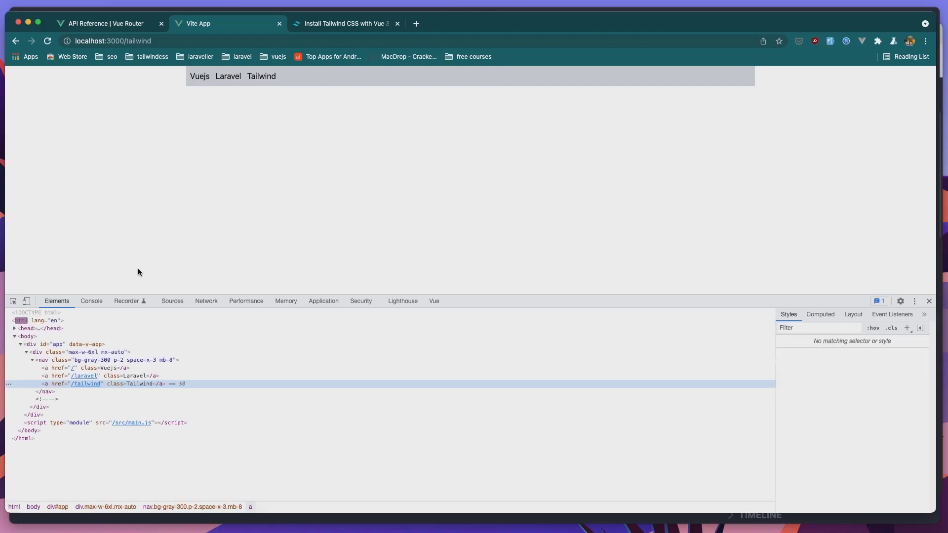
# Reload the Tailwind page and confirm the active link has bg-gray-600 text-gray-300
pyautogui.click(261, 75)
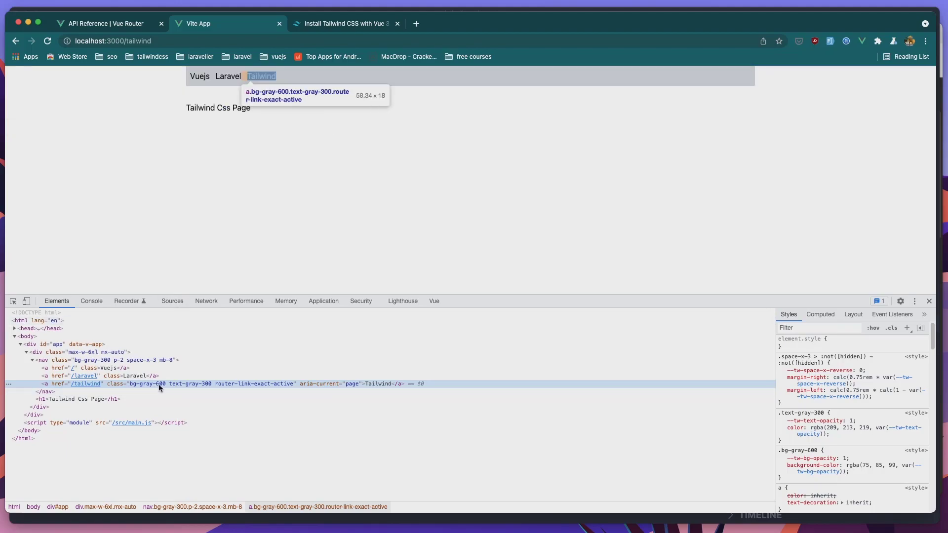
pyautogui.moveTo(201, 390)
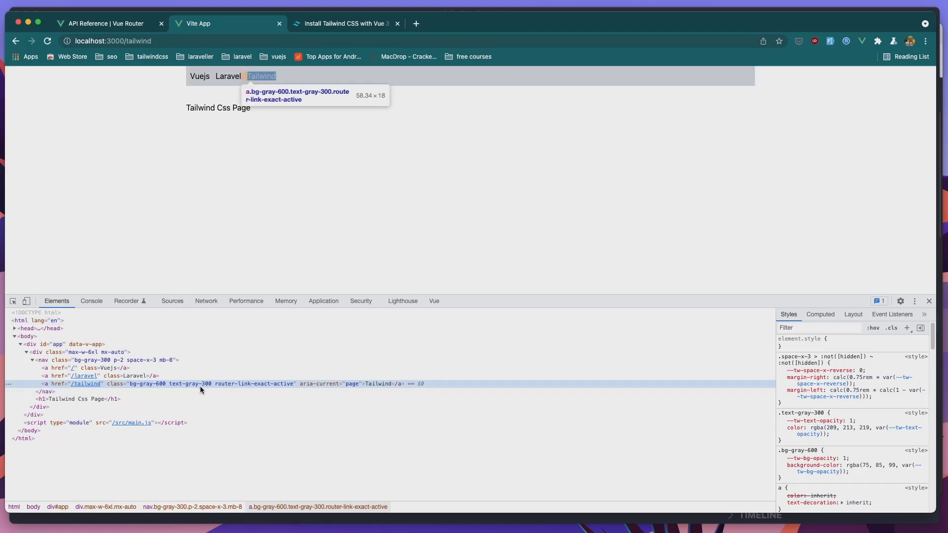
pyautogui.moveTo(261, 76)
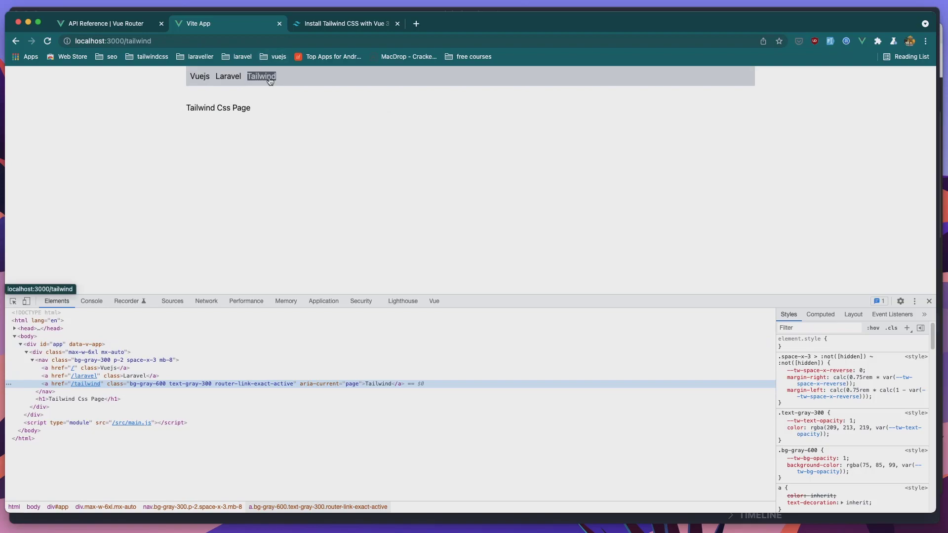
pyautogui.moveTo(275, 81)
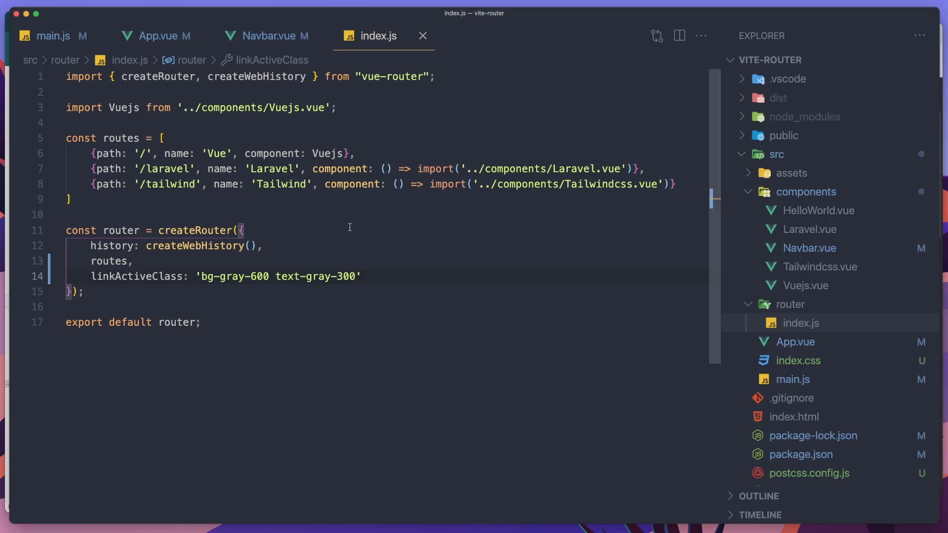
# Append p-2 to the linkActiveClass value in router/index.js
pyautogui.write('p-')
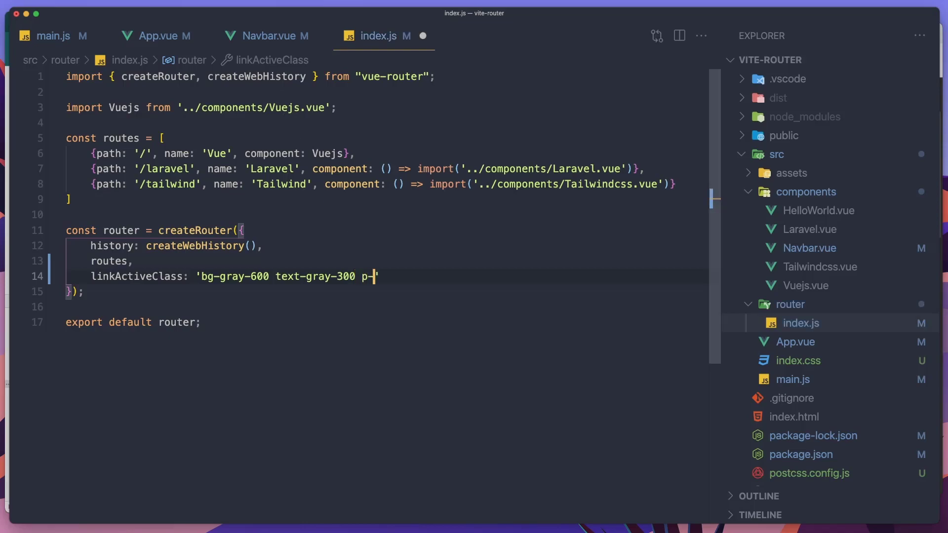
pyautogui.write('2')
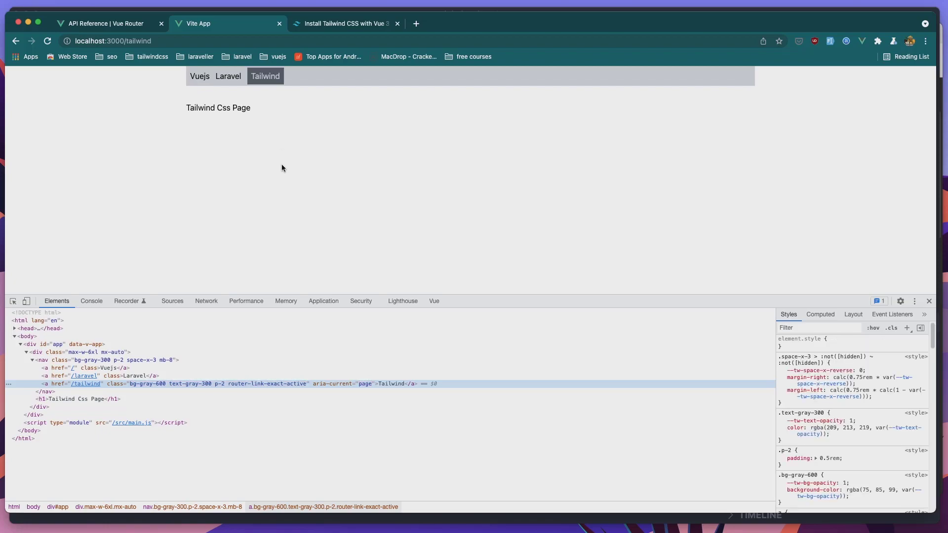
pyautogui.moveTo(279, 134)
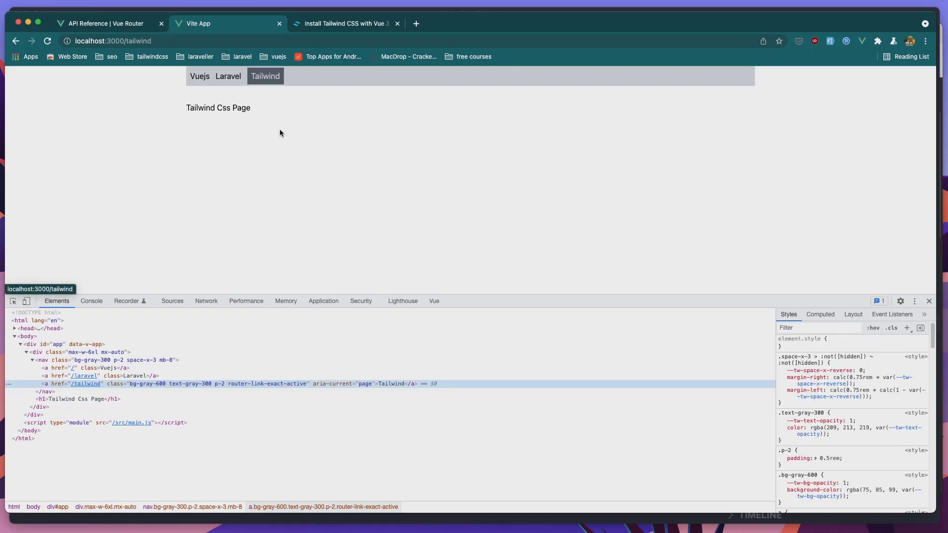
# Switch between the Vuejs, Laravel and Tailwind pages to check the padded gray highlight
pyautogui.click(229, 76)
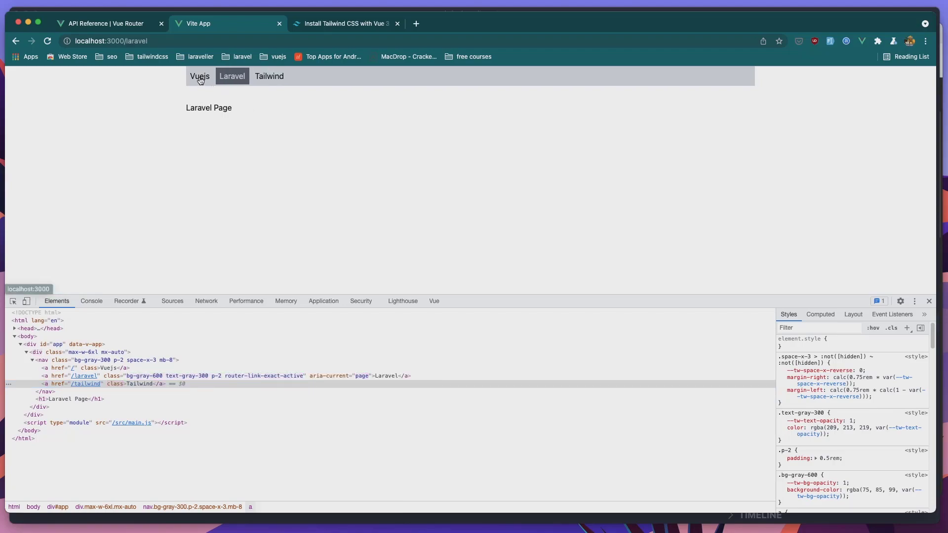
pyautogui.click(200, 76)
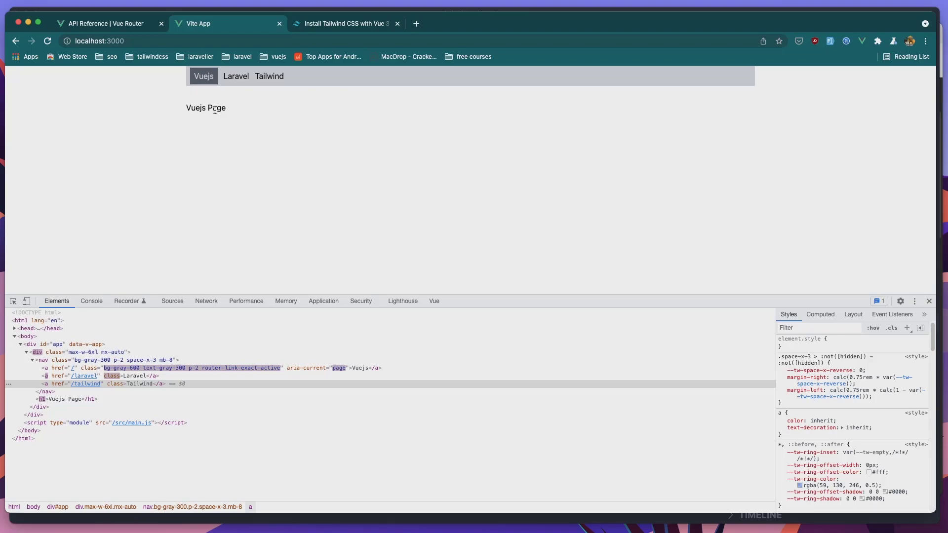
pyautogui.click(232, 75)
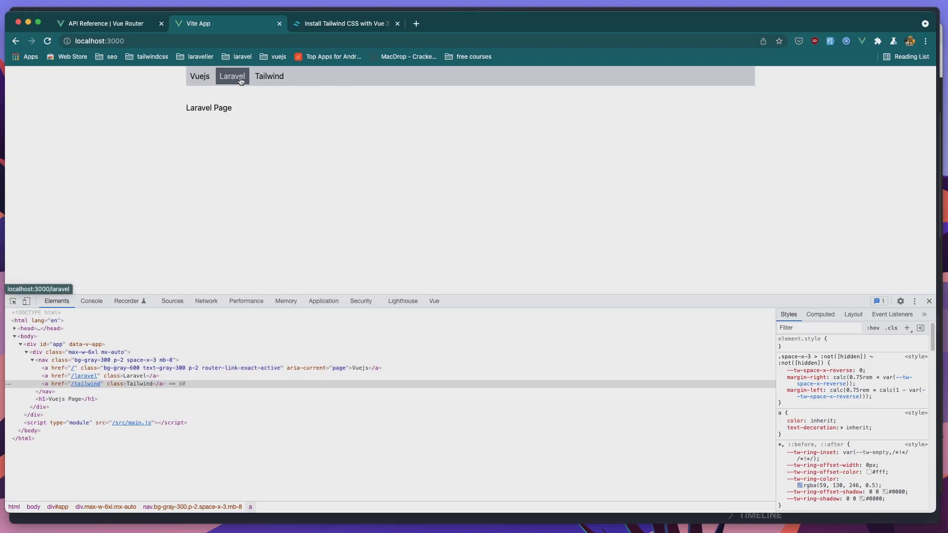
pyautogui.click(265, 76)
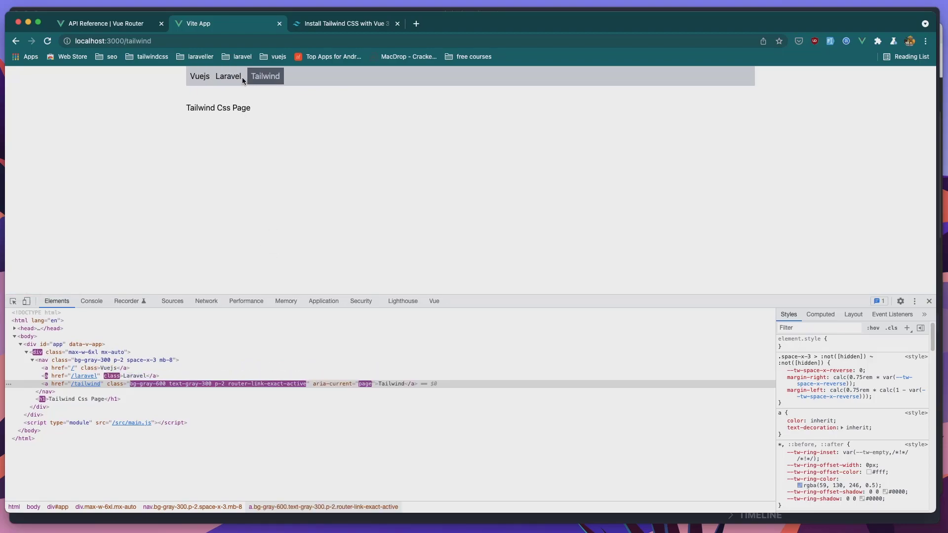
pyautogui.click(232, 76)
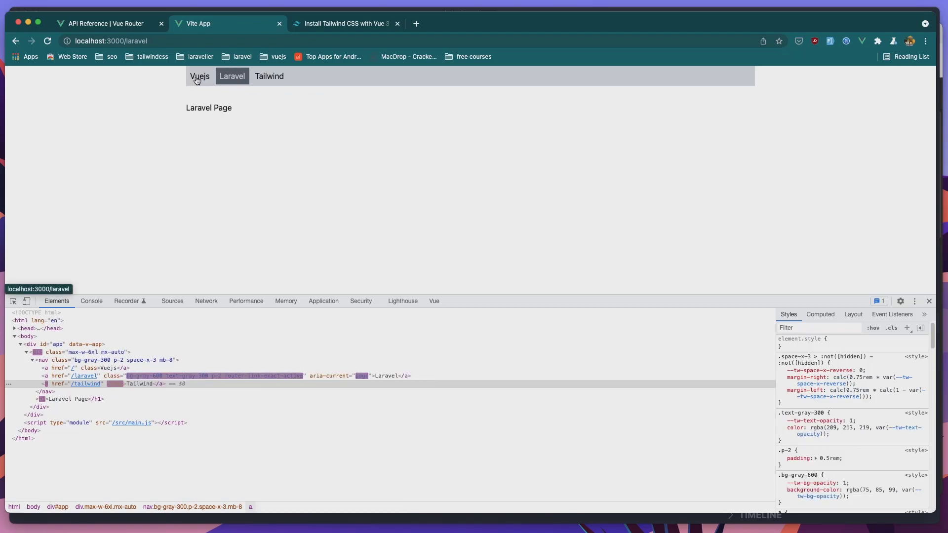
pyautogui.click(264, 76)
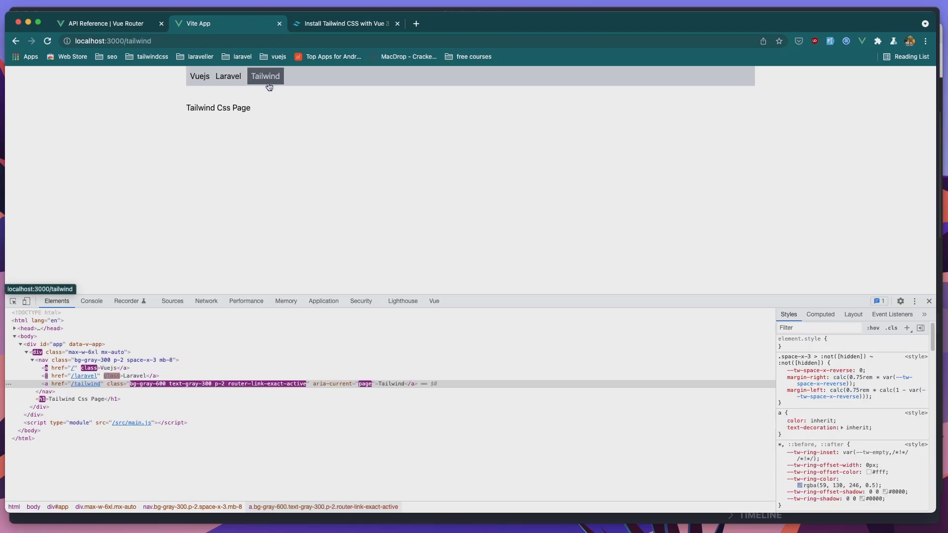
pyautogui.moveTo(228, 76)
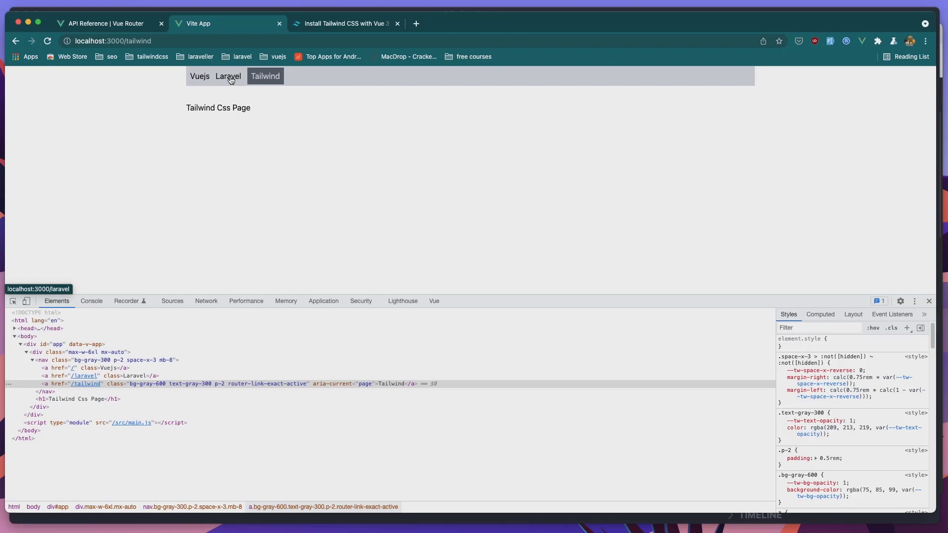
pyautogui.click(232, 76)
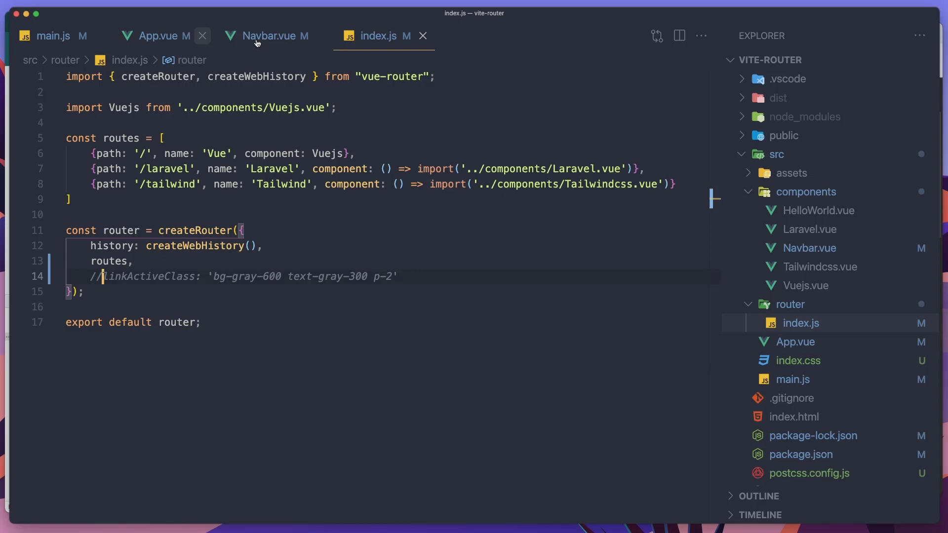
# In Navbar.vue, give the Vuejs router-link a gray active-class with text-gray-200
pyautogui.click(264, 36)
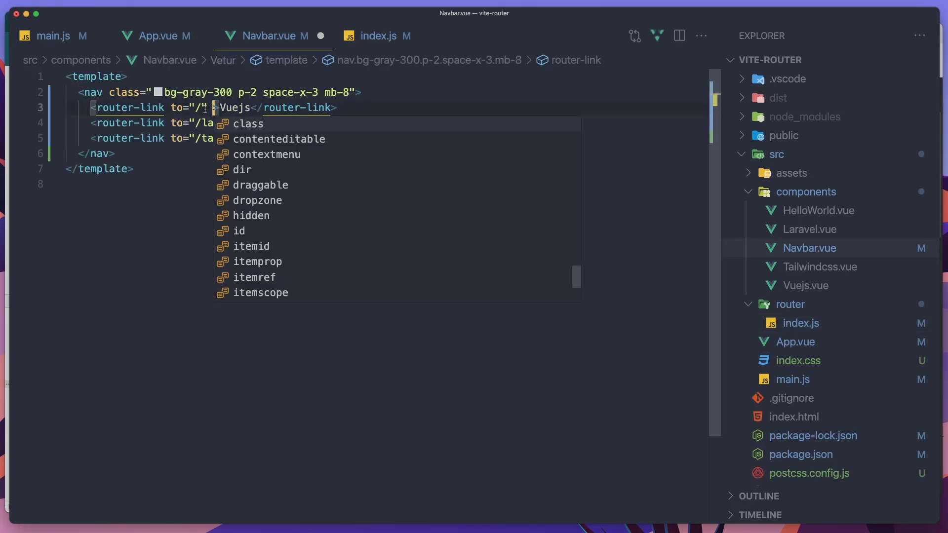
pyautogui.write('active-class="')
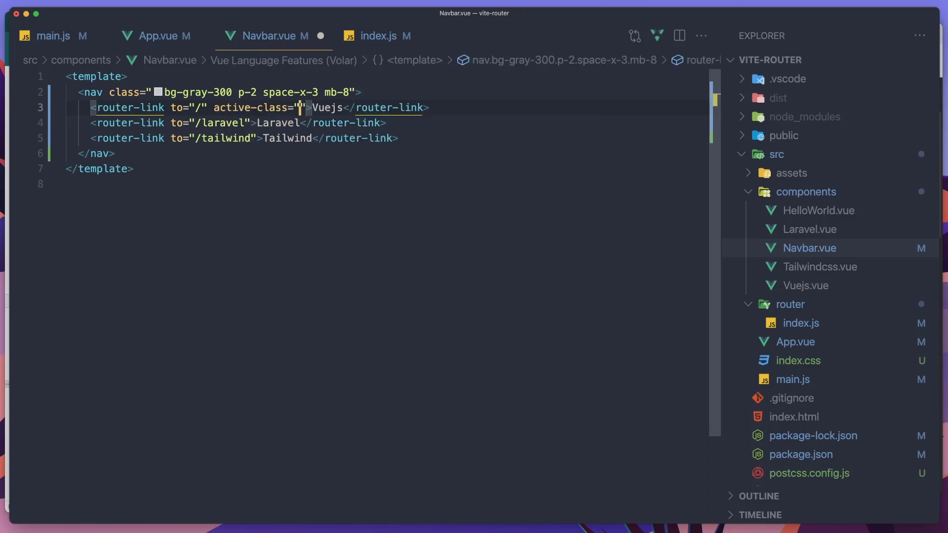
pyautogui.write('bg-gray-6')
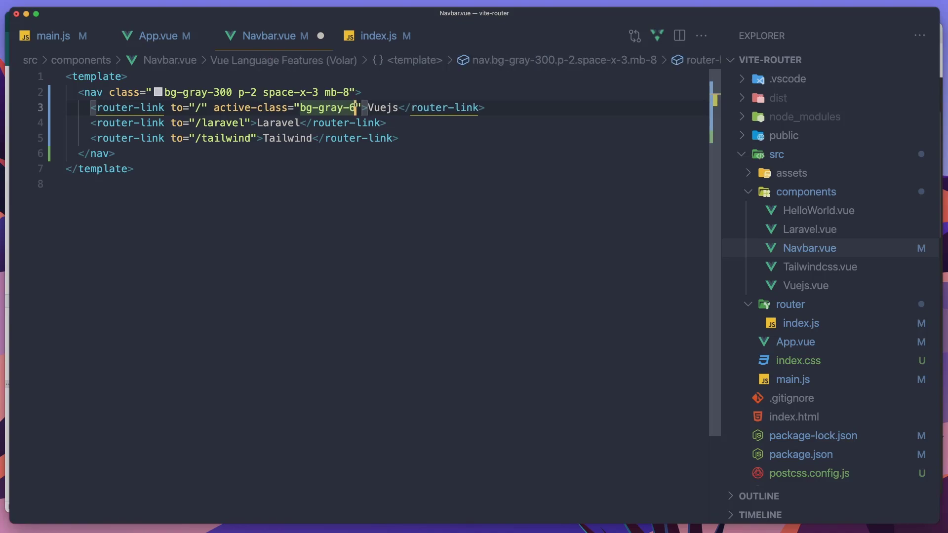
pyautogui.write('00')
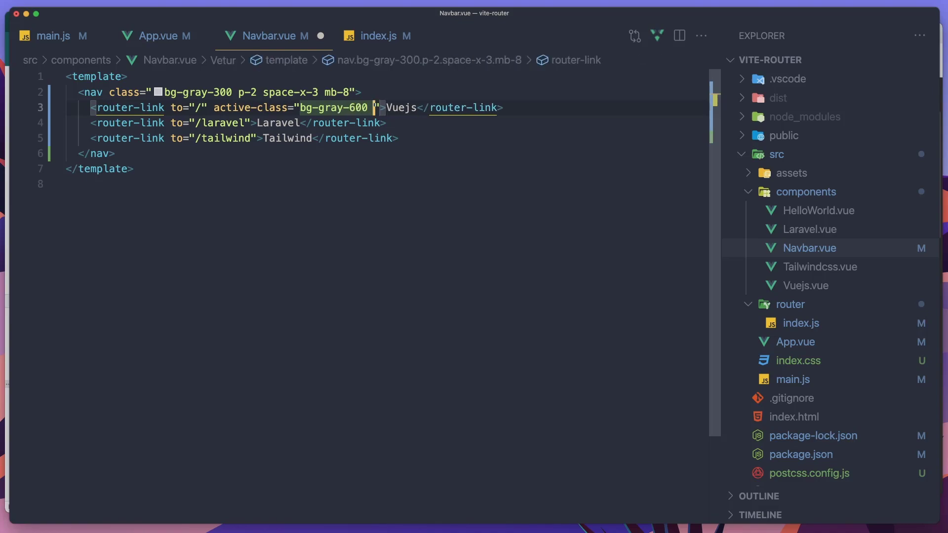
pyautogui.write('text-g')
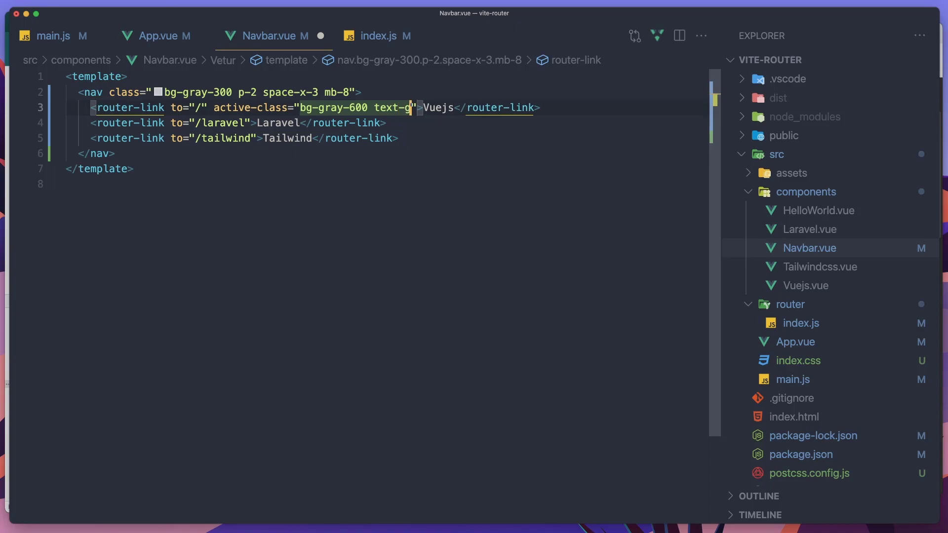
pyautogui.write('ray-20')
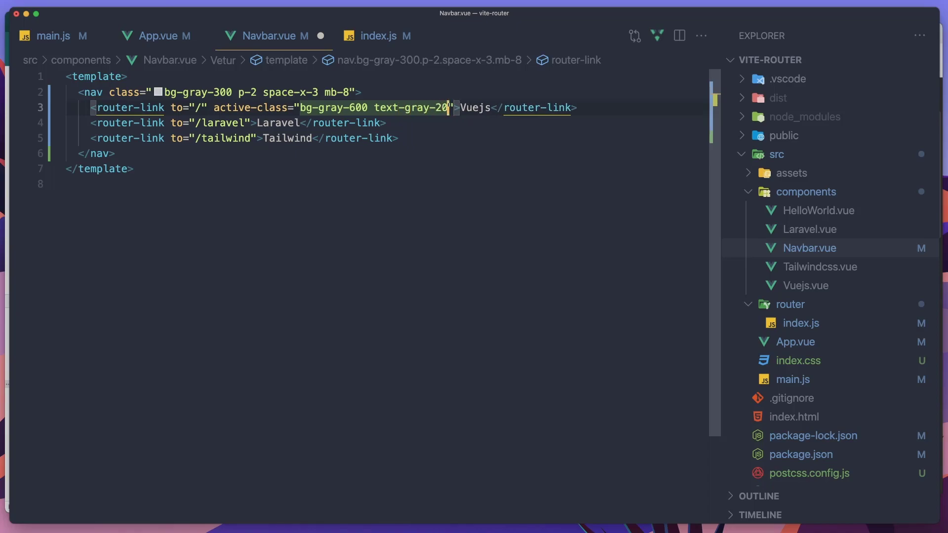
pyautogui.write('0')
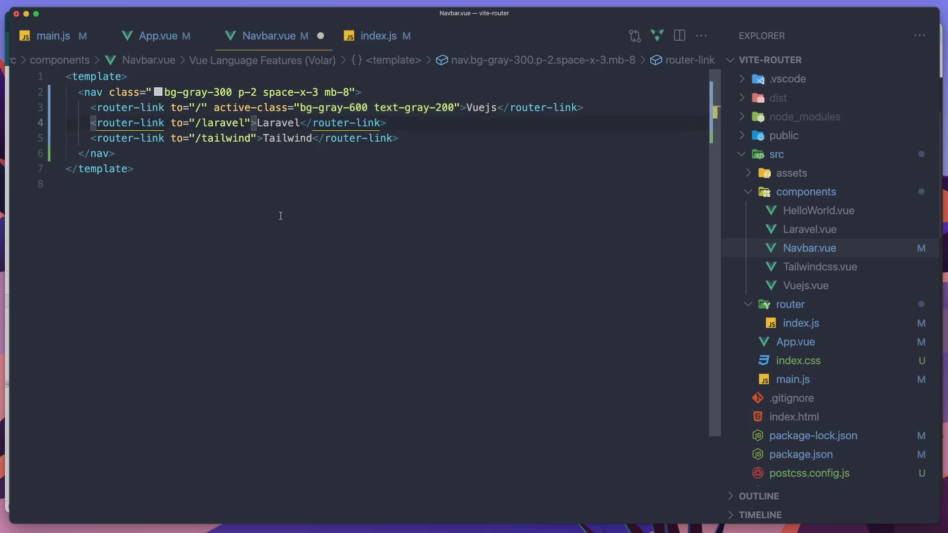
# Give the Laravel link active-class 'bg-blue-400 text-blue-100' and add Tailwind's empty active-class
pyautogui.write('active-class=""')
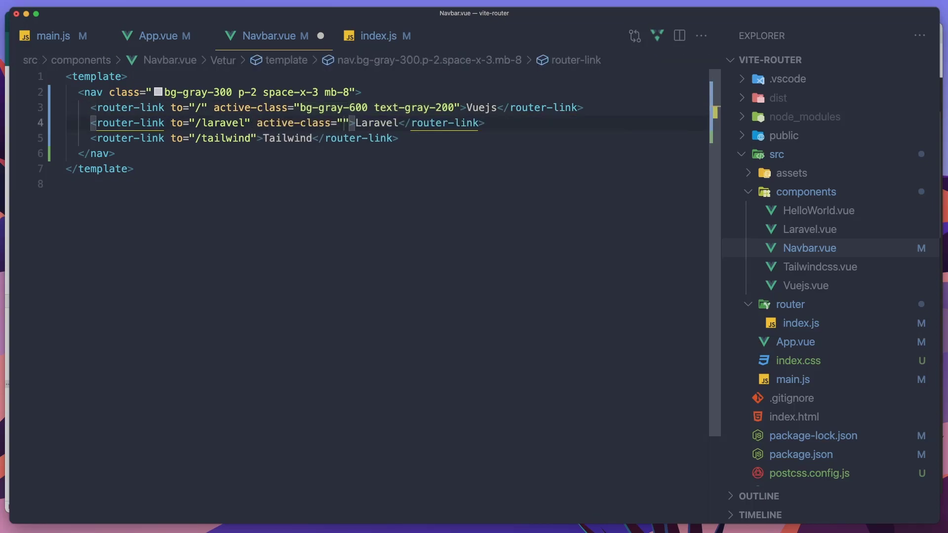
pyautogui.write('bg-')
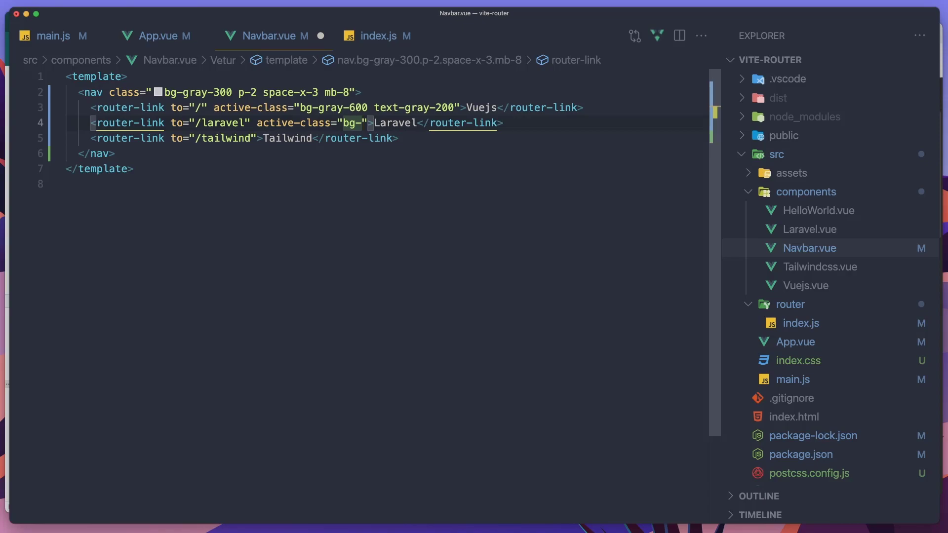
pyautogui.write('lue-4')
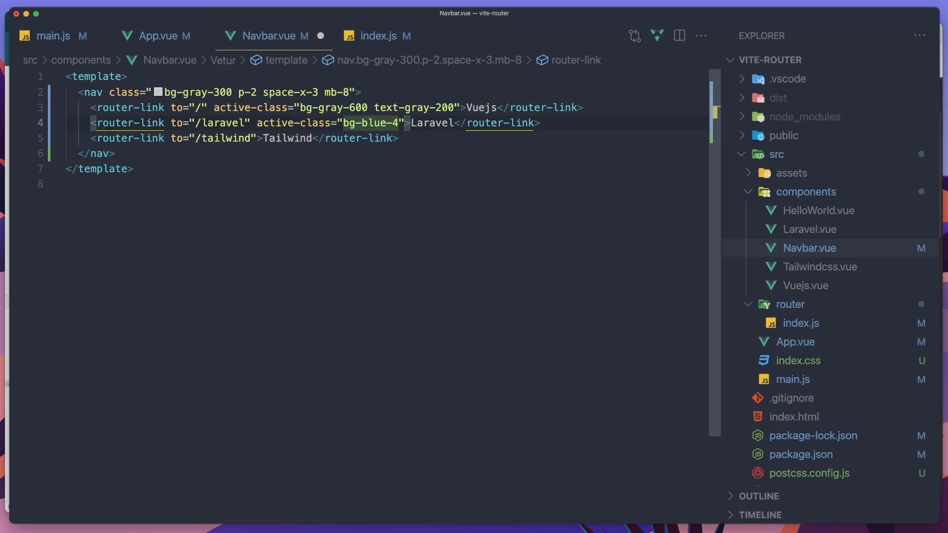
pyautogui.write('00')
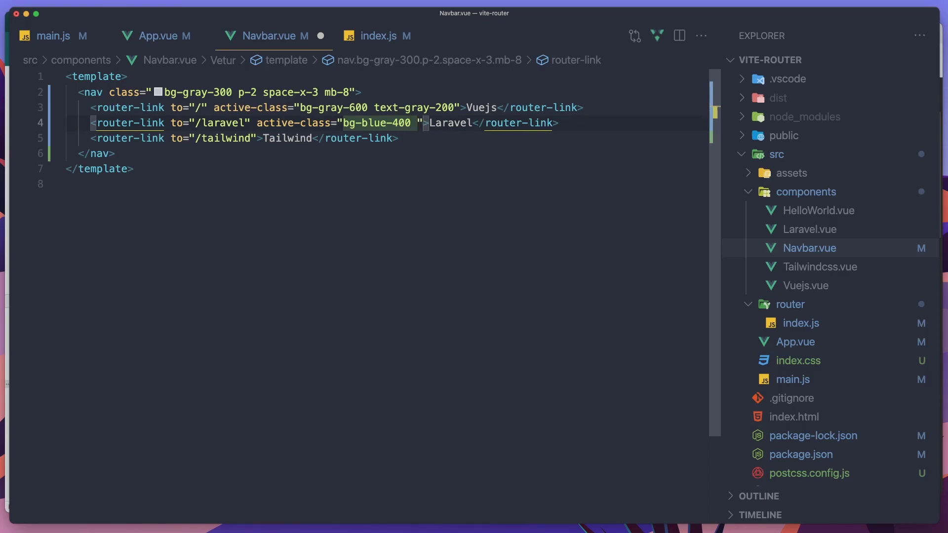
pyautogui.write('text-')
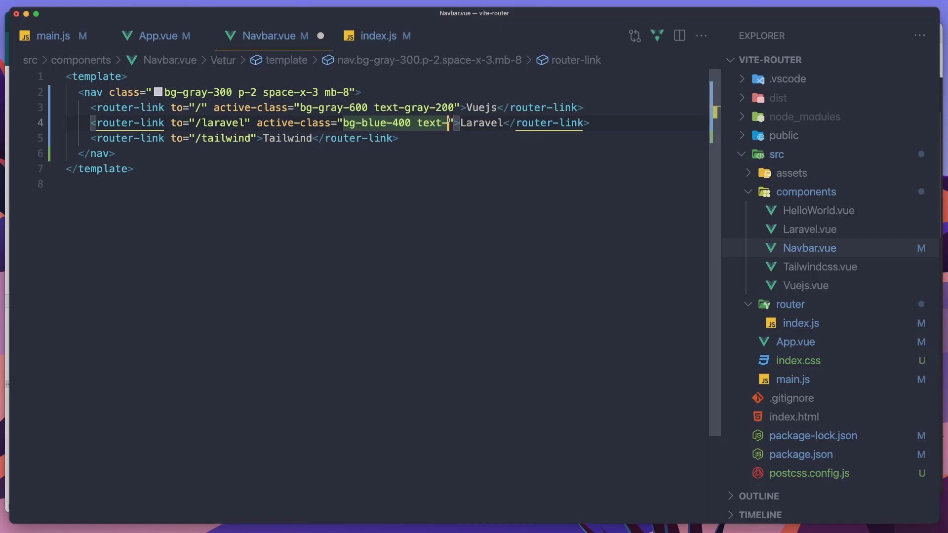
pyautogui.write('blu')
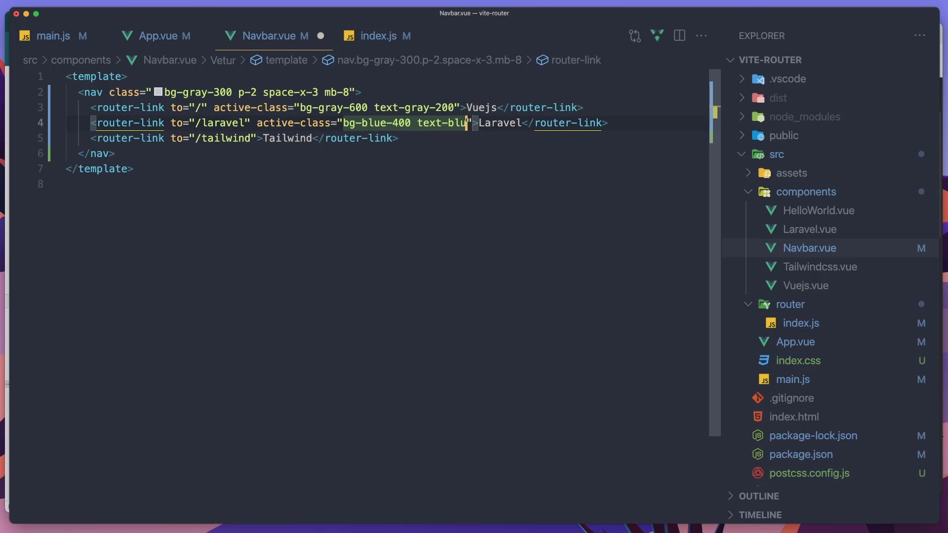
pyautogui.write('e-100')
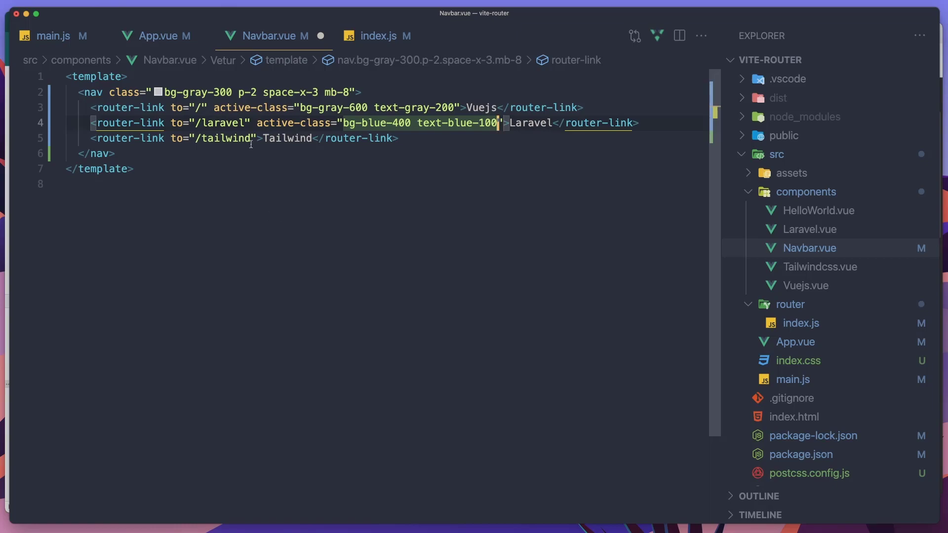
pyautogui.write('ac')
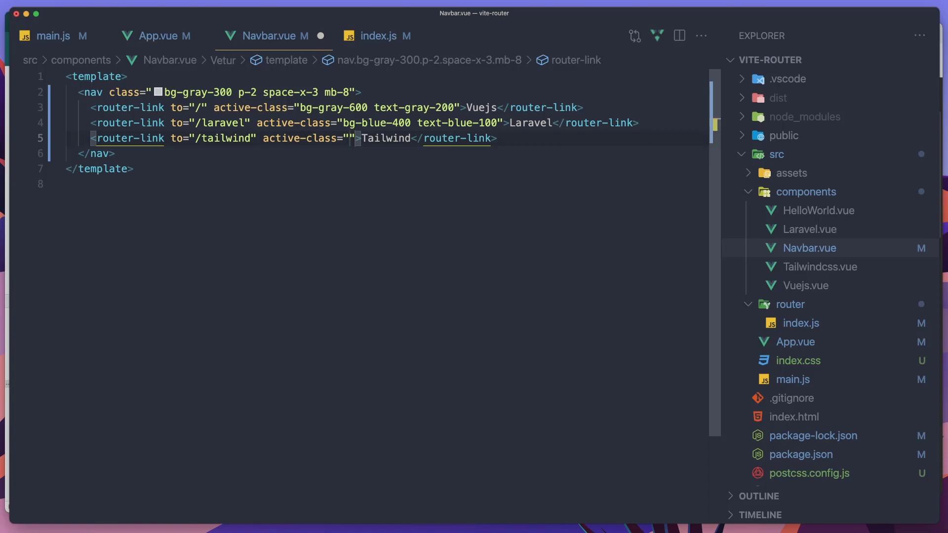
# Set the Tailwind link's active-class to 'bg-indigo-500 text-indigo-200' and begin adding p- padding
pyautogui.write('bg-in')
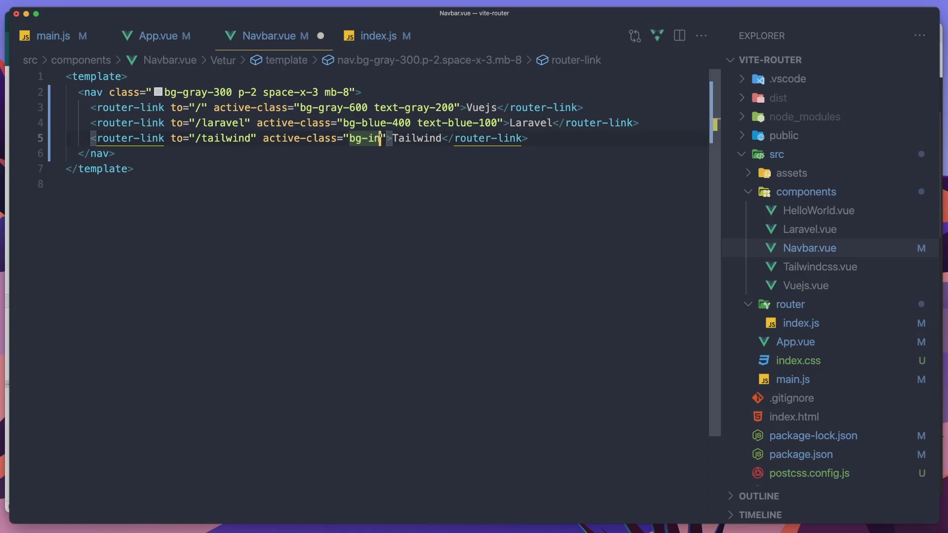
pyautogui.write('digo-')
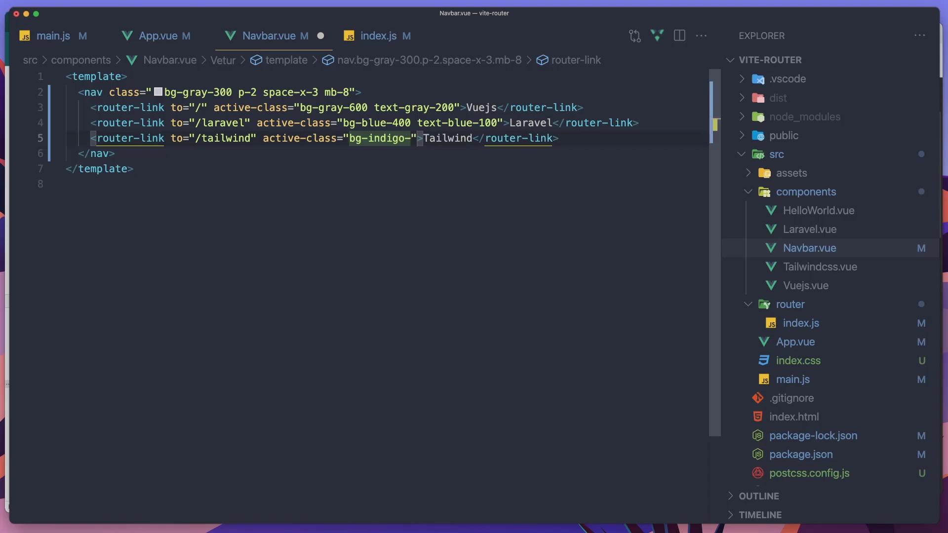
pyautogui.write('500 text-in')
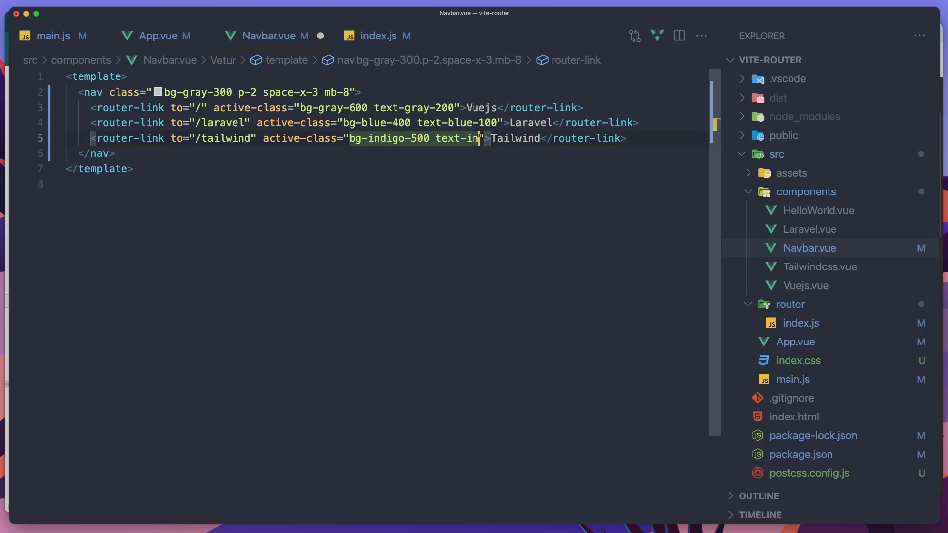
pyautogui.write('digo-200')
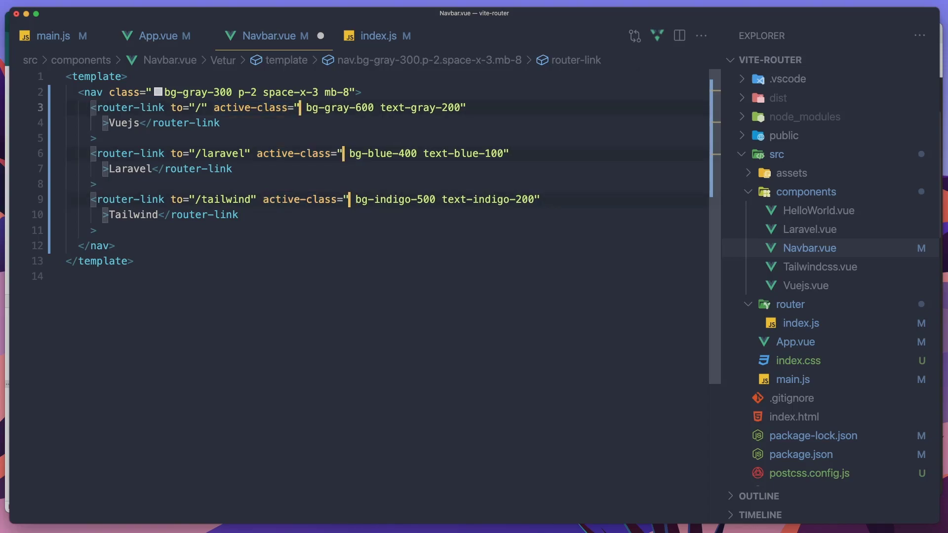
pyautogui.write('p-')
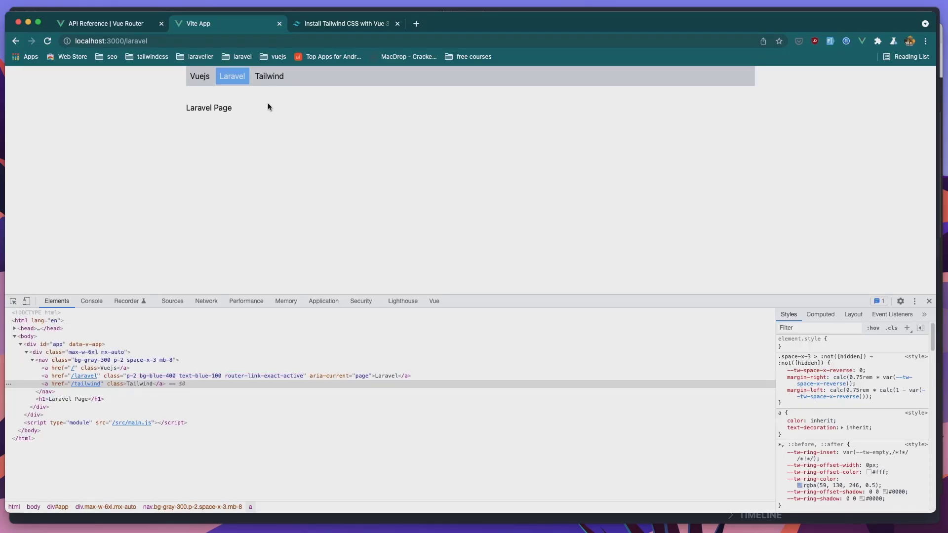
pyautogui.moveTo(269, 76)
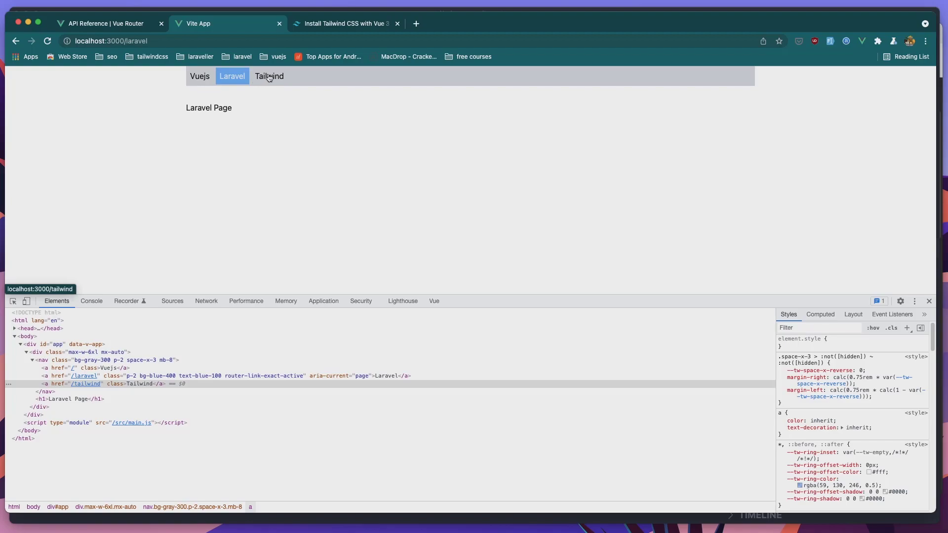
# Check the Tailwind, Laravel and Vuejs active colours in the browser, then add rounded
pyautogui.click(268, 75)
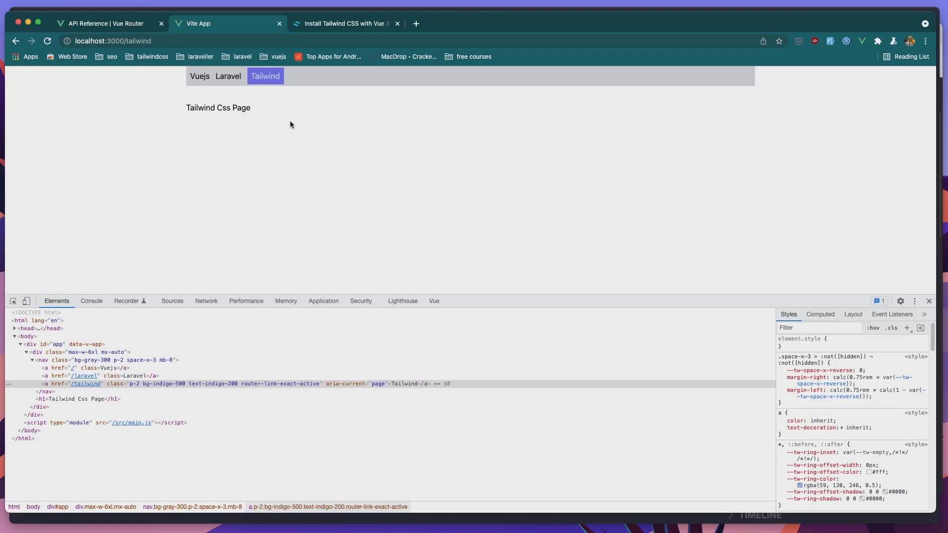
pyautogui.moveTo(200, 76)
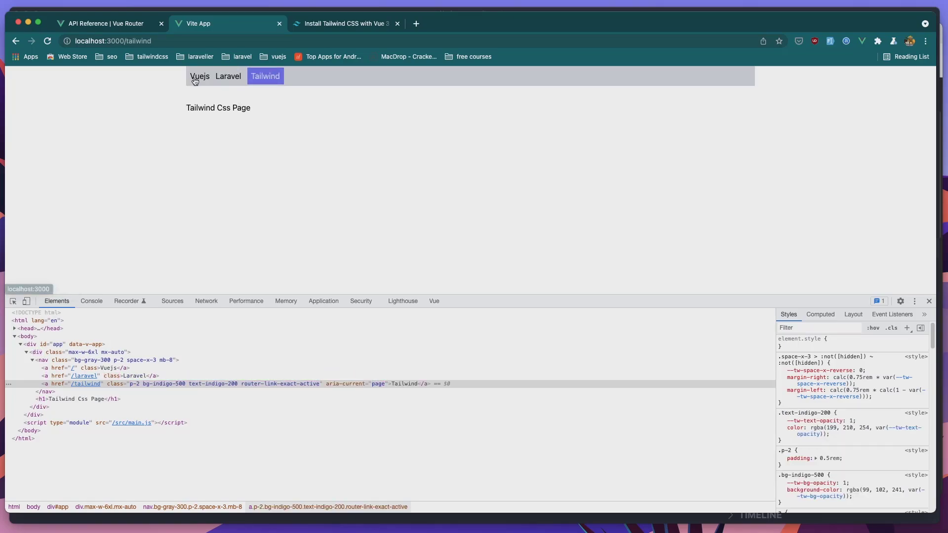
pyautogui.click(228, 76)
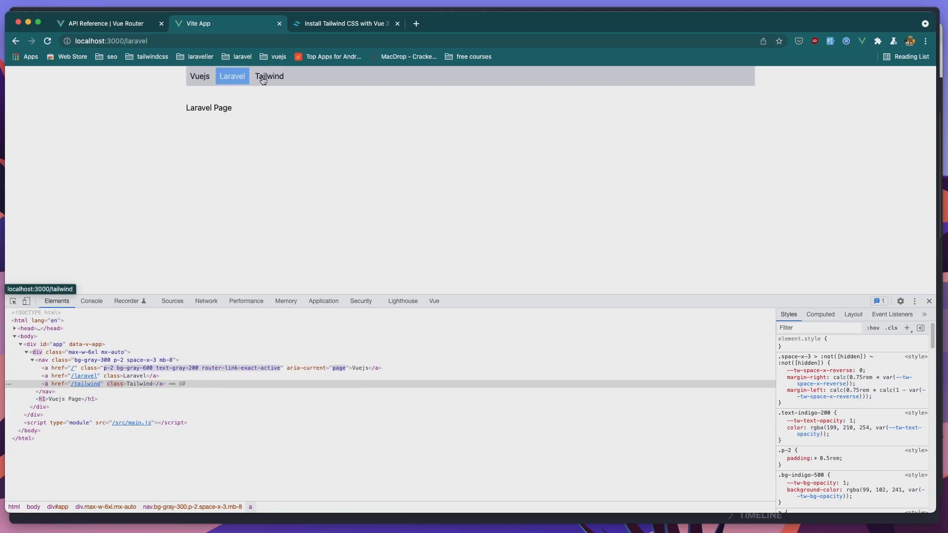
pyautogui.click(199, 76)
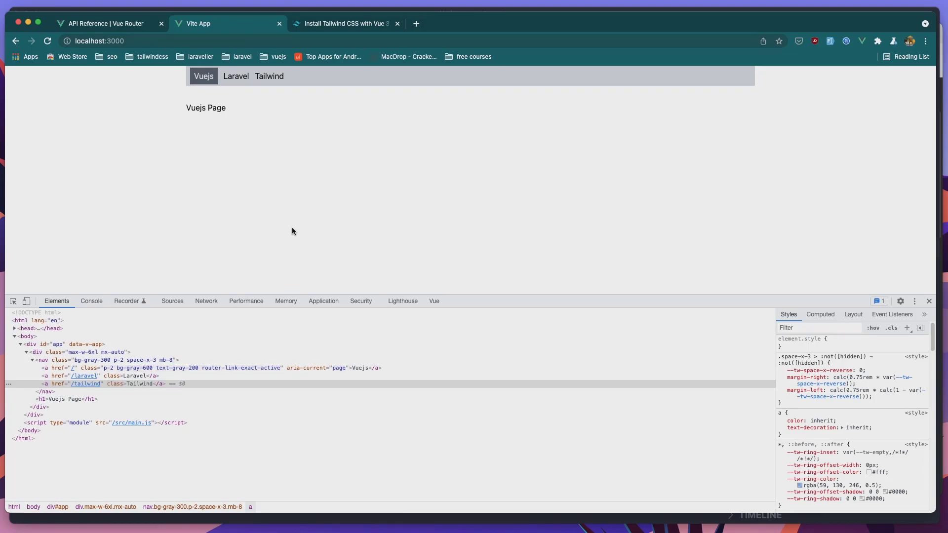
pyautogui.moveTo(228, 89)
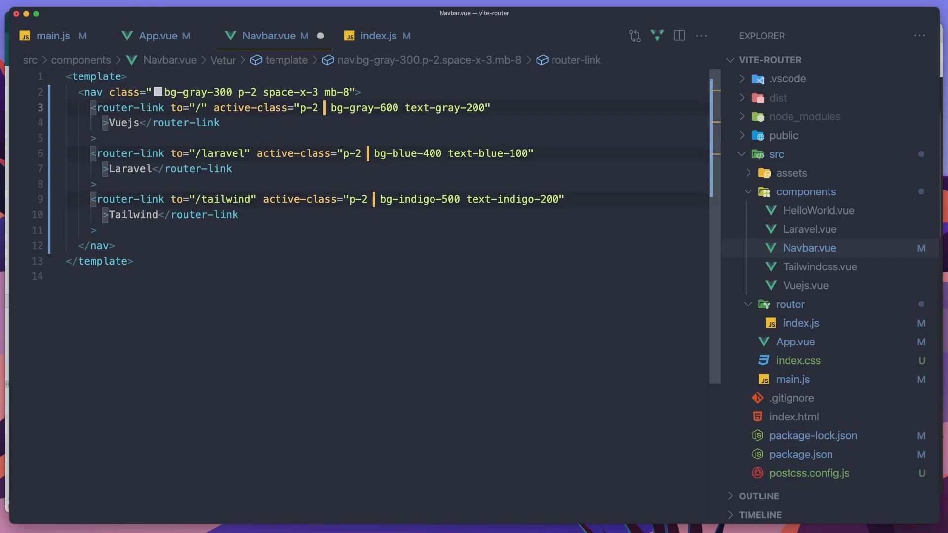
pyautogui.write('rounded')
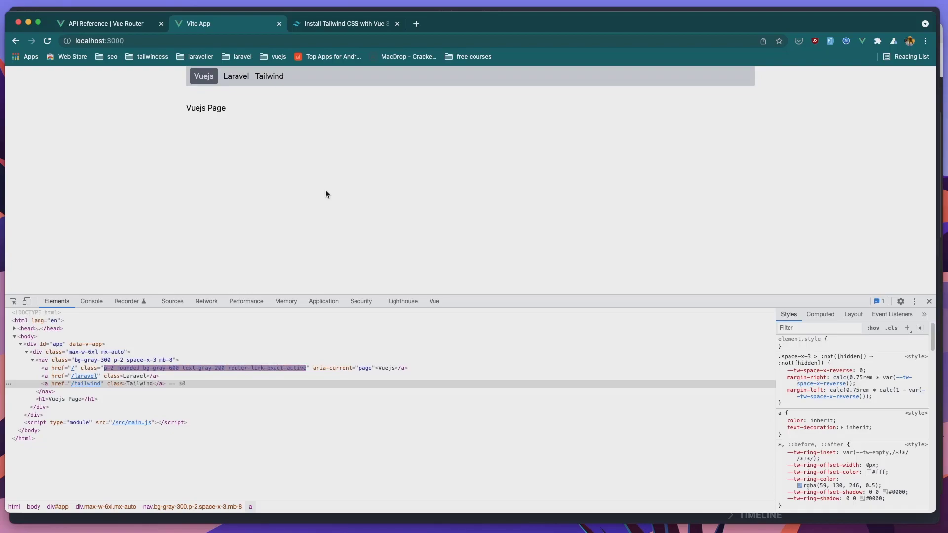
# Verify the rounded active highlights on Laravel and Tailwind, then return to the Vuejs page
pyautogui.click(235, 75)
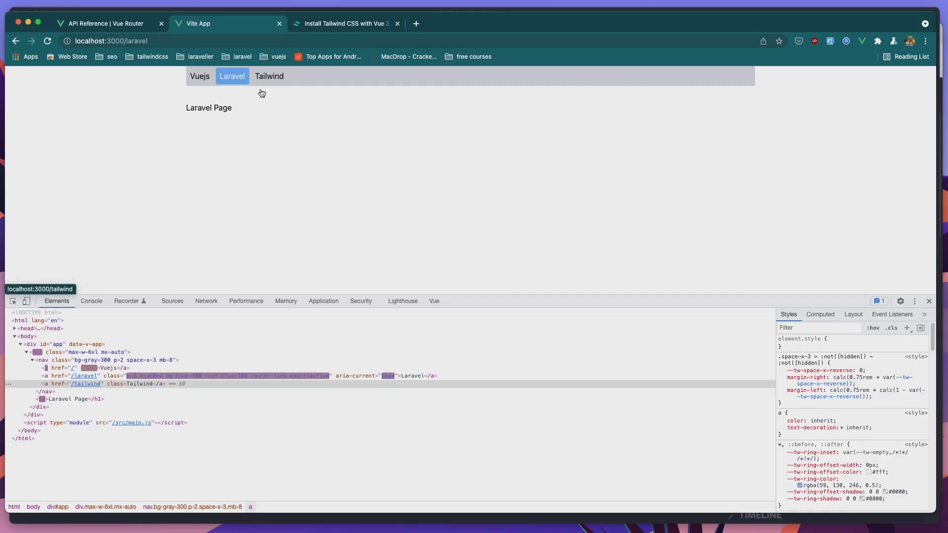
pyautogui.click(269, 75)
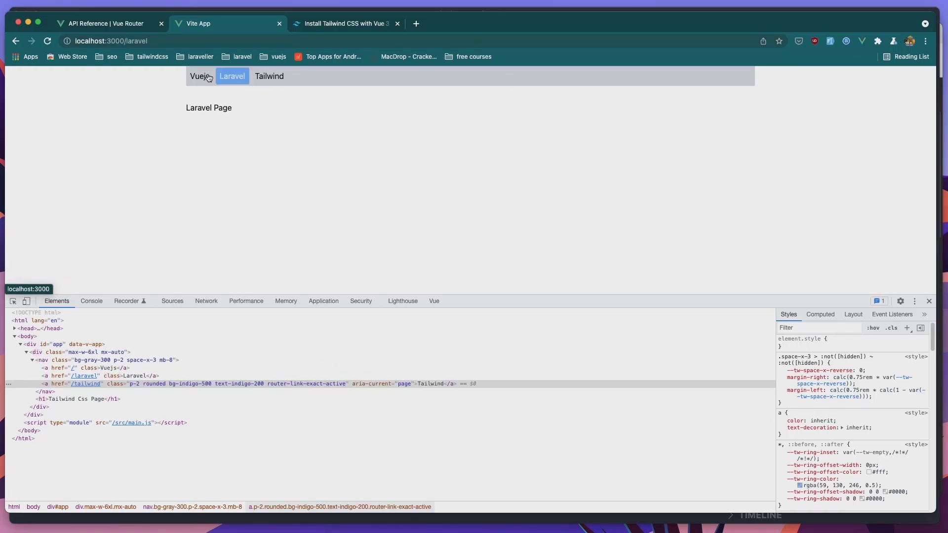
pyautogui.click(203, 76)
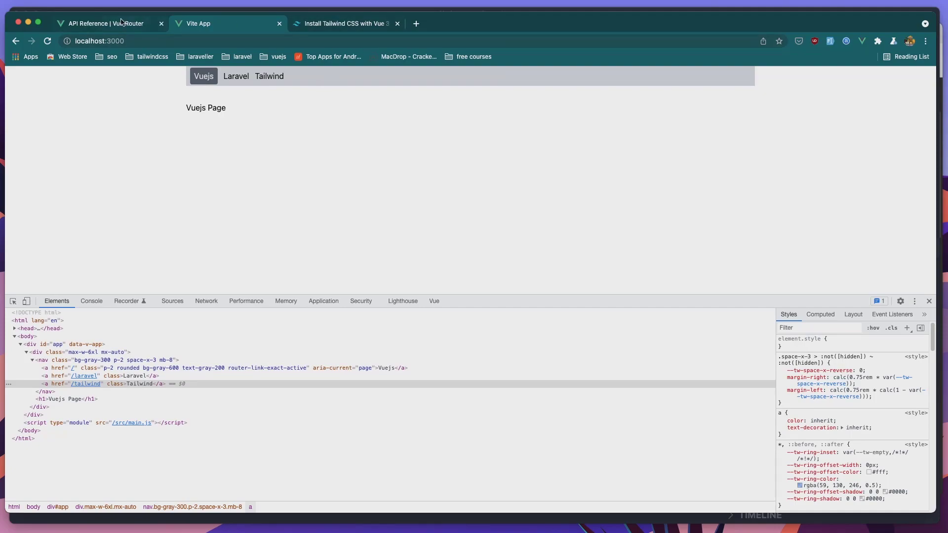
# Read the linkActiveClass and linkExactActiveClass options in the Vue Router API reference
pyautogui.click(109, 23)
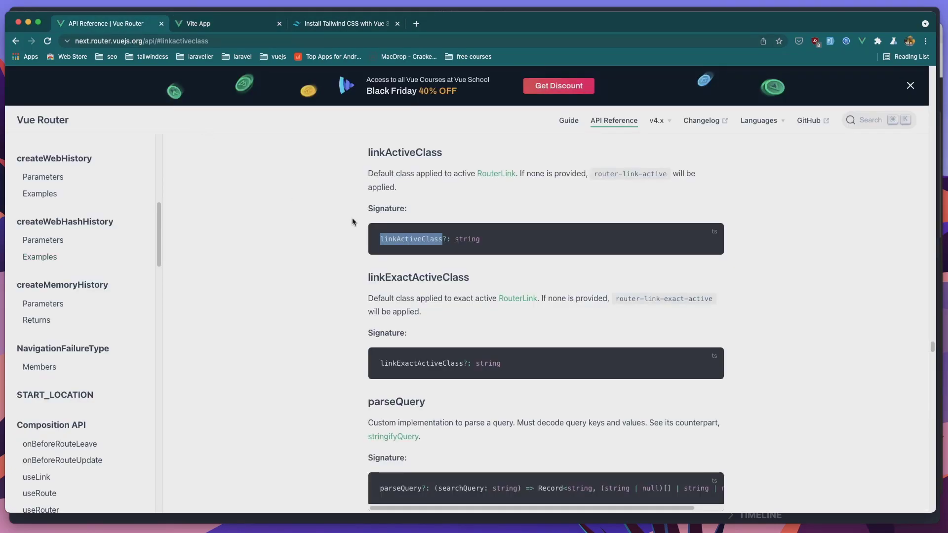
pyautogui.scroll(-3)
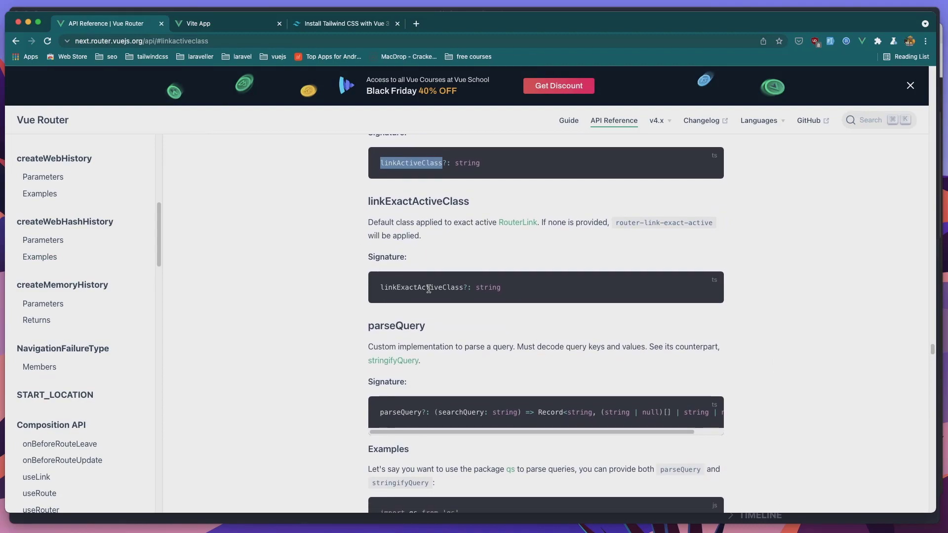
pyautogui.doubleClick(422, 288)
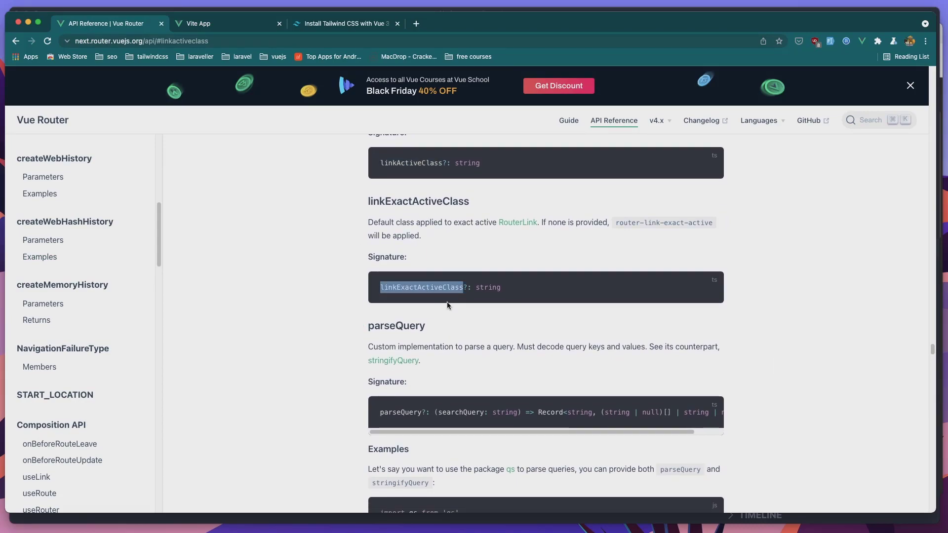
pyautogui.scroll(-3)
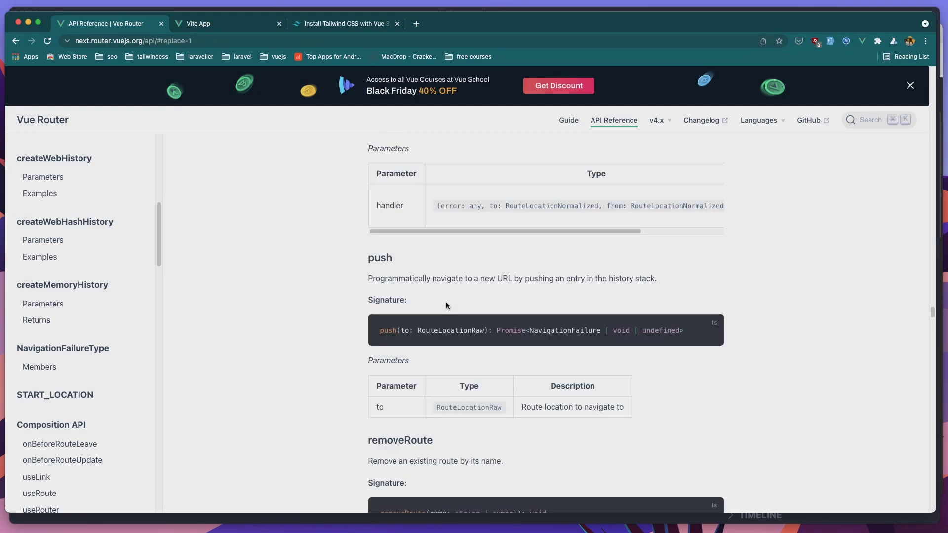
pyautogui.scroll(-3)
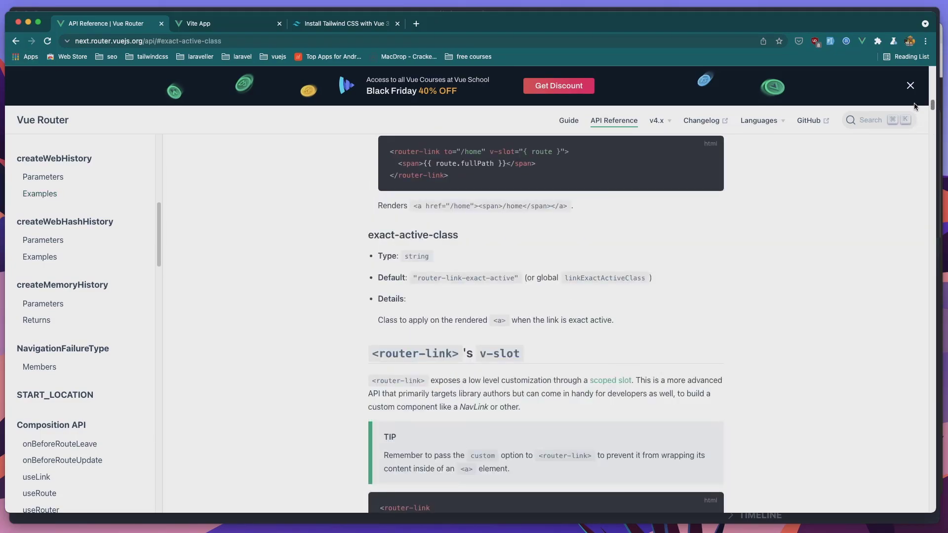
# Read router-link's v-slot section and its custom NavLink example
pyautogui.scroll(-3)
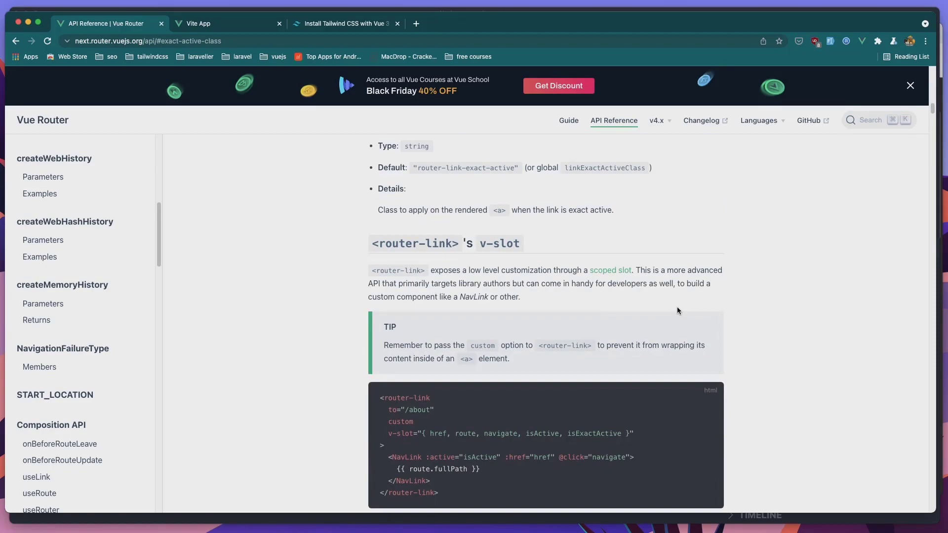
pyautogui.scroll(-3)
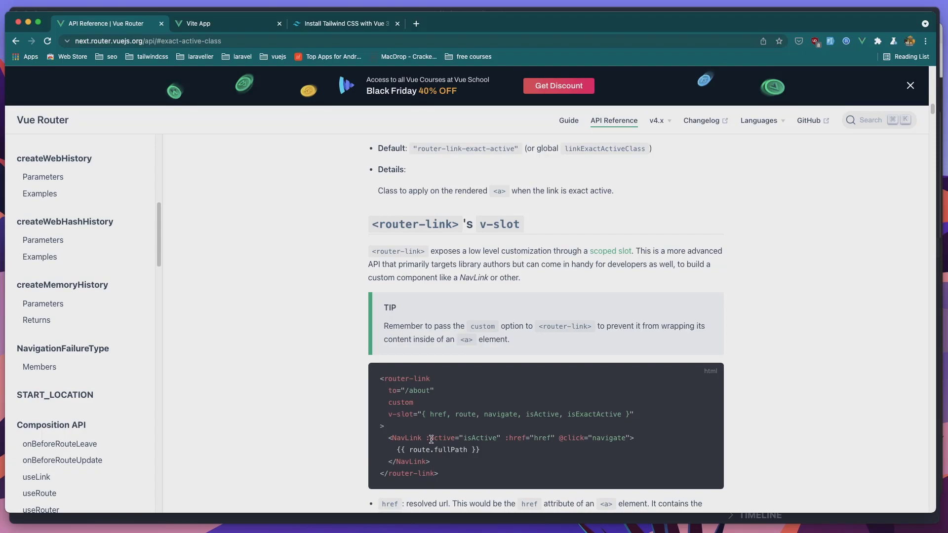
pyautogui.moveTo(437, 416)
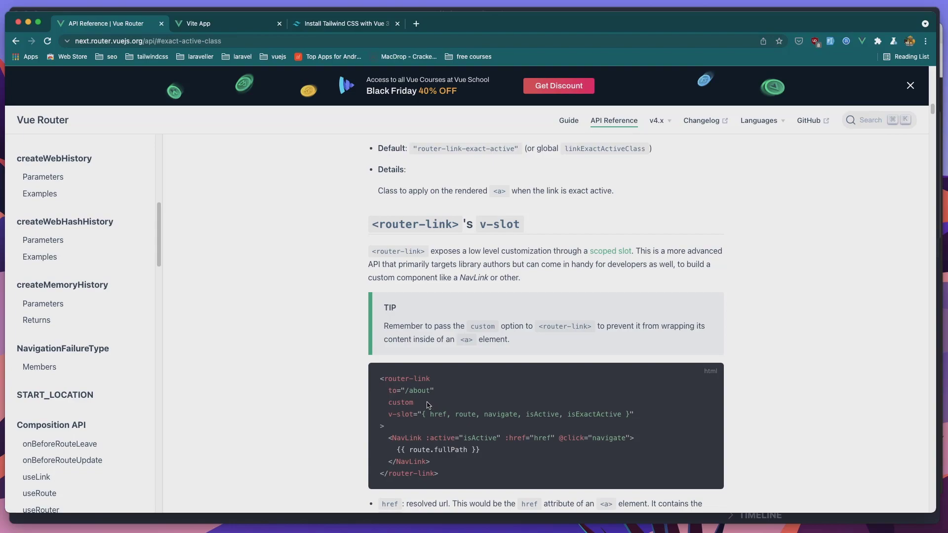
pyautogui.doubleClick(418, 391)
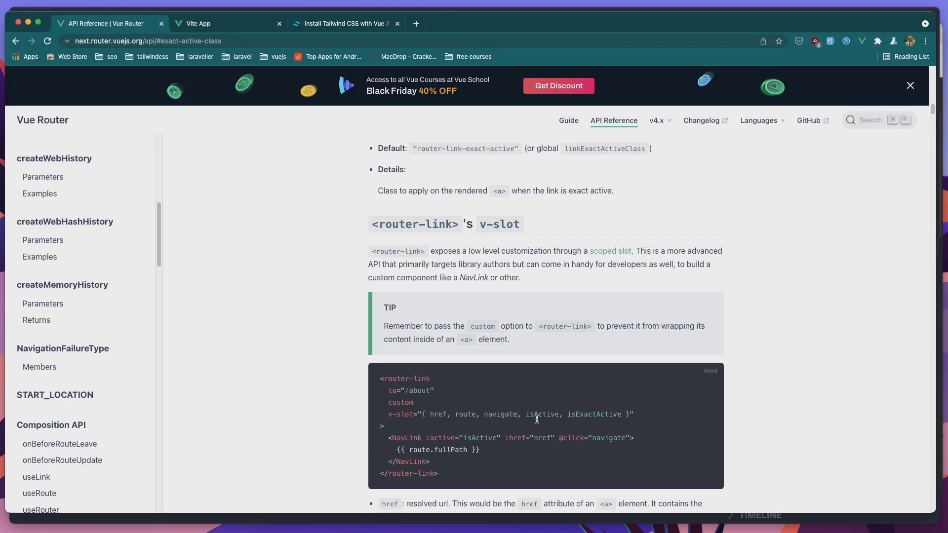
pyautogui.moveTo(608, 493)
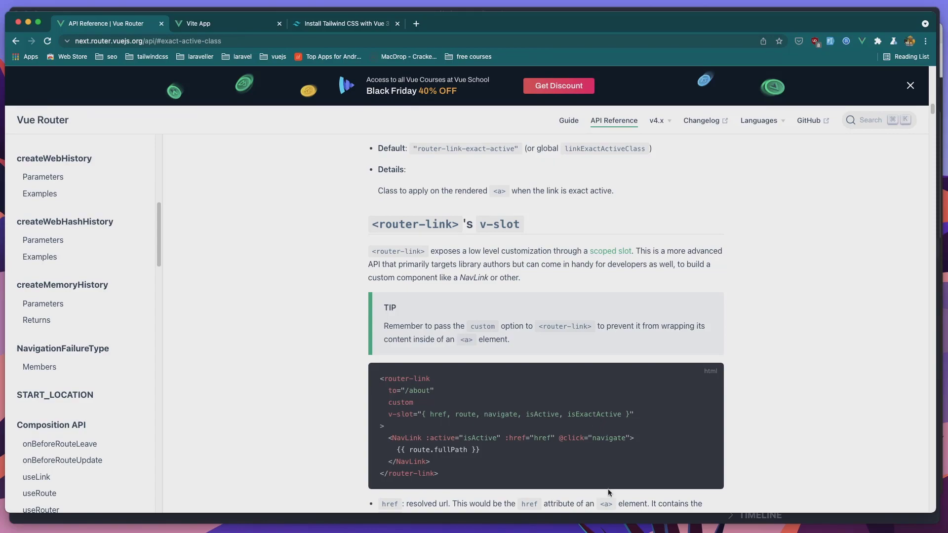
pyautogui.moveTo(522, 464)
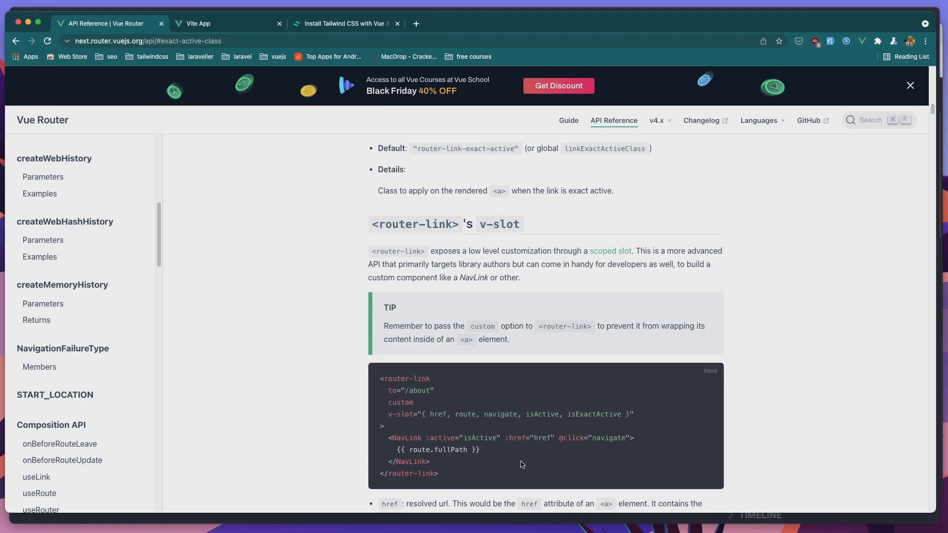
pyautogui.scroll(-3)
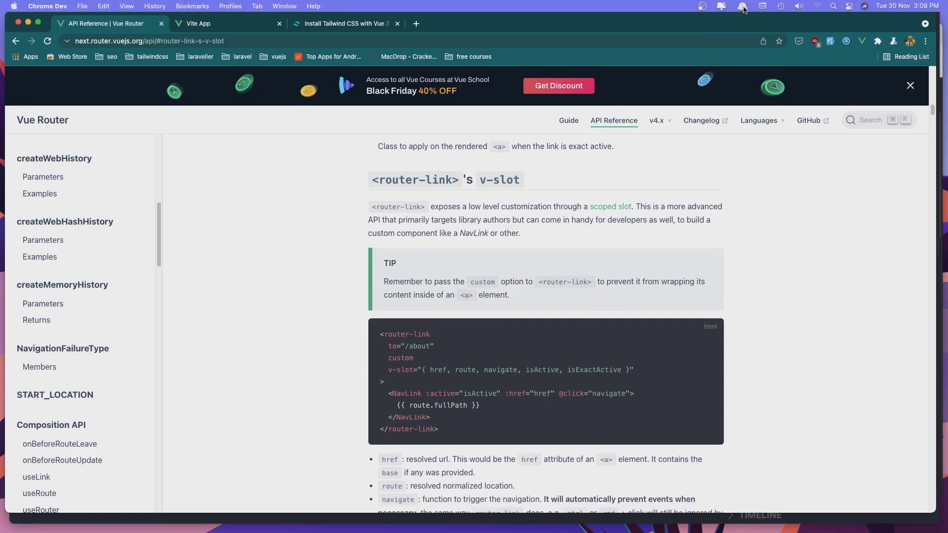
pyautogui.click(743, 6)
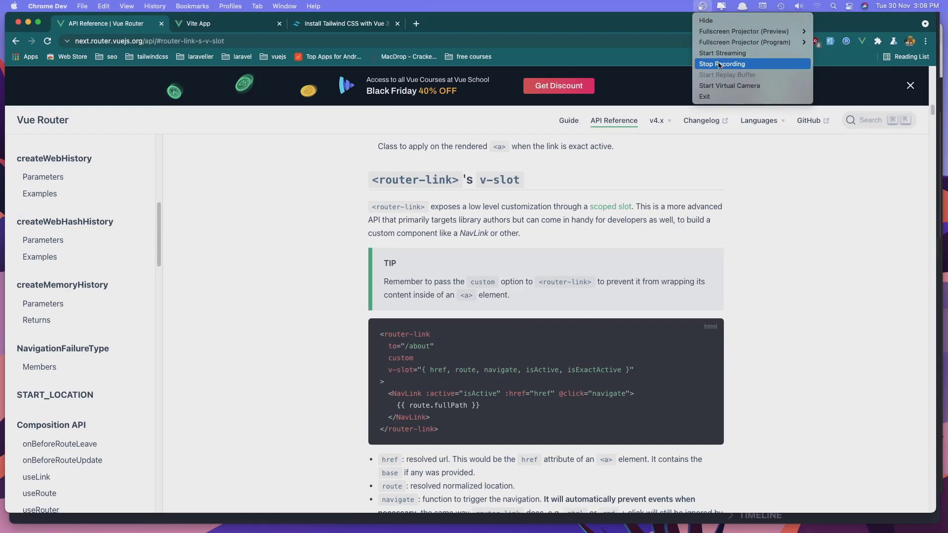